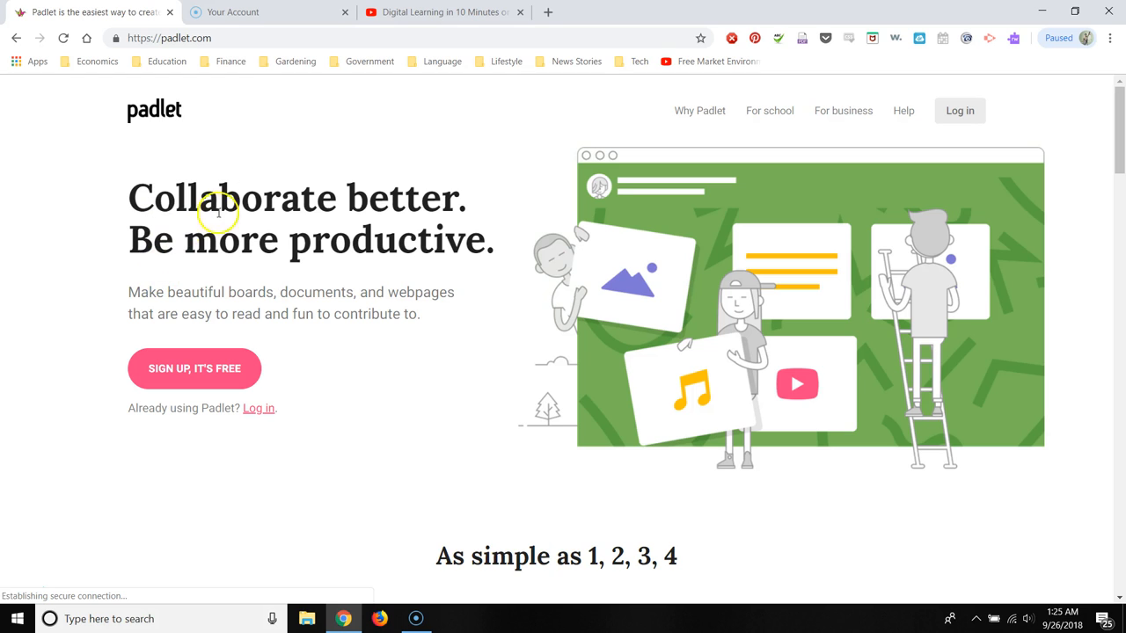
mouse_move(172, 220)
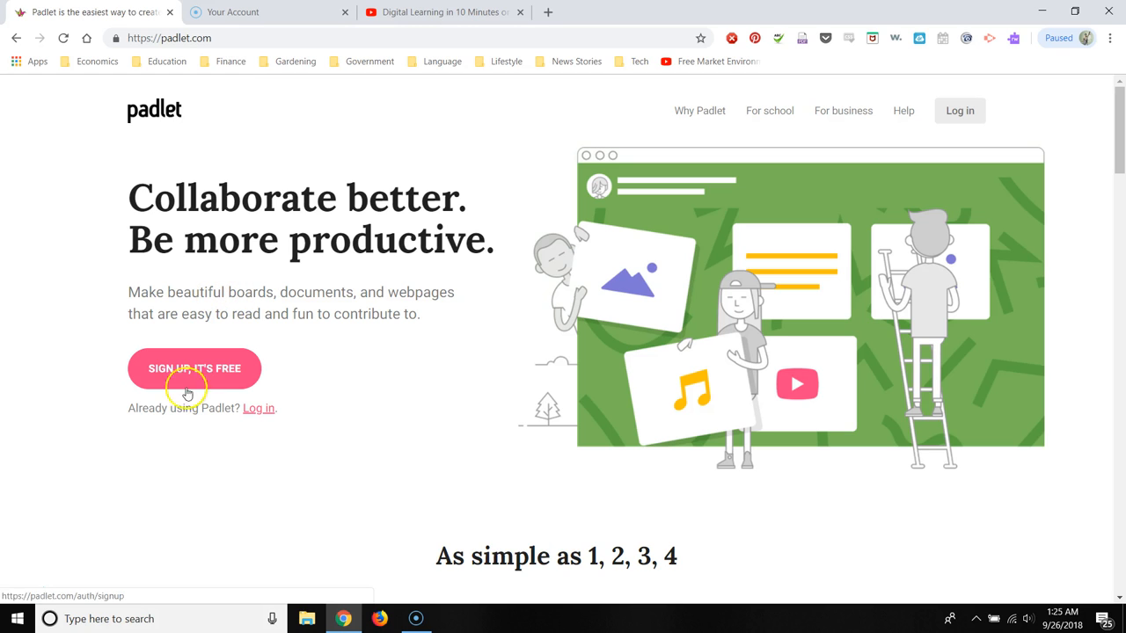
- Start signing up for a free Padlet account from the home page
left_click(193, 369)
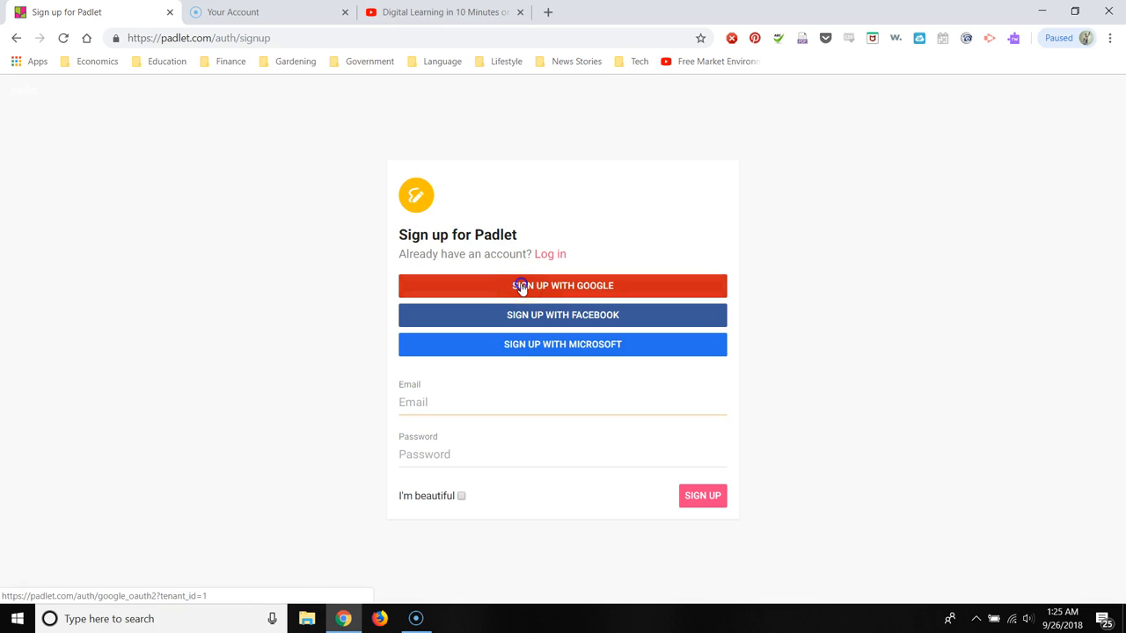
- Sign up with Google using an existing Google account to reach the Padlet dashboard
left_click(563, 285)
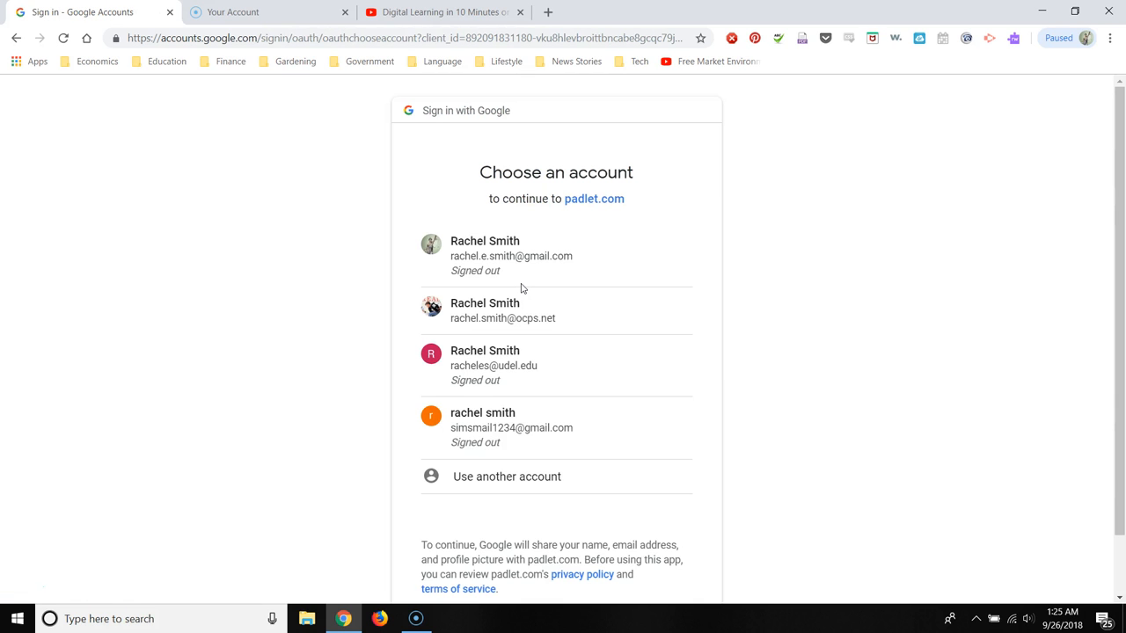
left_click(503, 317)
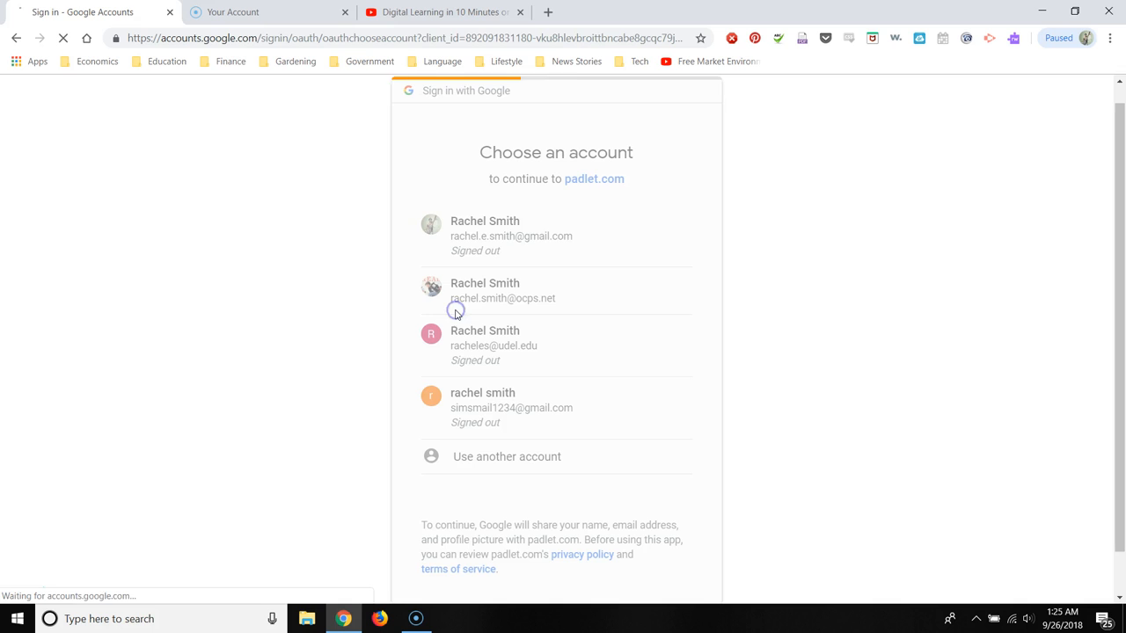
left_click(503, 290)
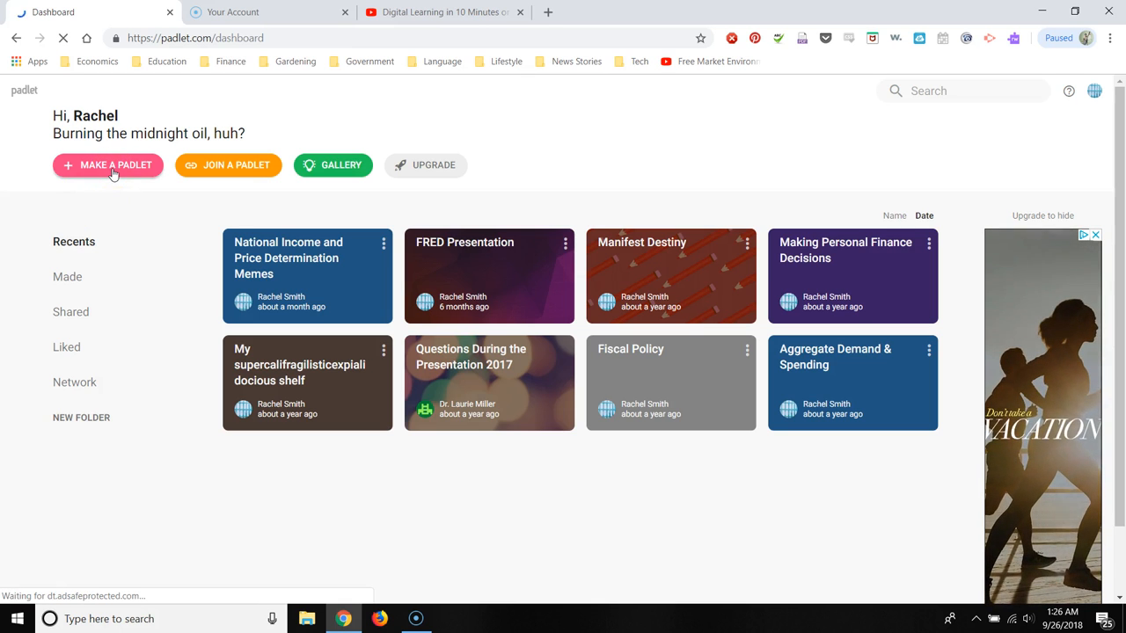
- Make a new padlet and choose the Shelf layout for it
left_click(109, 165)
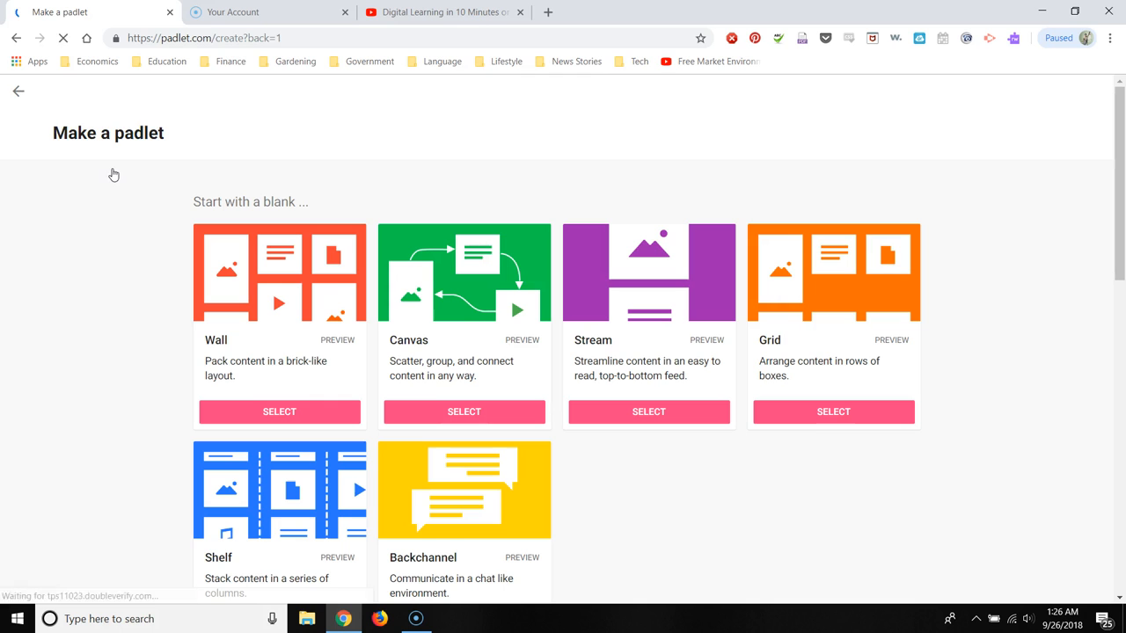
scroll("down", 3)
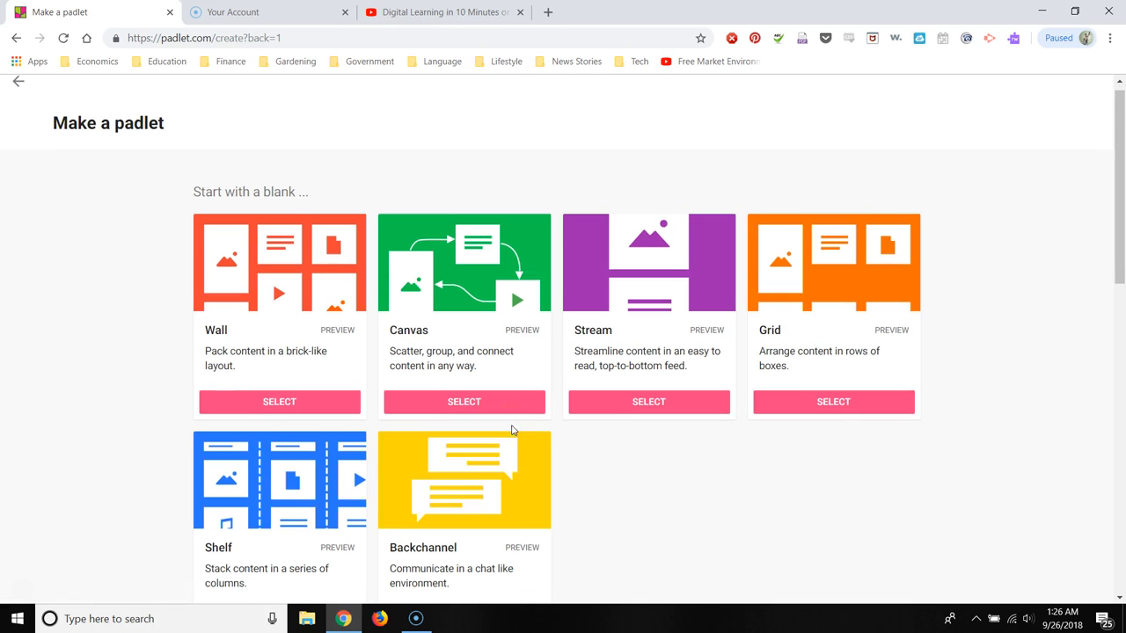
scroll("down", 3)
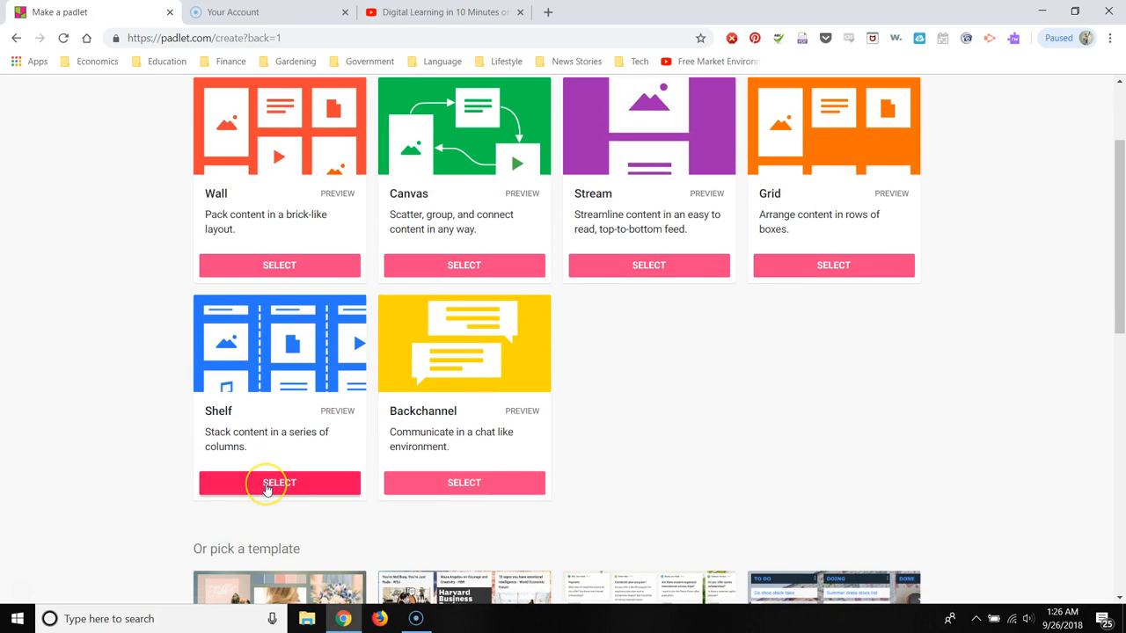
left_click(278, 482)
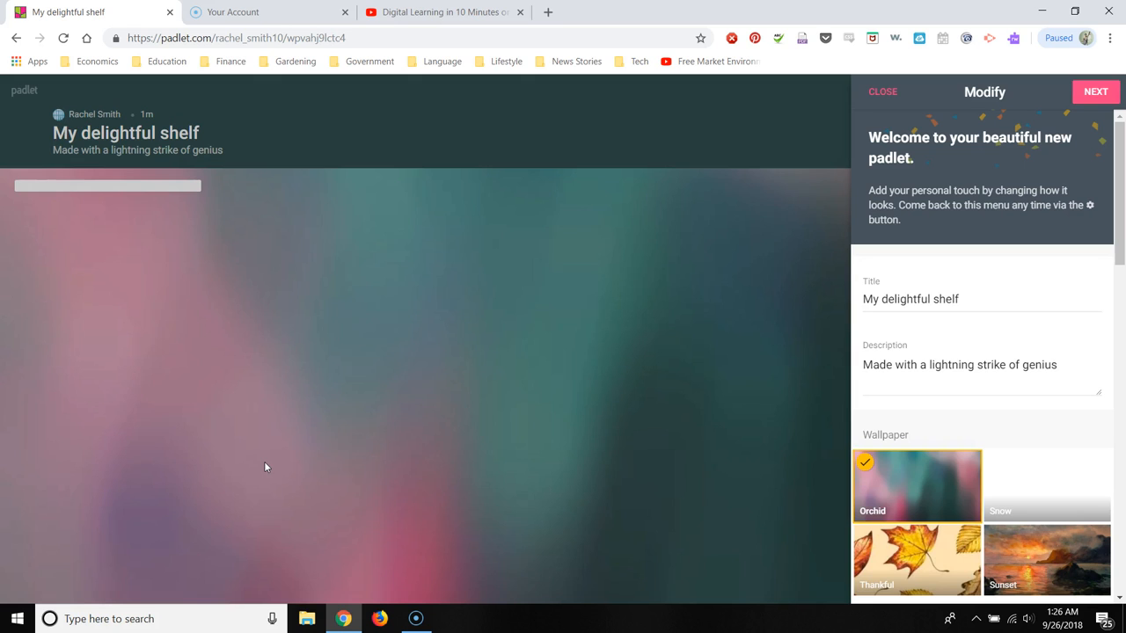
mouse_move(558, 271)
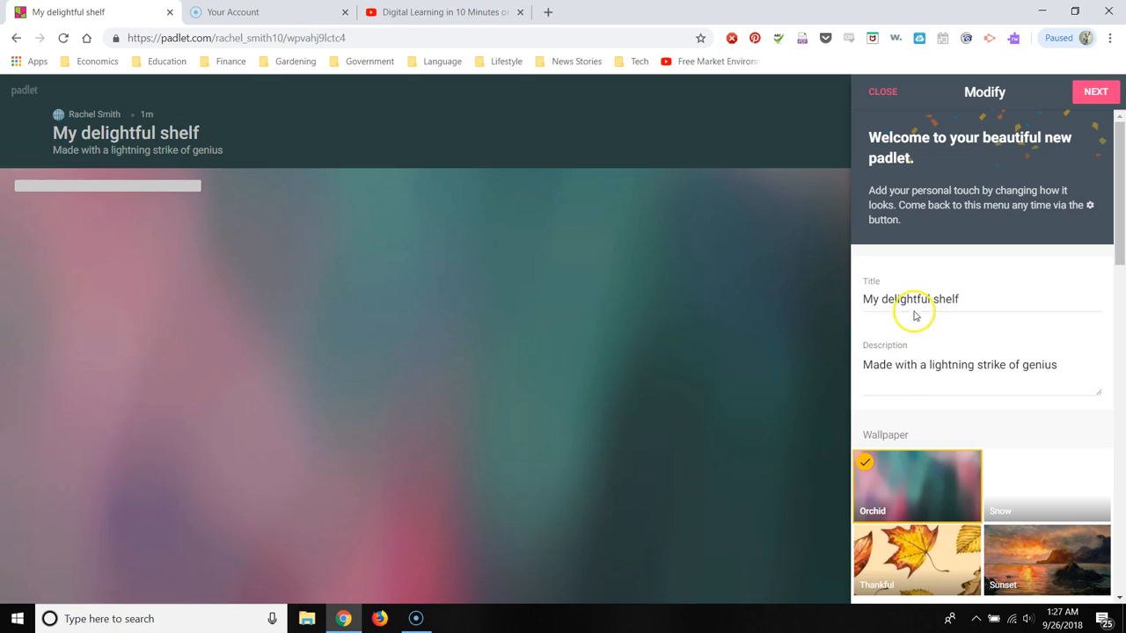
- Replace the default shelf title with 'Branches of Government'
double_click(906, 299)
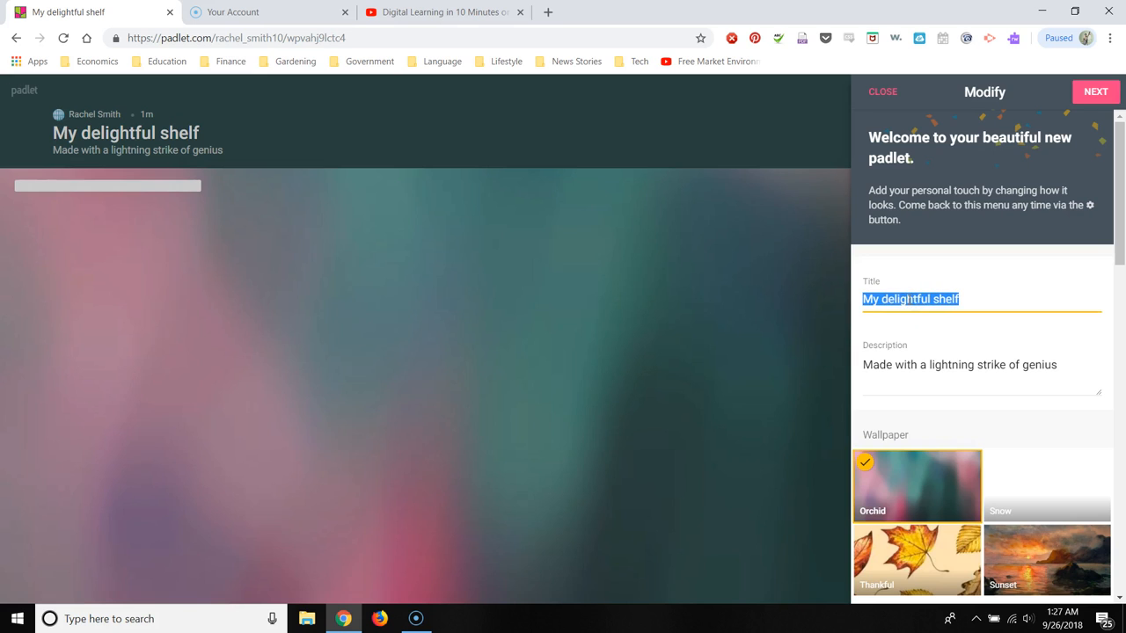
type("Branc")
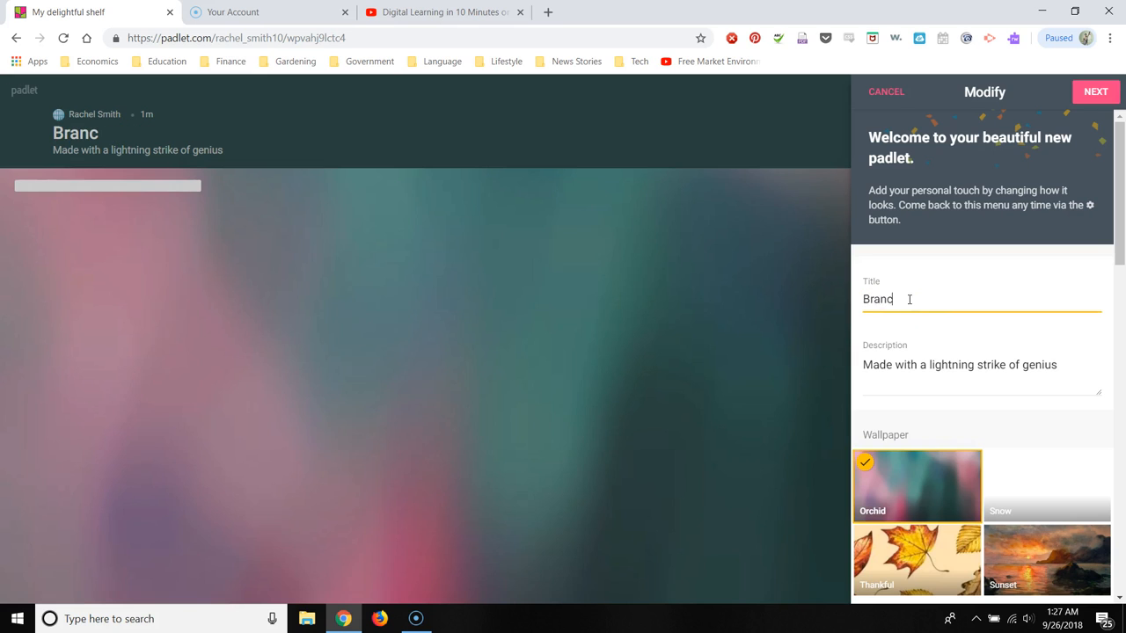
type("hes of Govern")
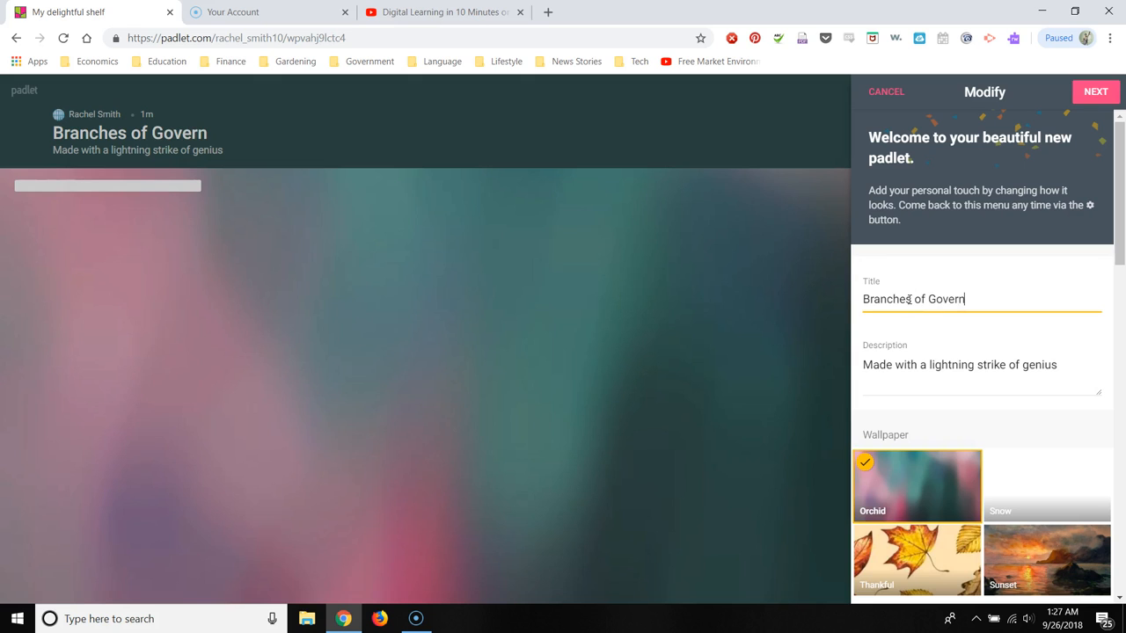
type("ment")
left_click(982, 375)
type("Review")
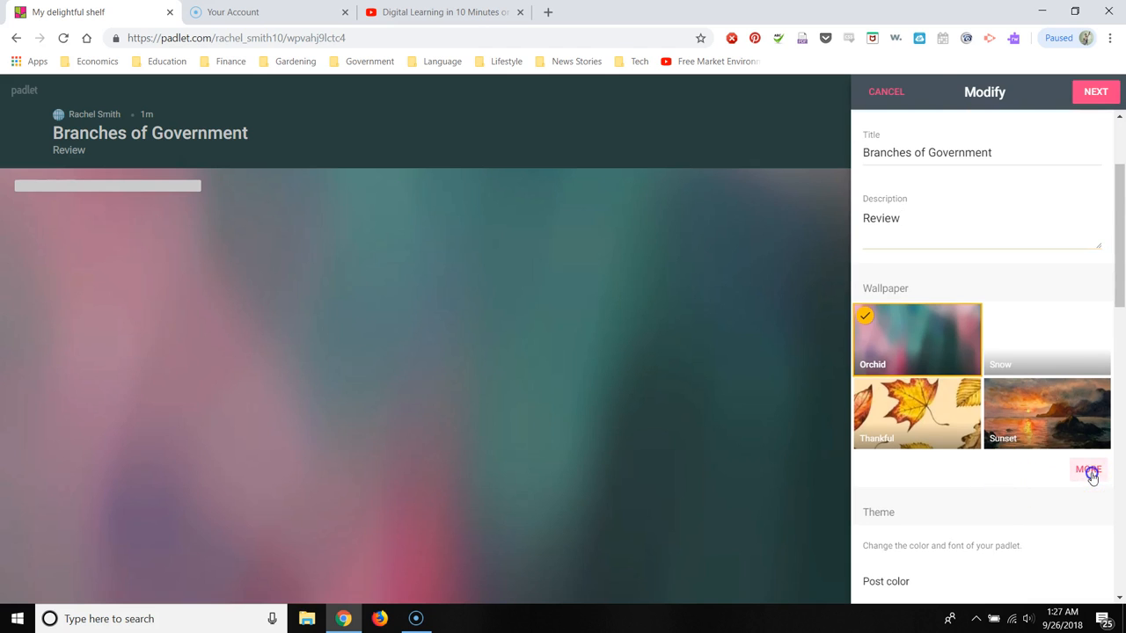
- Pick Blackboard from the full wallpaper gallery instead of Orchid
left_click(1086, 469)
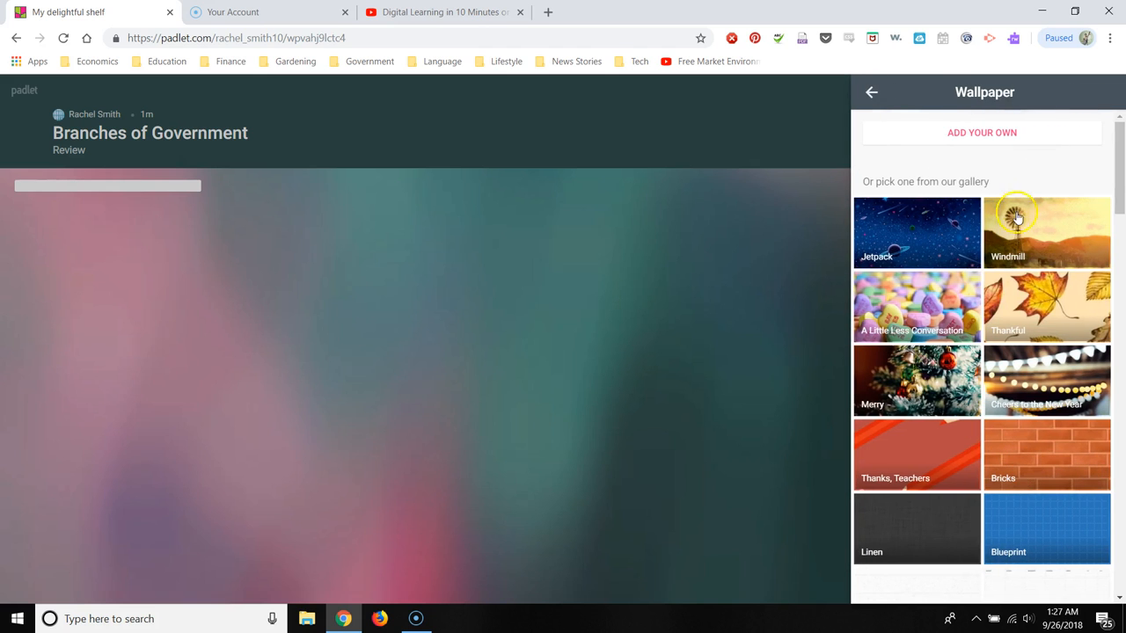
left_click(981, 132)
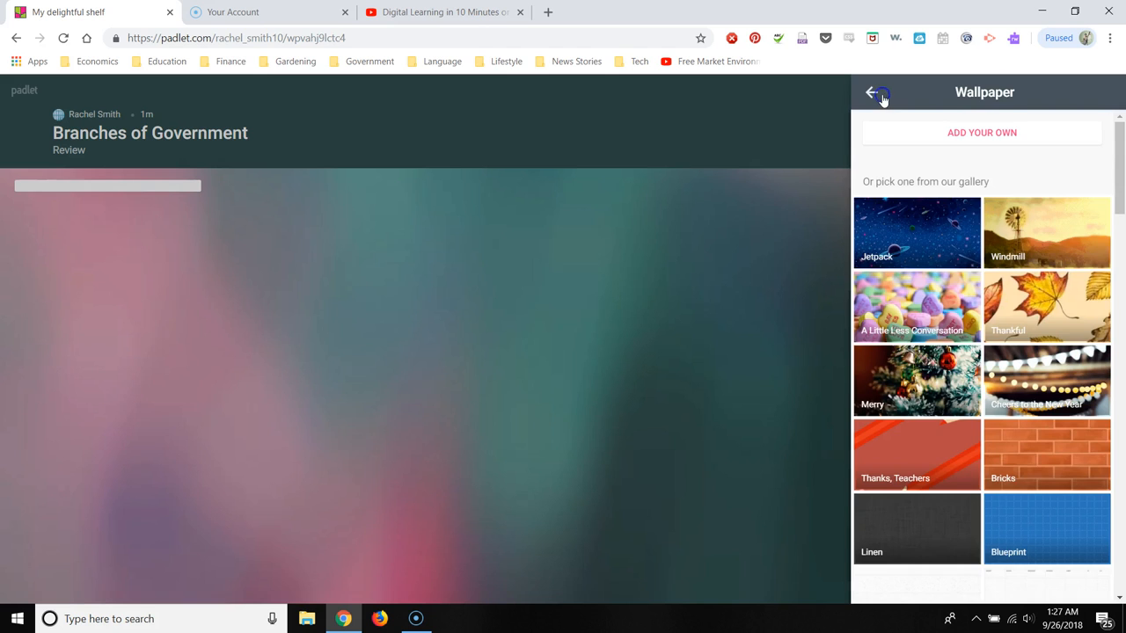
scroll("down", 3)
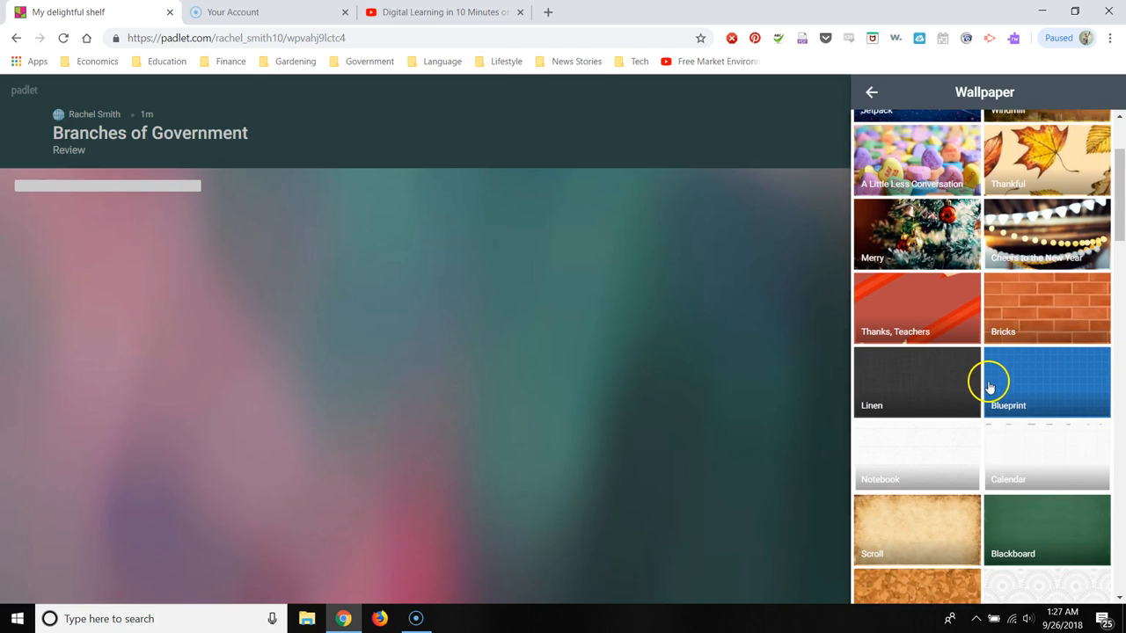
scroll("down", 3)
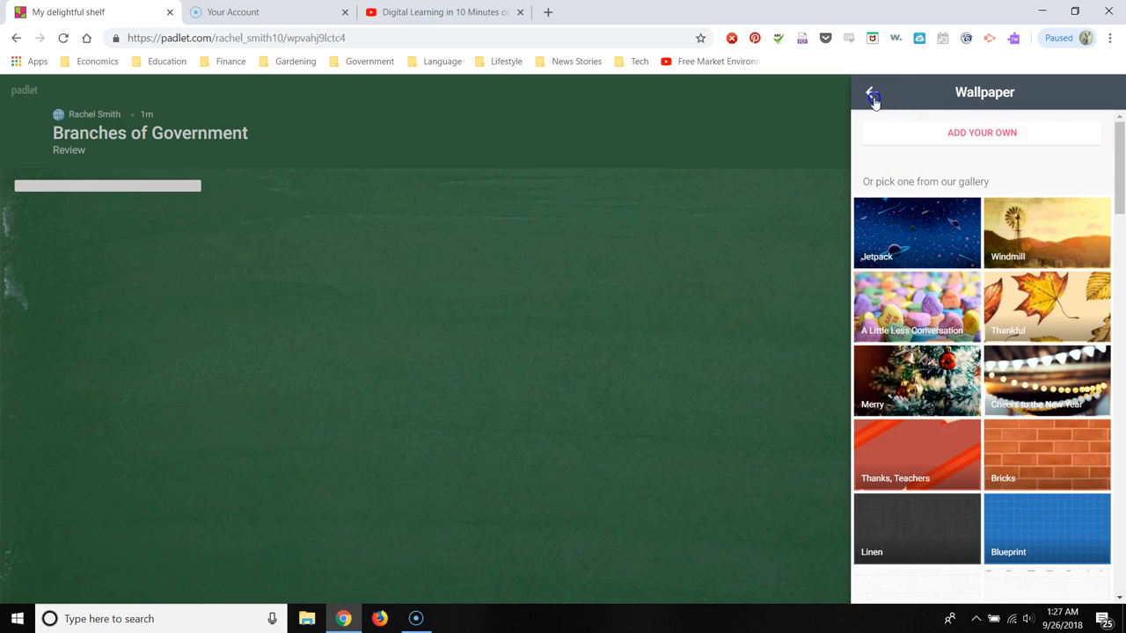
left_click(872, 95)
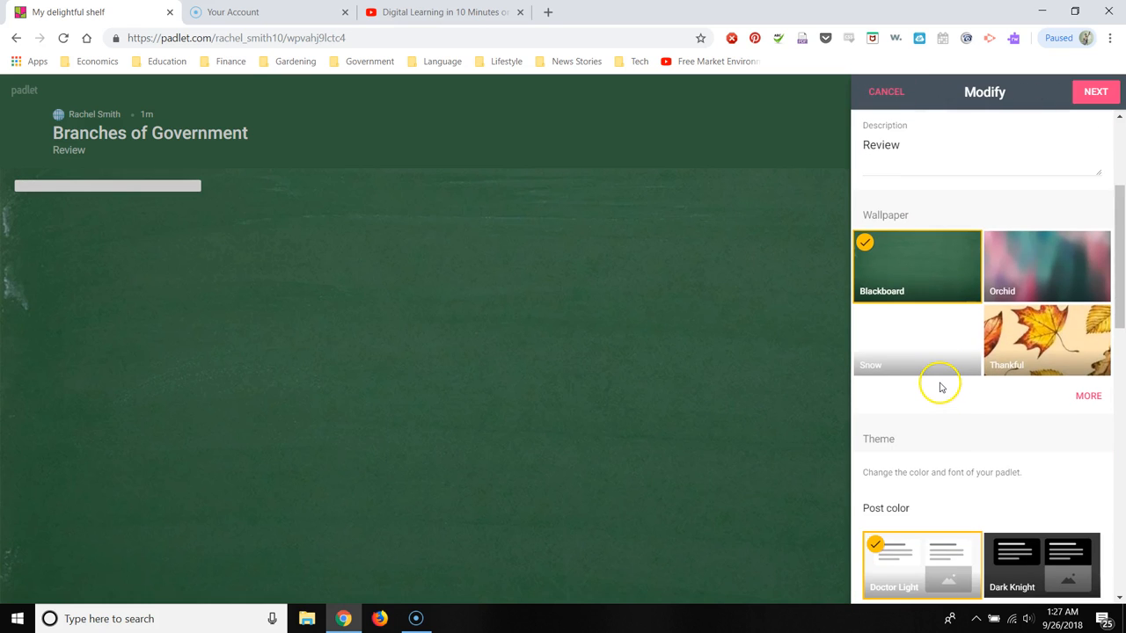
- Set the shelf's font style to the third option, Nogoro, keeping Doctor Light post color
scroll("down", 3)
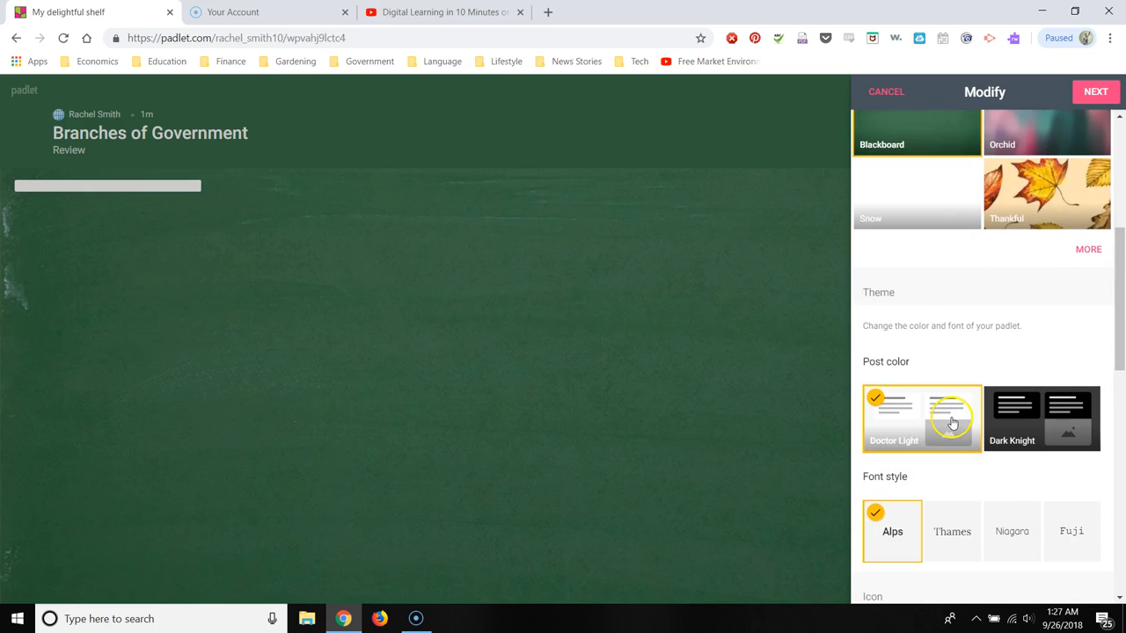
scroll("down", 3)
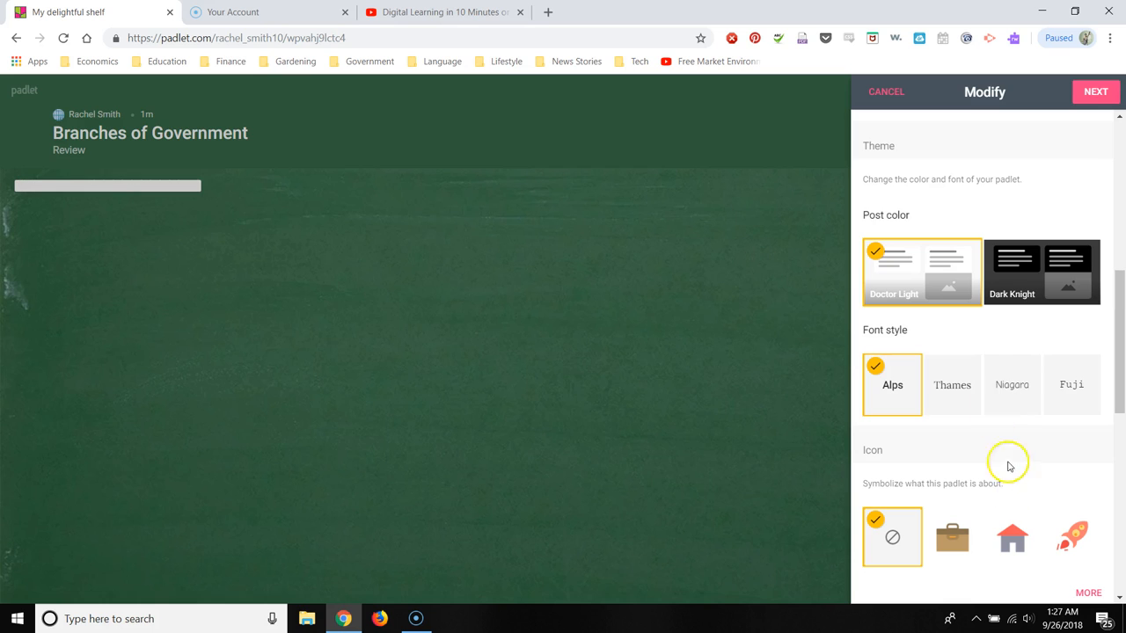
left_click(951, 384)
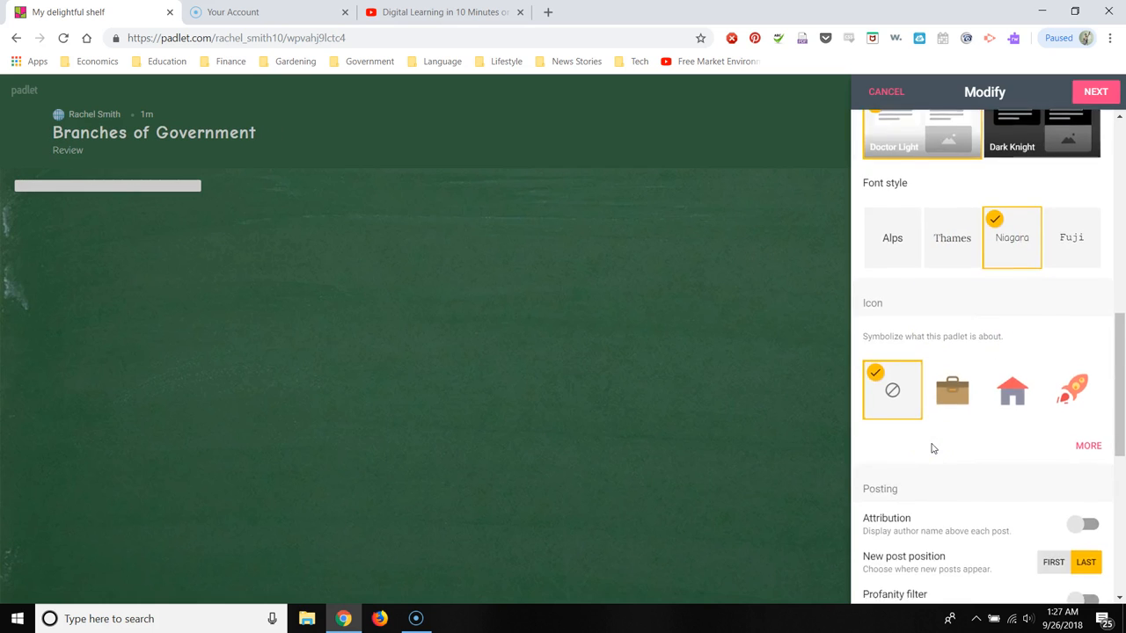
left_click(1011, 390)
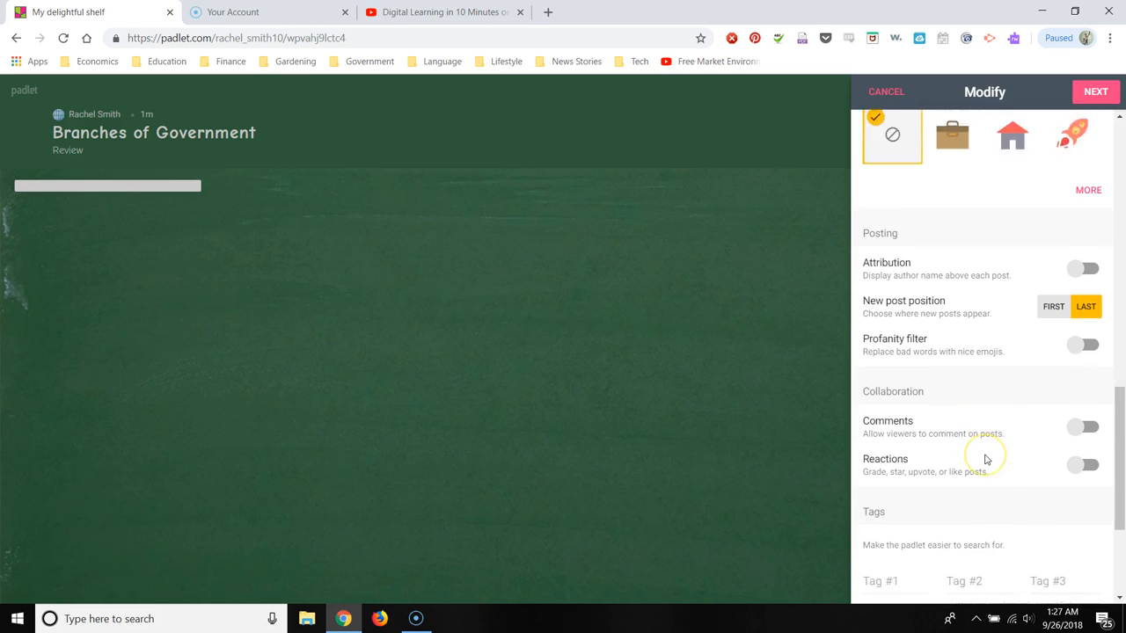
- Enable reactions on posts and choose Like as the reaction type
scroll("down", 3)
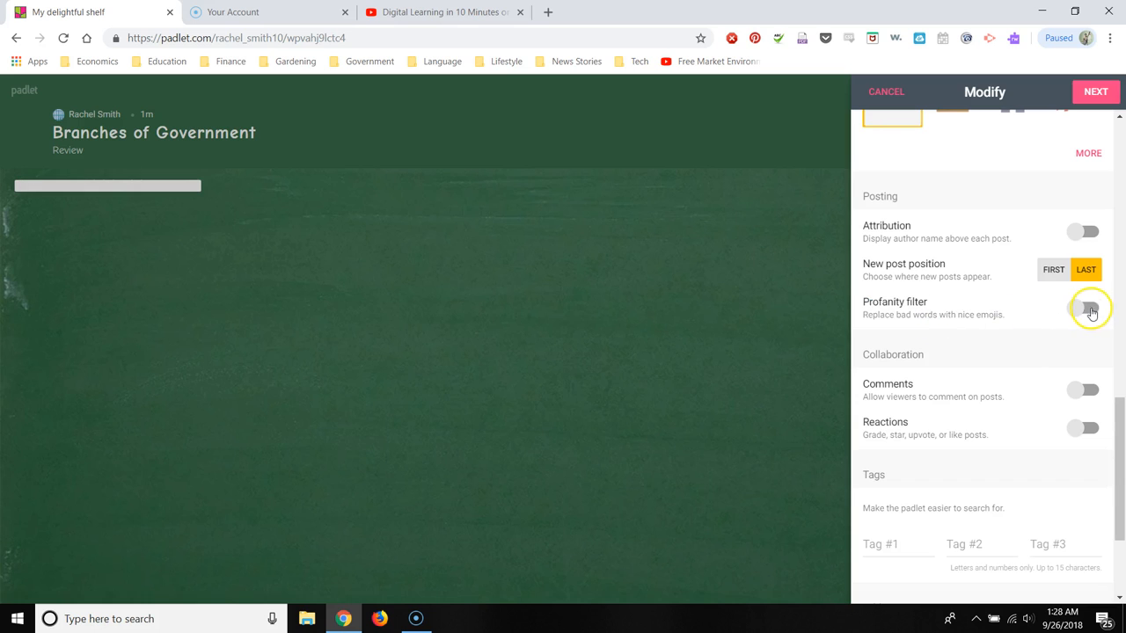
left_click(1084, 308)
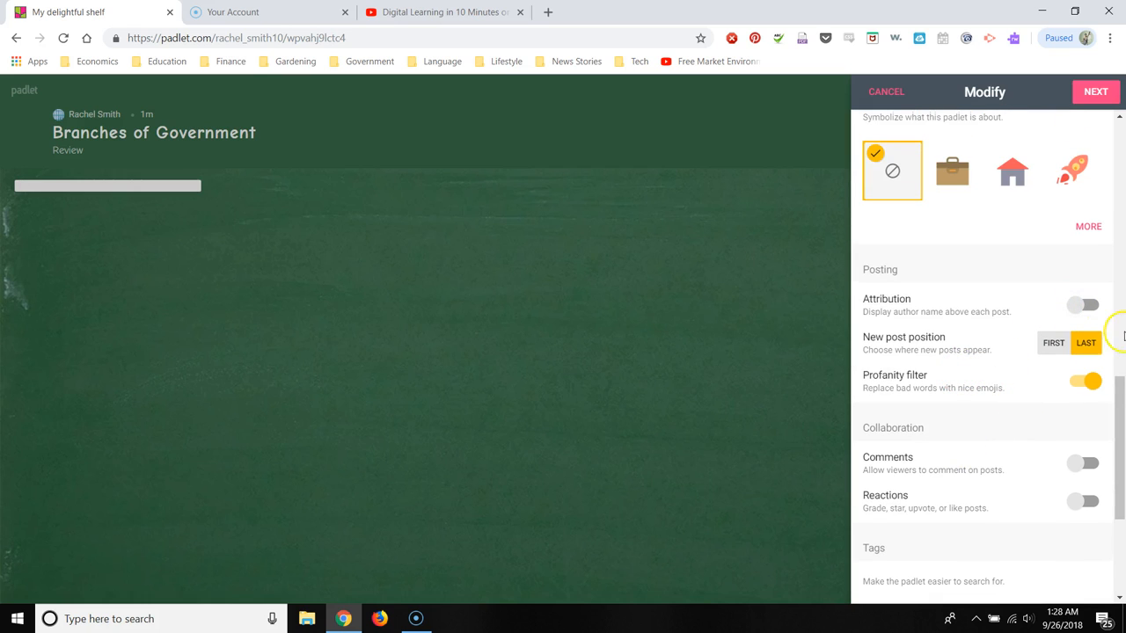
left_click(1084, 306)
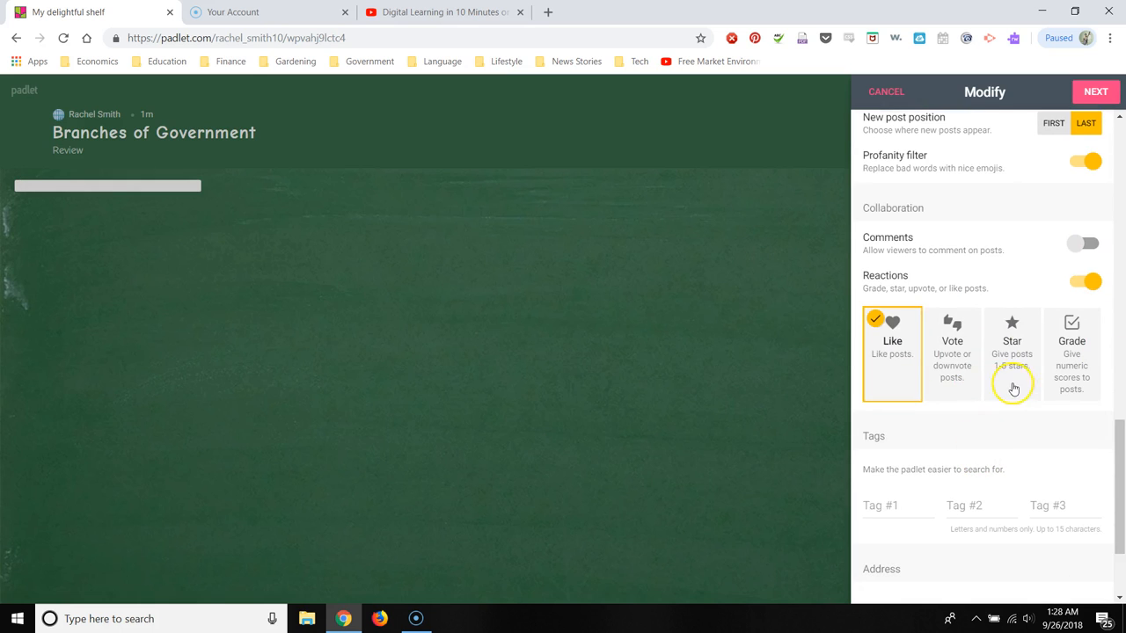
mouse_move(953, 362)
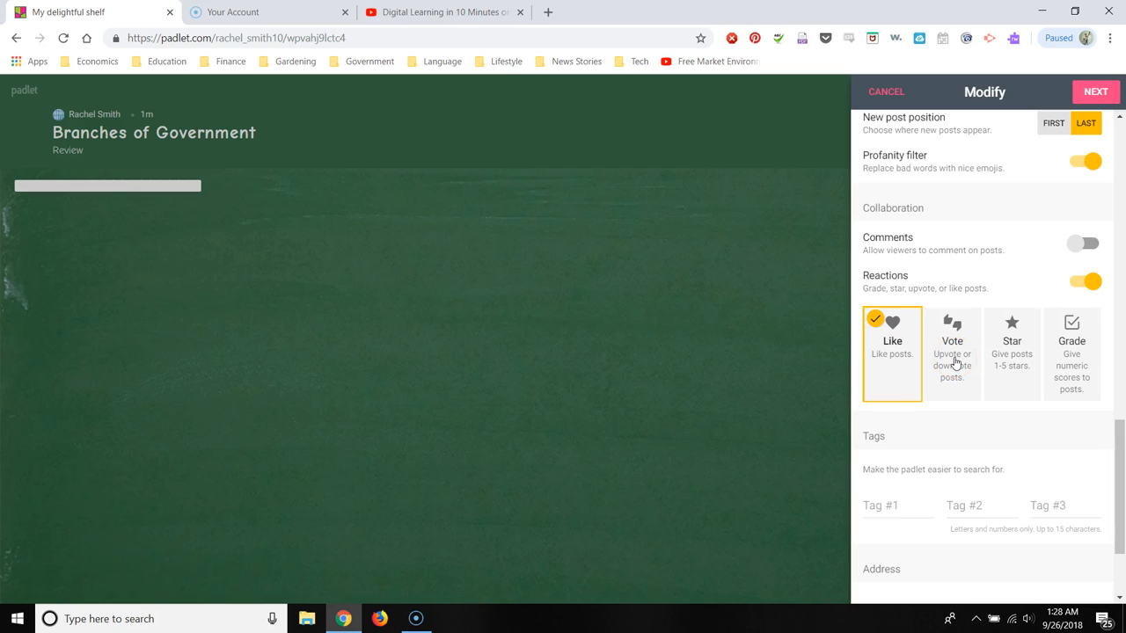
mouse_move(895, 371)
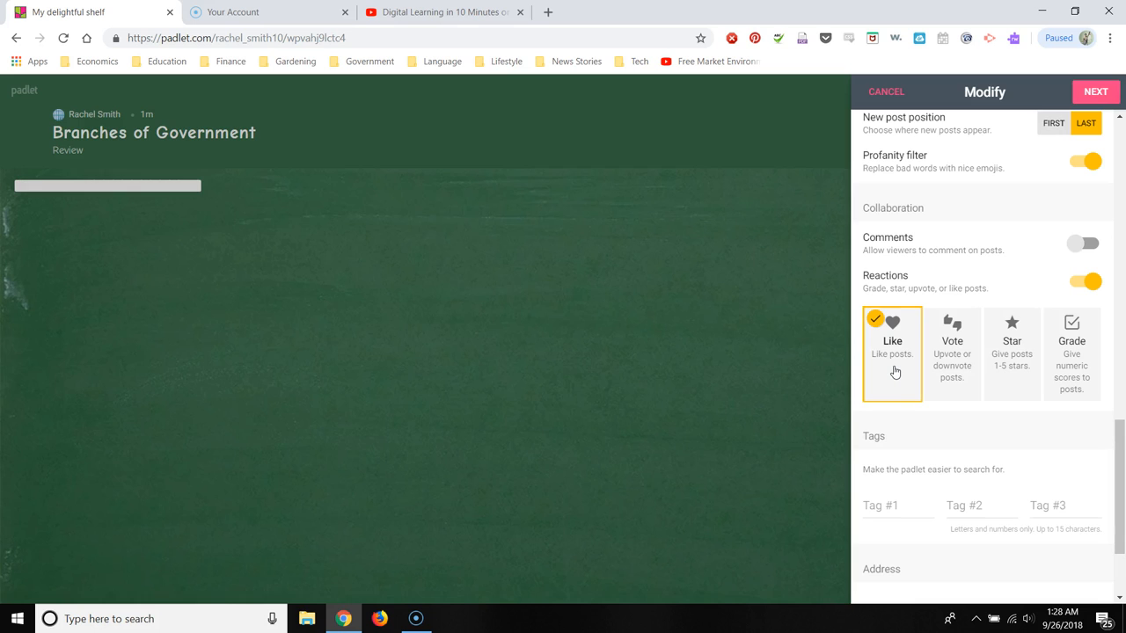
mouse_move(1024, 352)
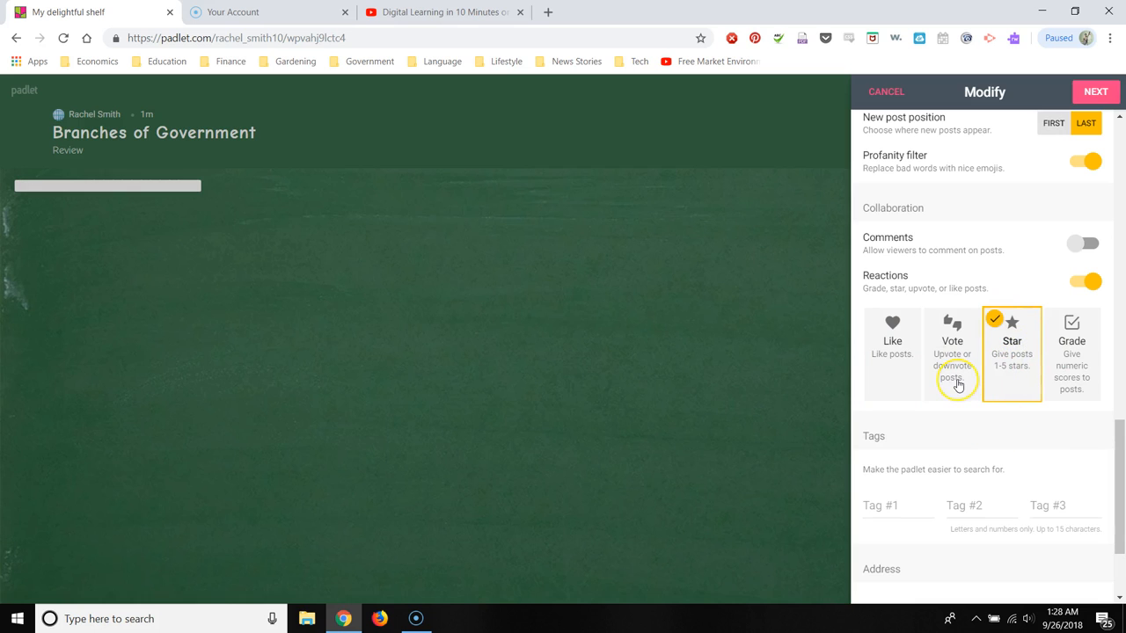
mouse_move(900, 361)
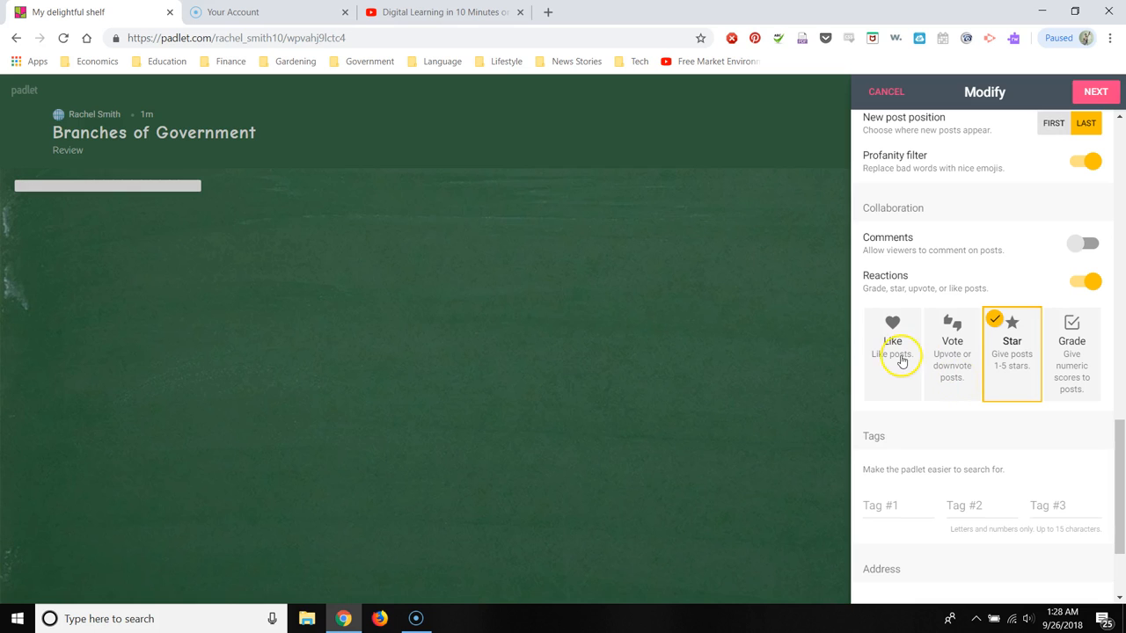
left_click(892, 348)
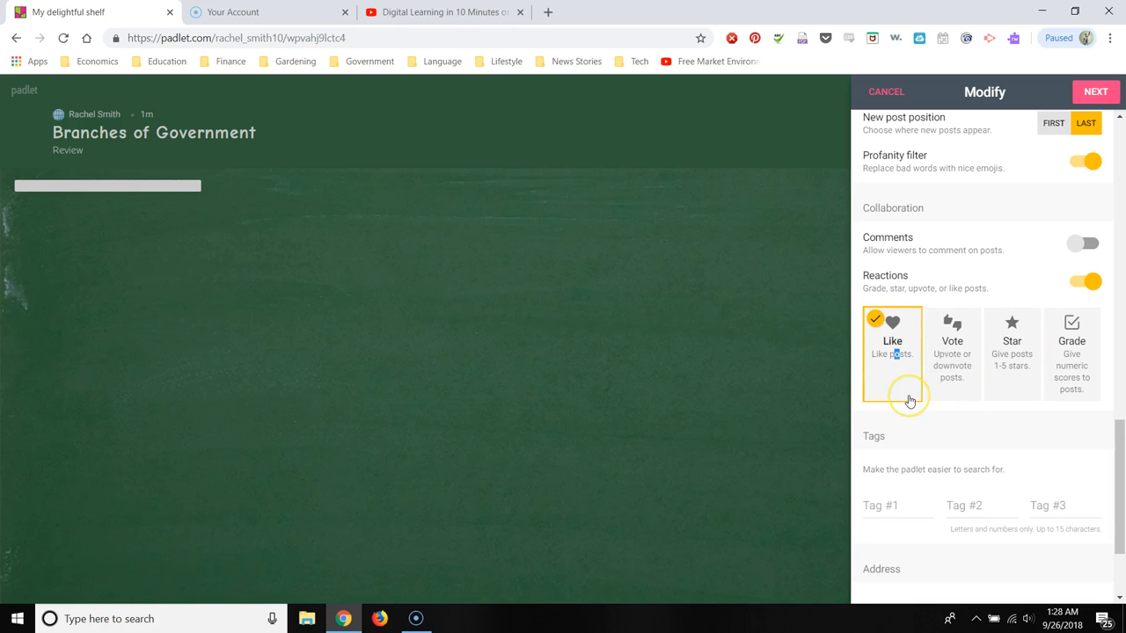
mouse_move(922, 389)
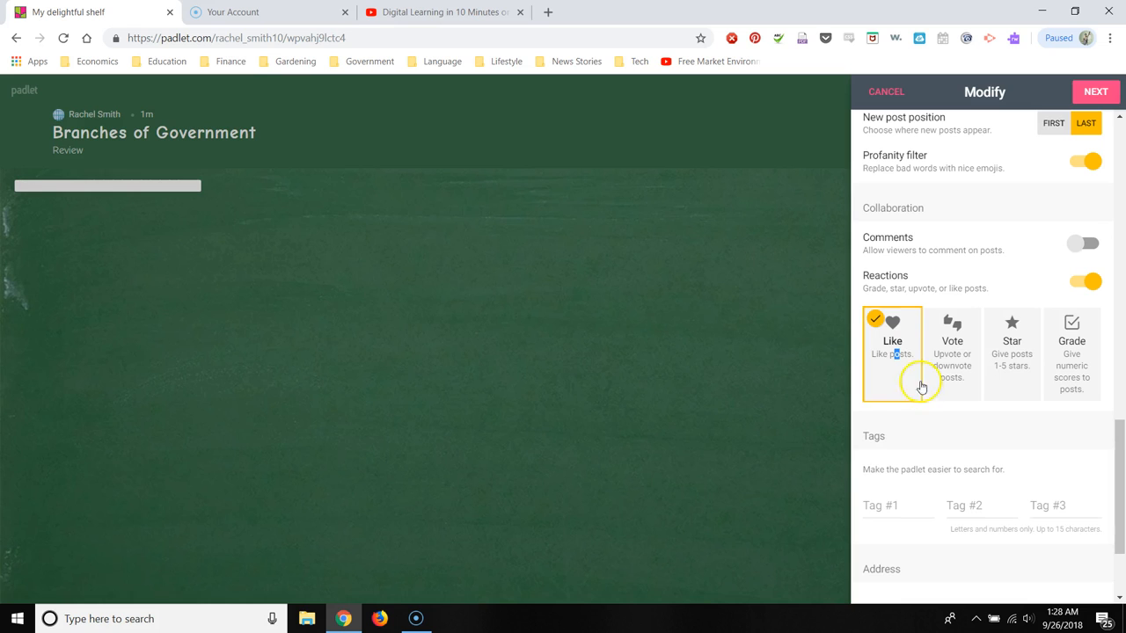
mouse_move(966, 430)
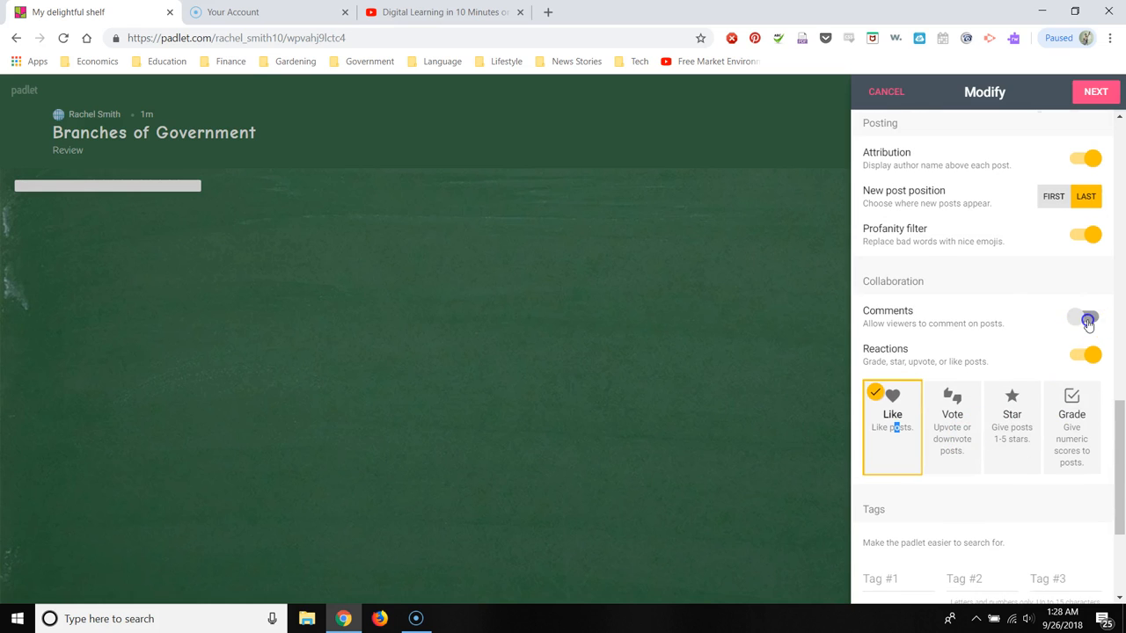
- Allow viewer comments on posts and keep working on the unsaved settings
left_click(1087, 317)
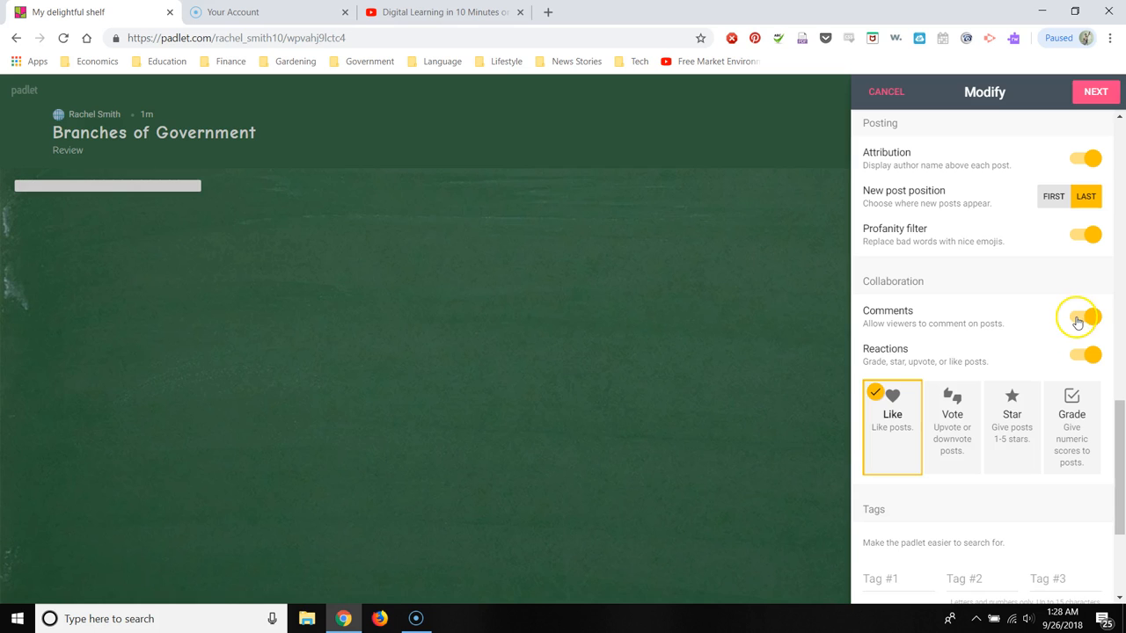
left_click(1087, 316)
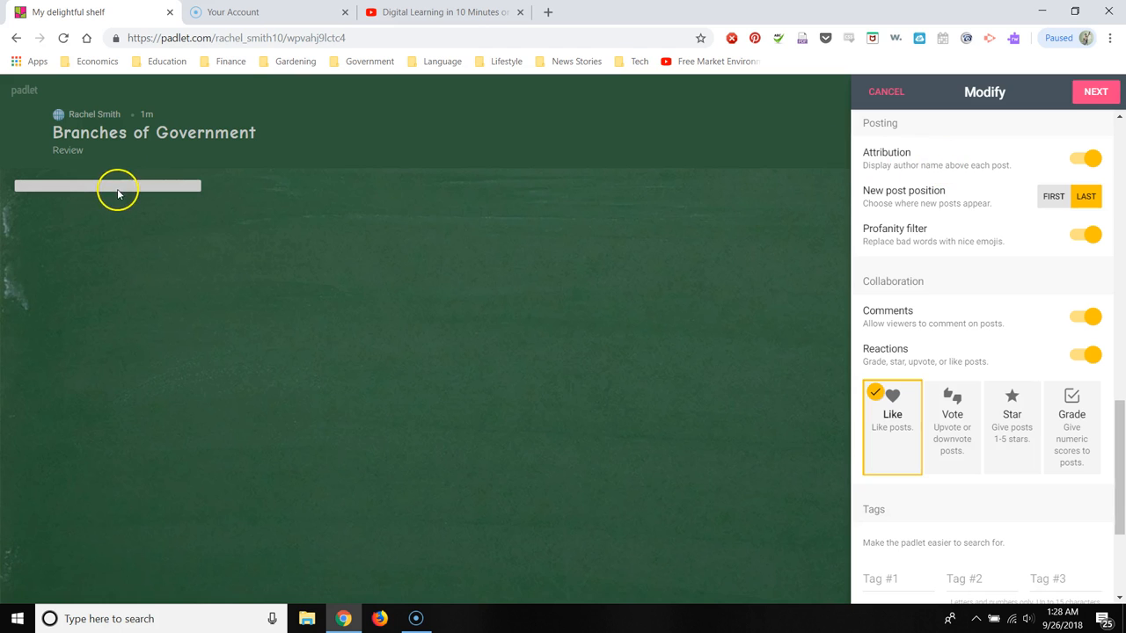
left_click(886, 91)
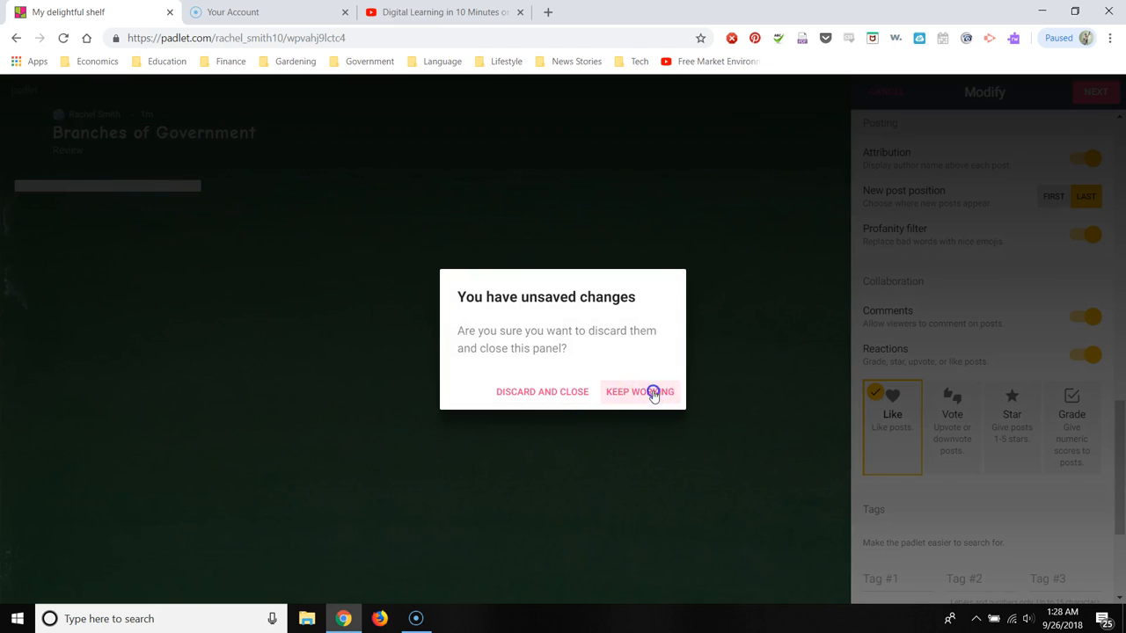
left_click(640, 390)
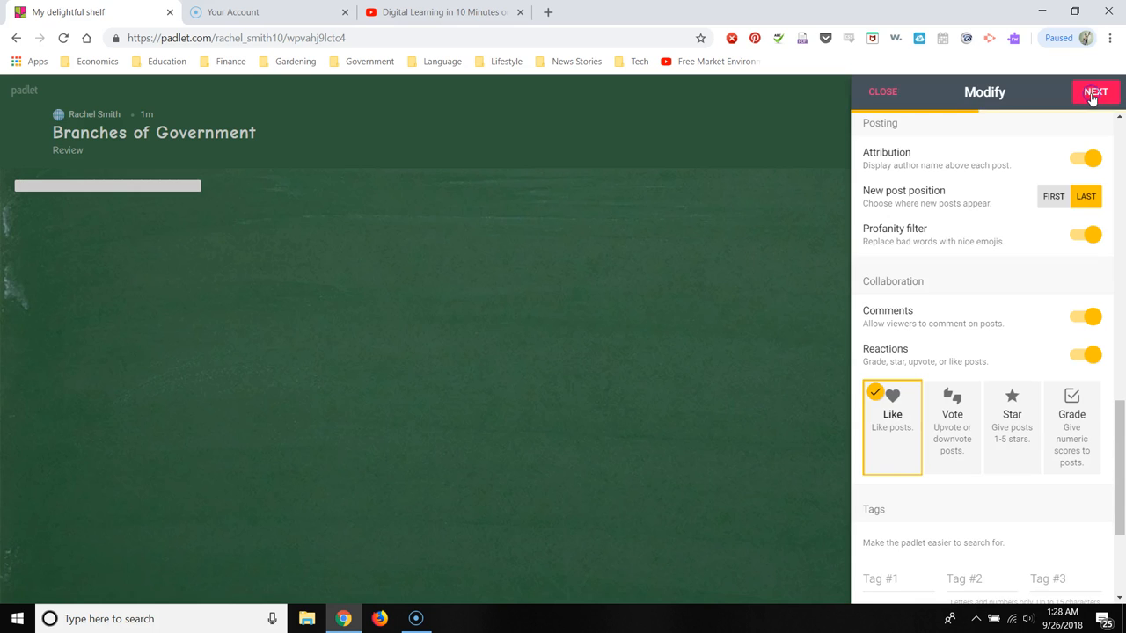
- Keep the shelf Secret with Can write access and finish the privacy setup
left_click(1094, 92)
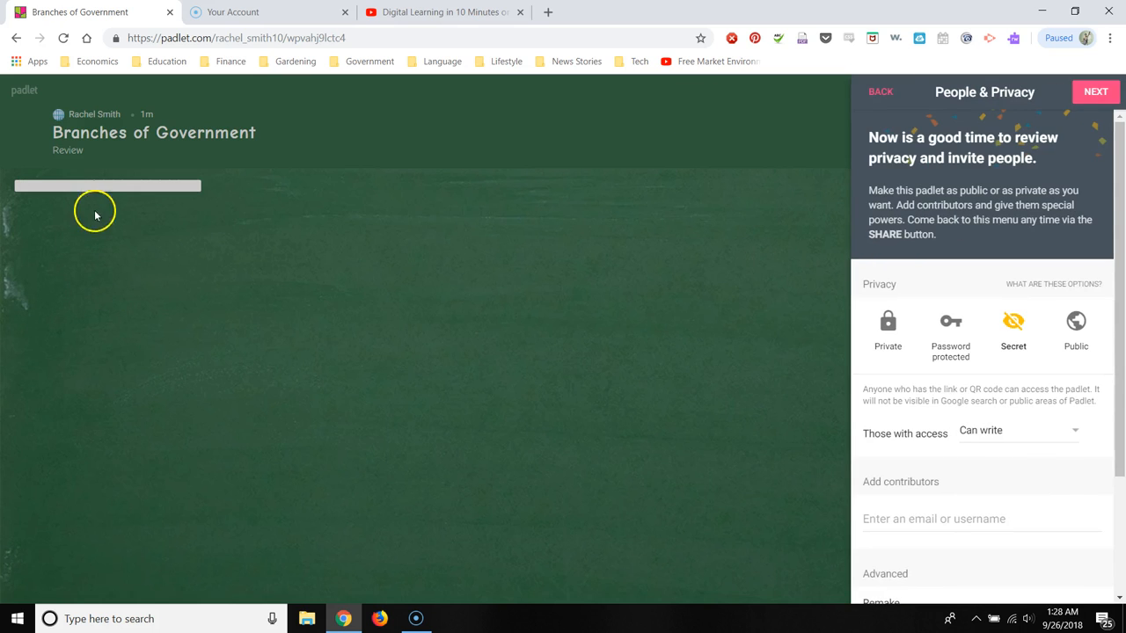
mouse_move(356, 246)
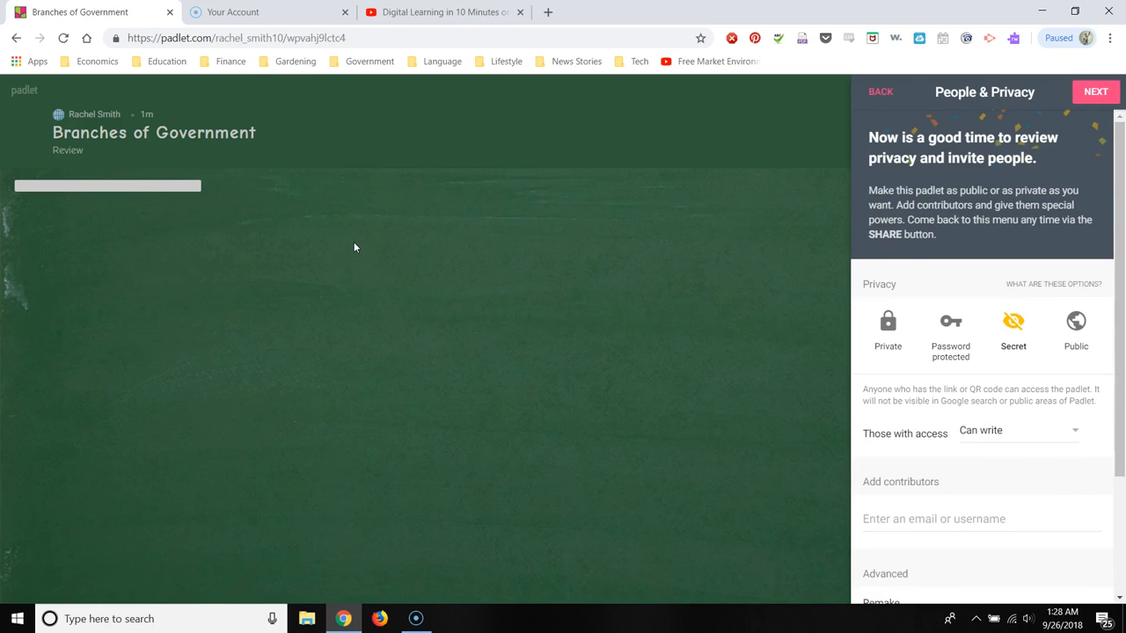
mouse_move(1101, 343)
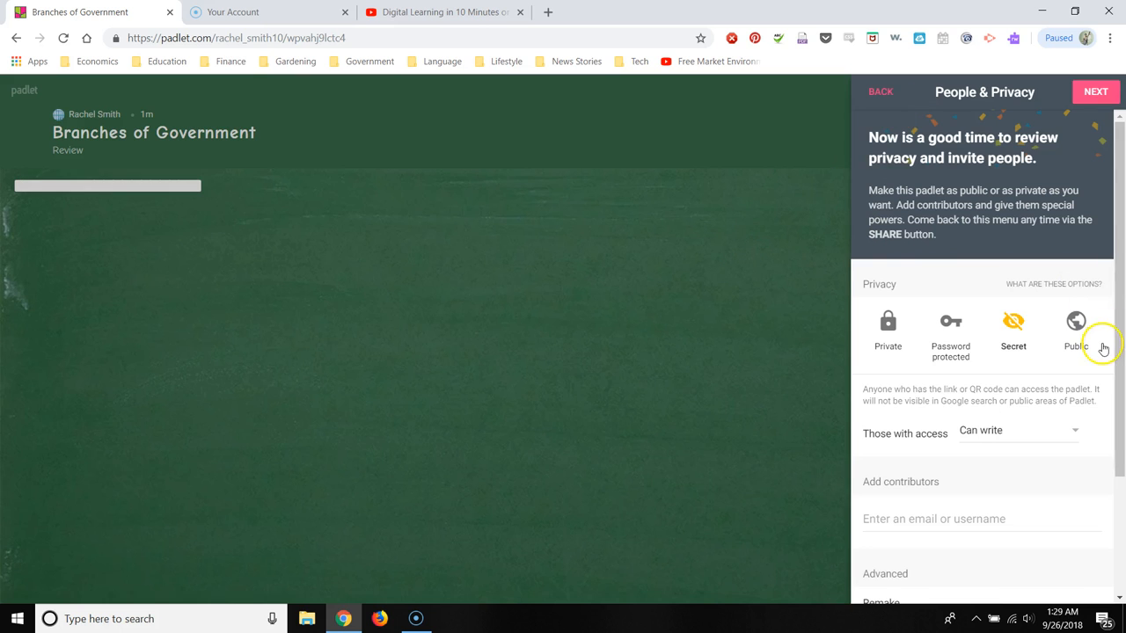
left_click(1094, 91)
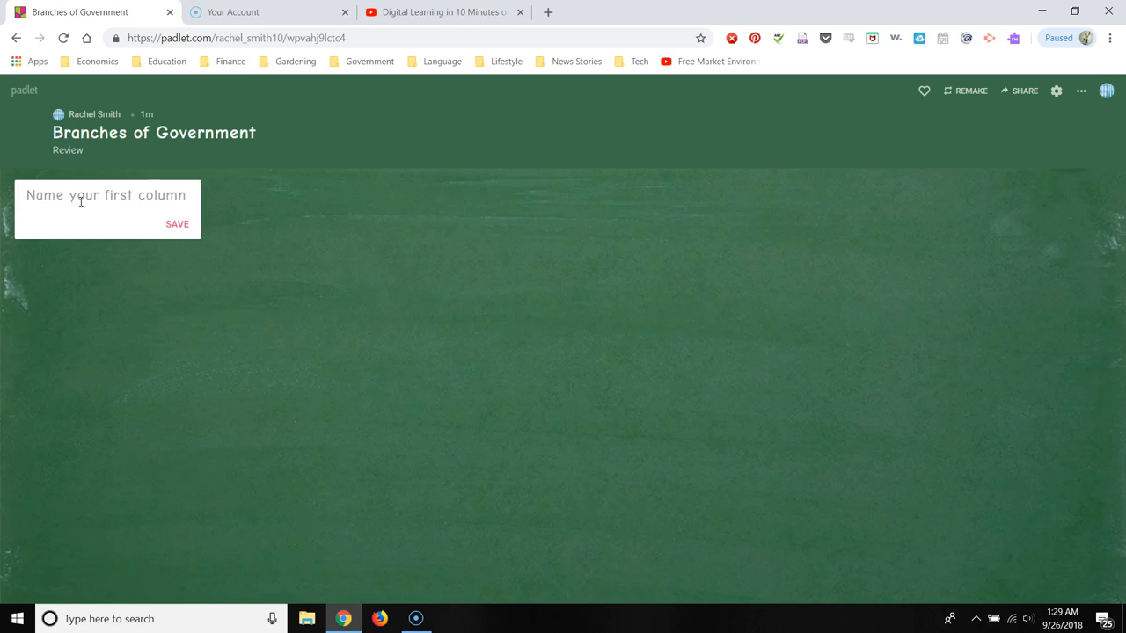
- Name three columns Legislative, Judicial and Executive on the shelf
type("Le")
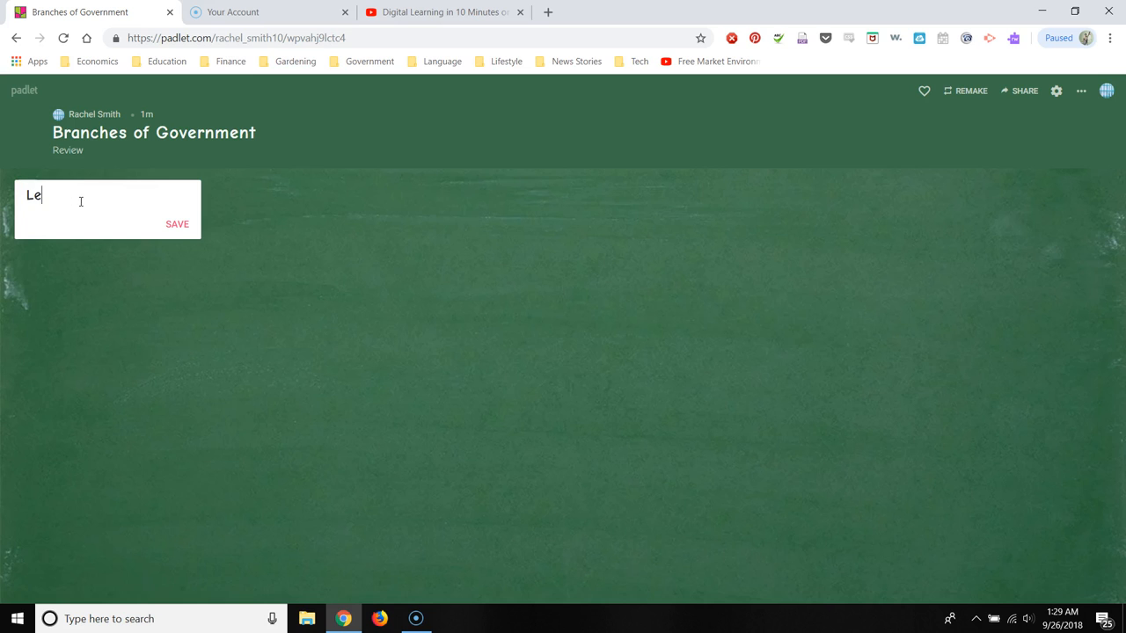
type("gislative")
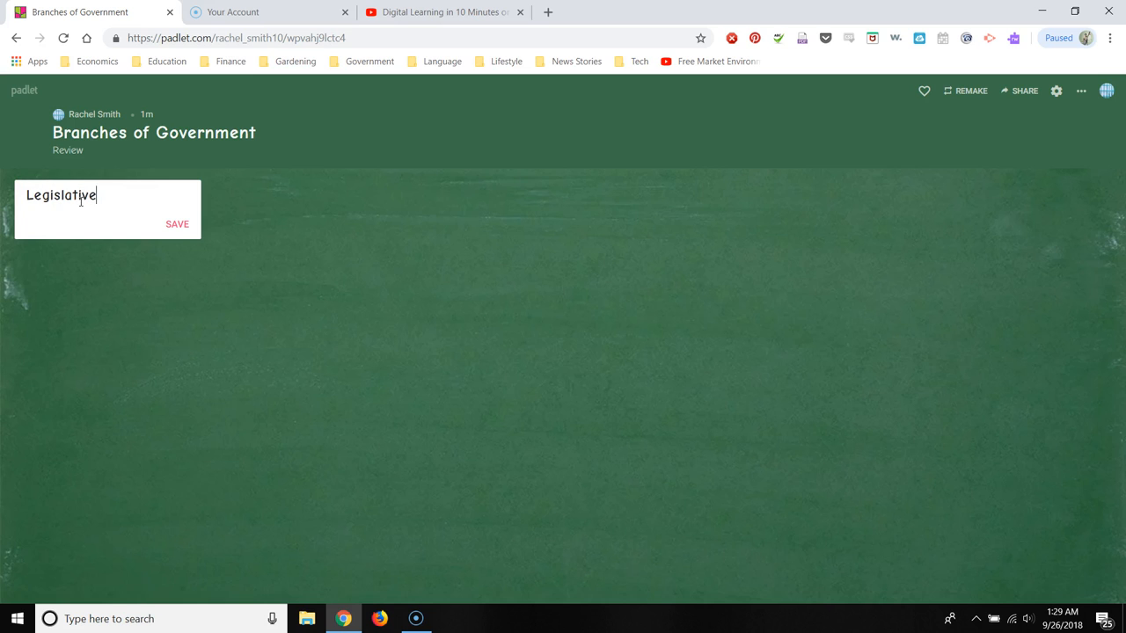
left_click(176, 223)
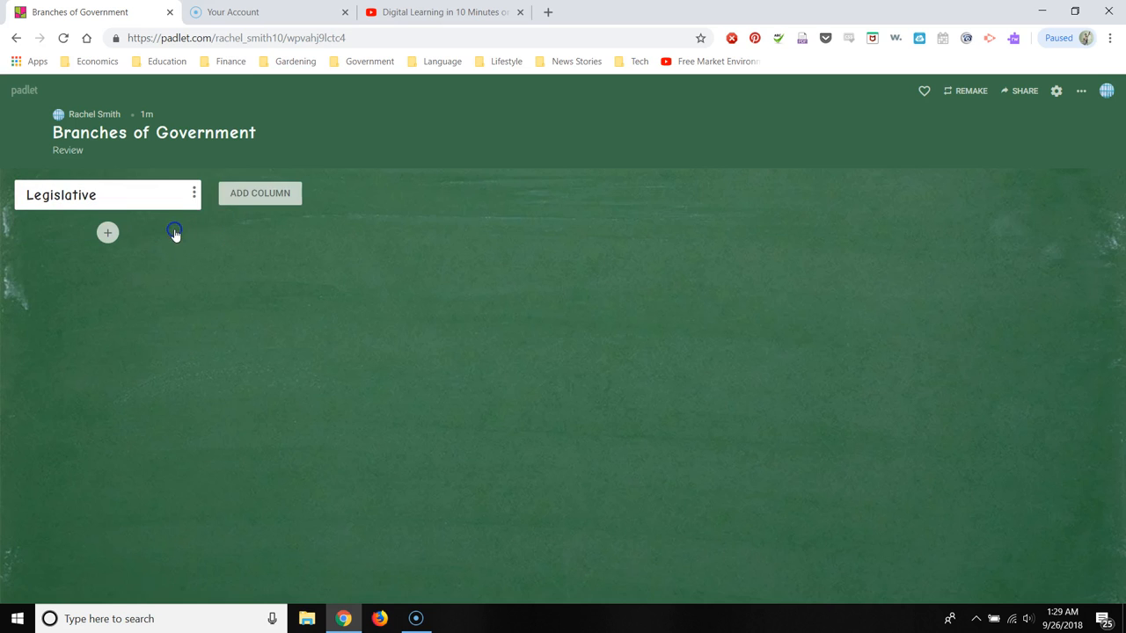
left_click(260, 191)
type("Judicial")
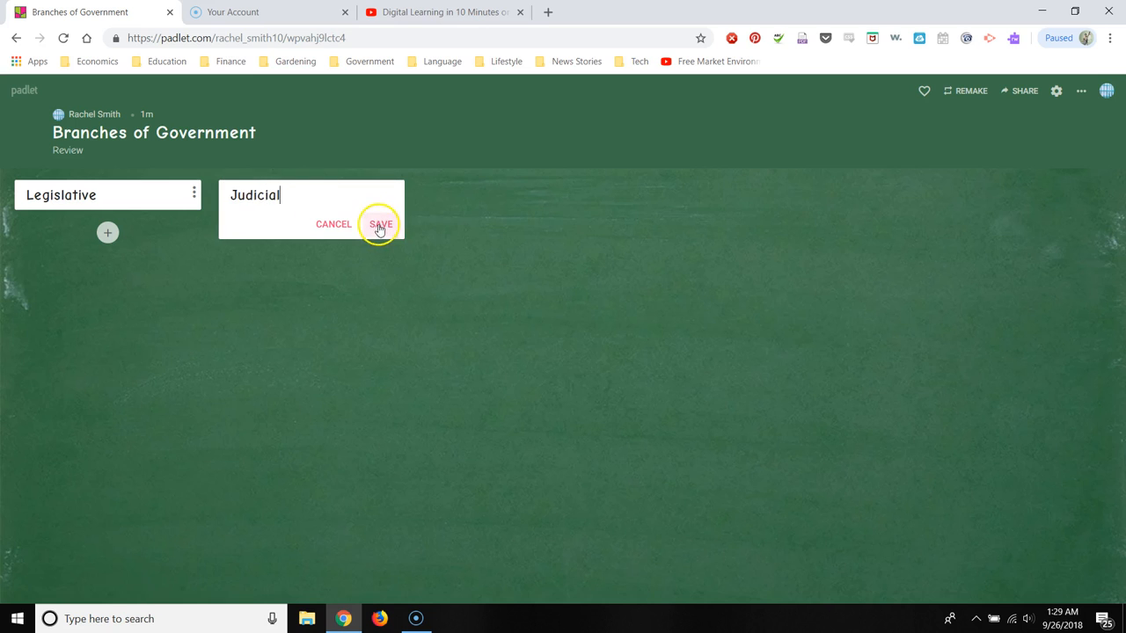
left_click(380, 224)
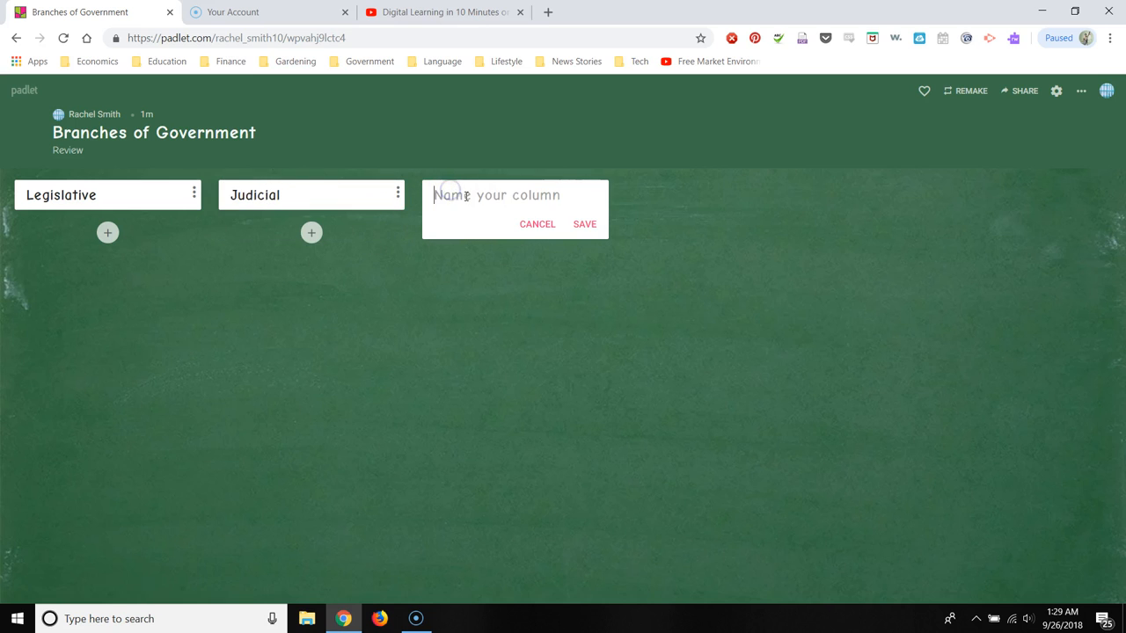
type("Executi")
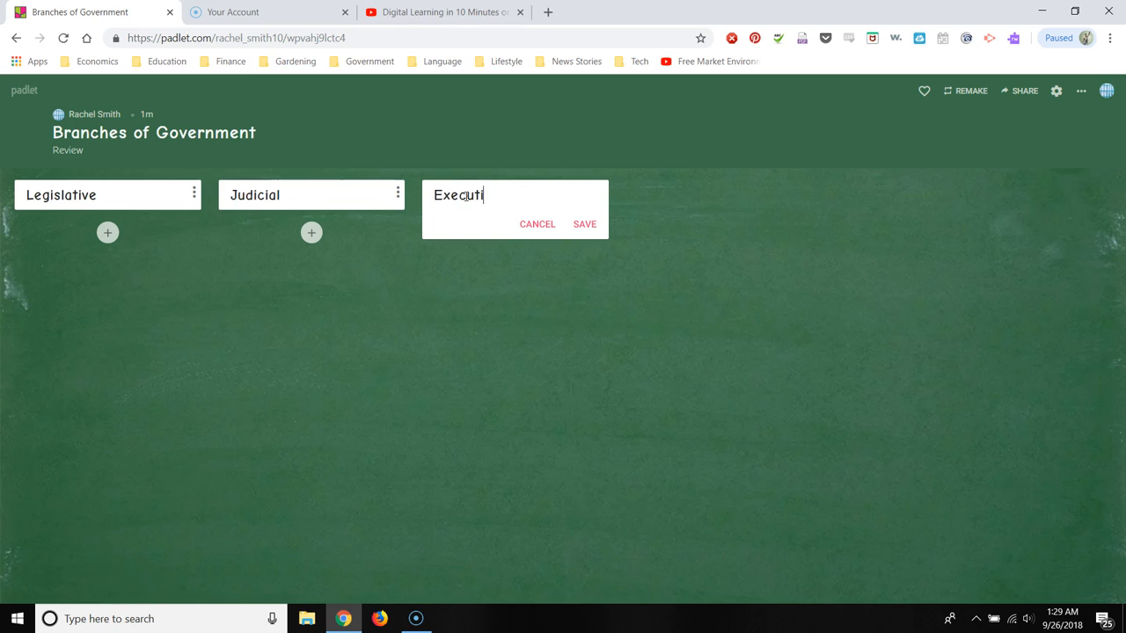
left_click(584, 223)
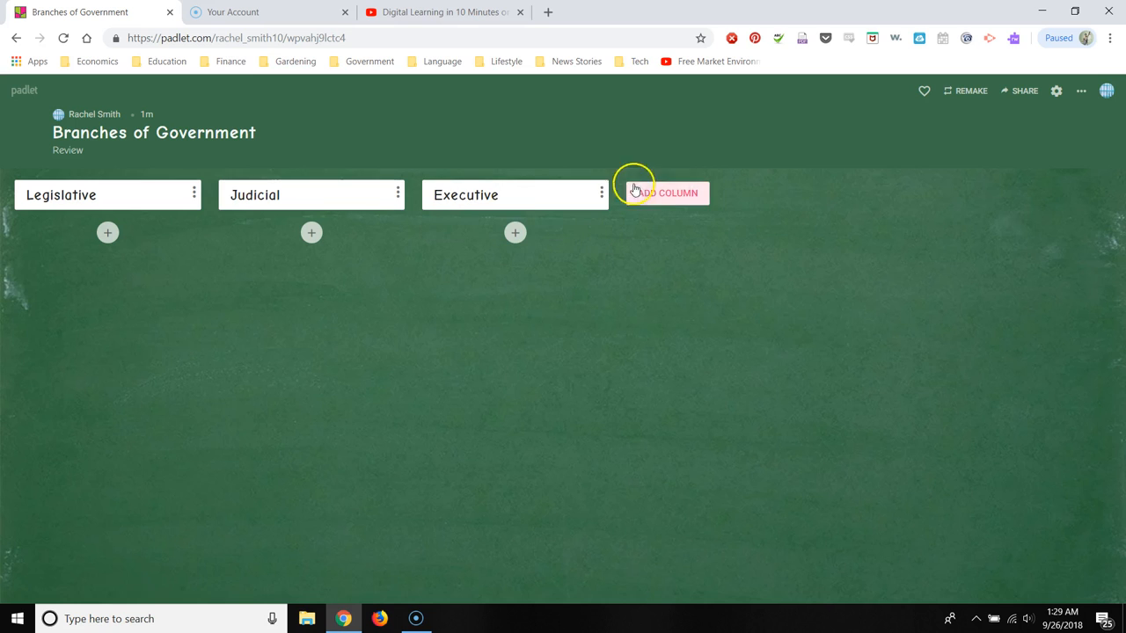
mouse_move(578, 194)
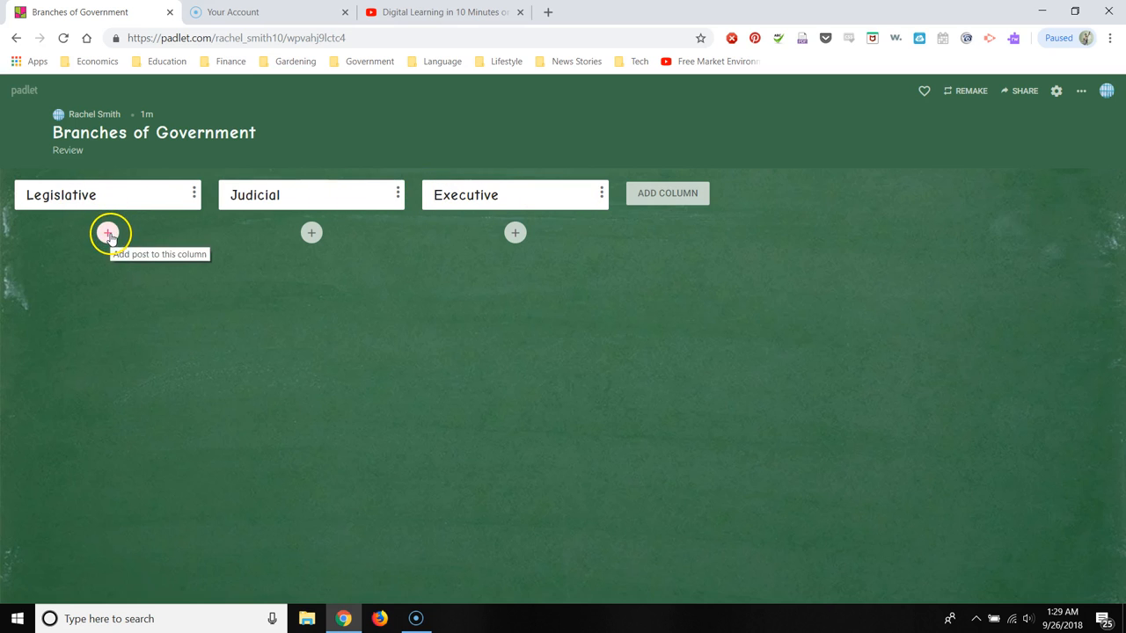
mouse_move(513, 232)
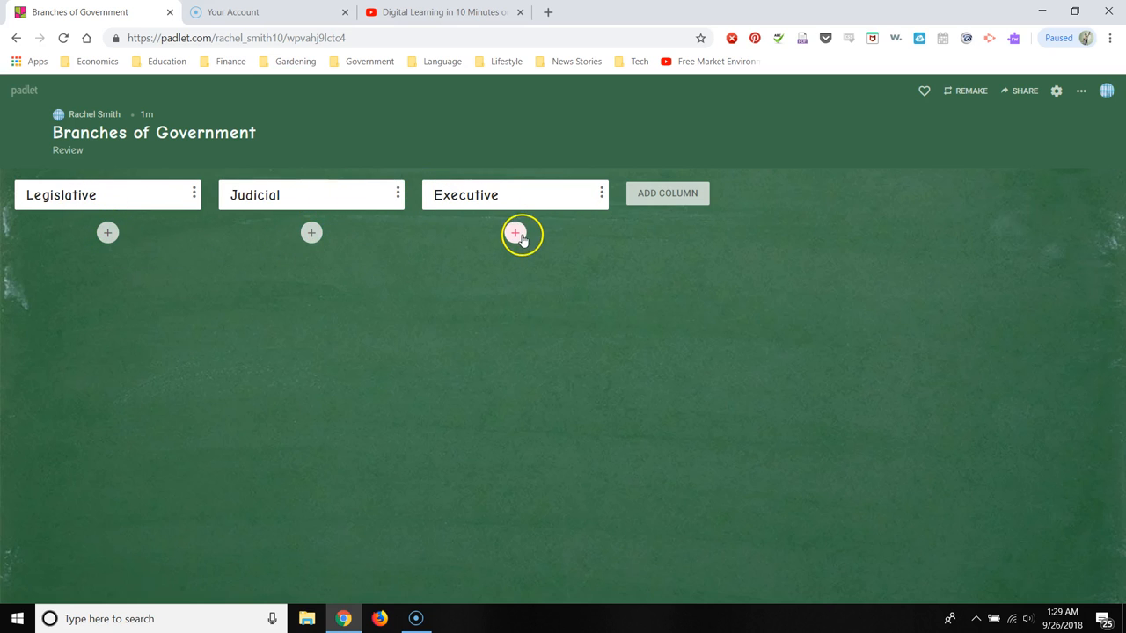
mouse_move(141, 250)
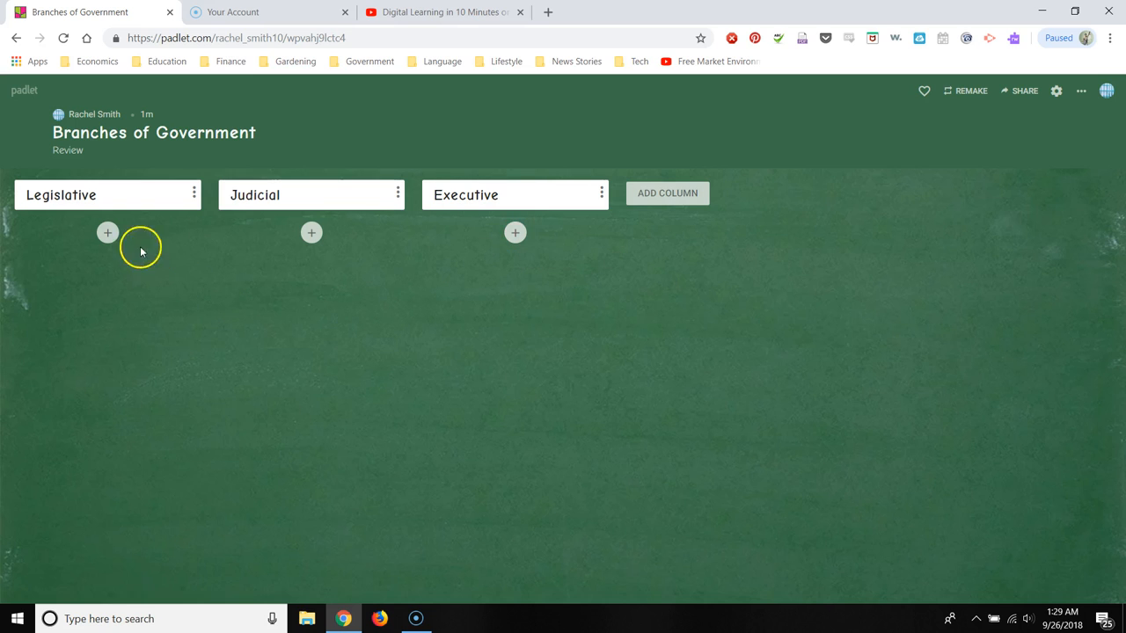
- Add a Judicial post titled 'Power of the Courts' with body 'Judicial Review'
left_click(107, 232)
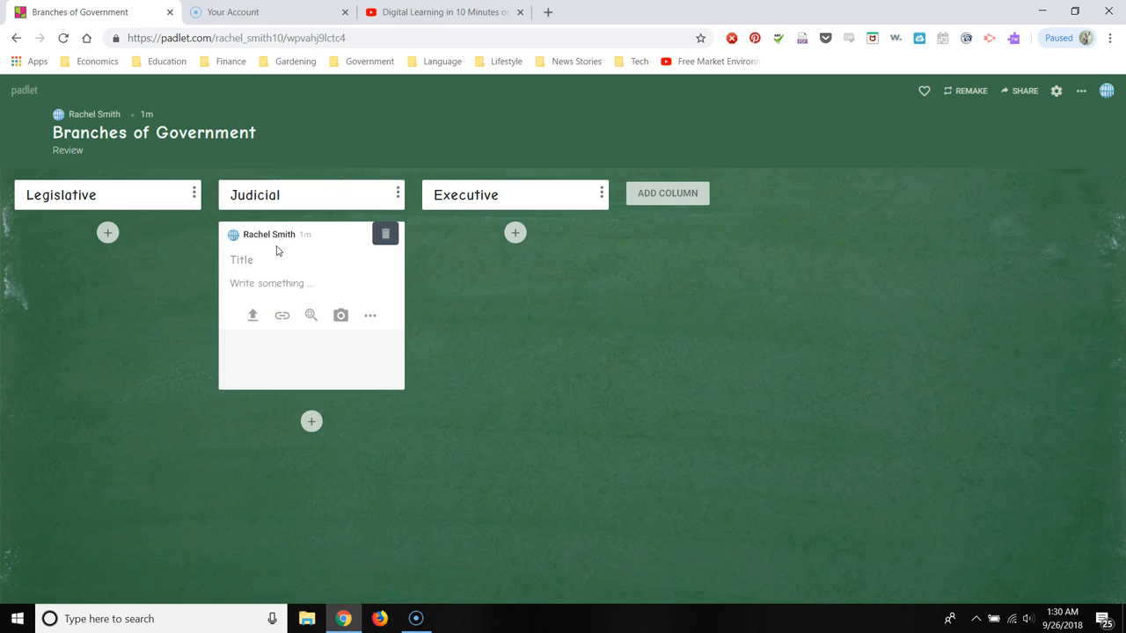
mouse_move(283, 239)
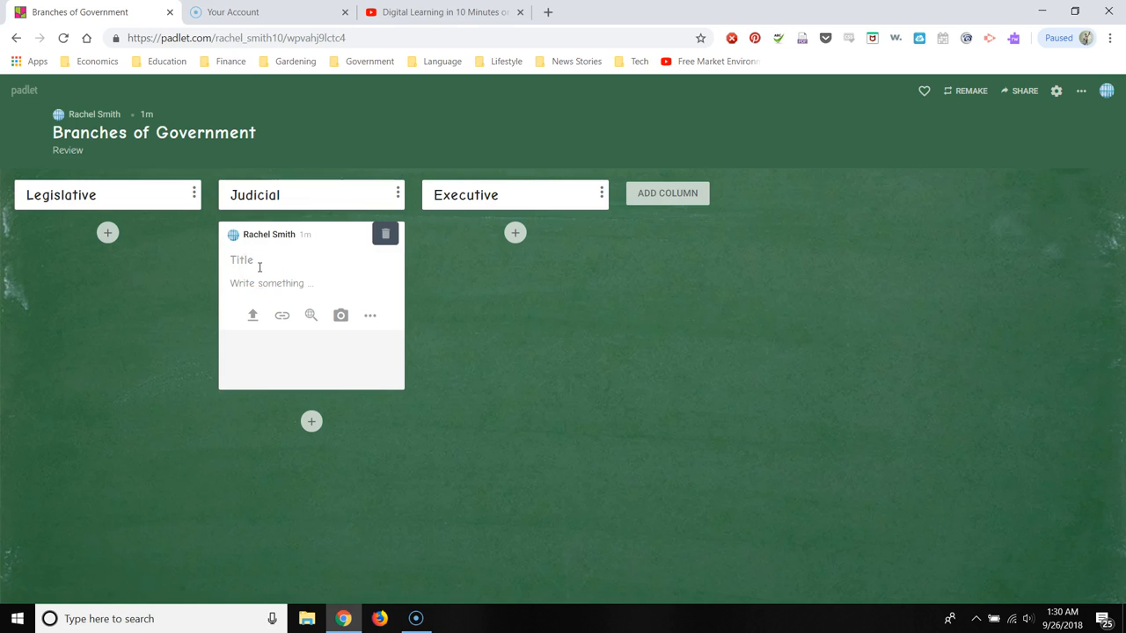
type("Power of the Courts")
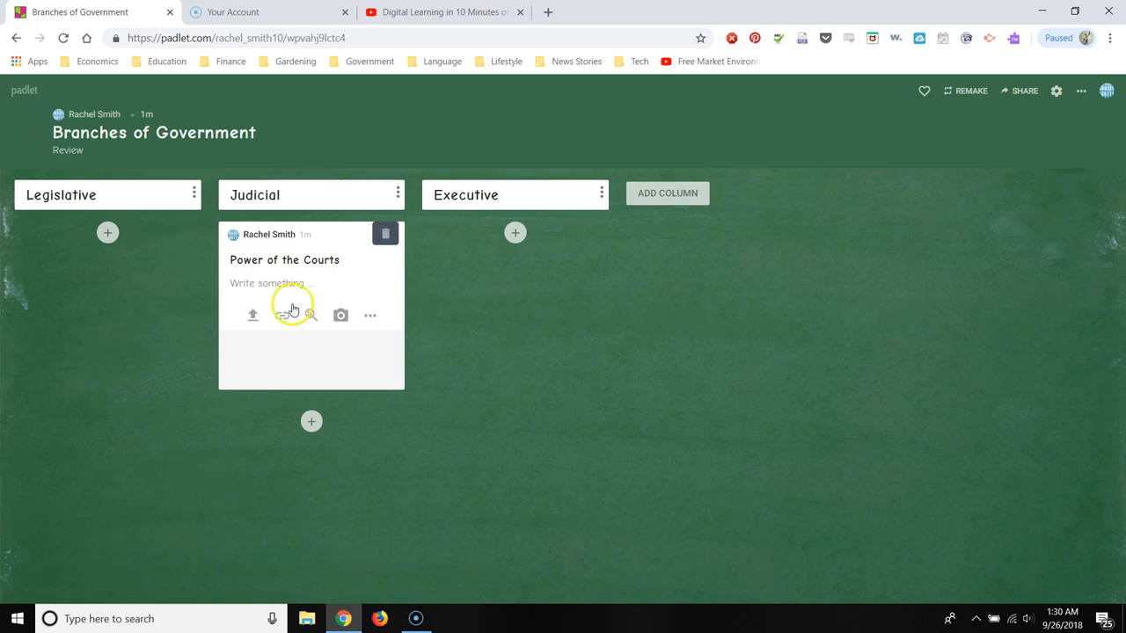
type("Judicial Review")
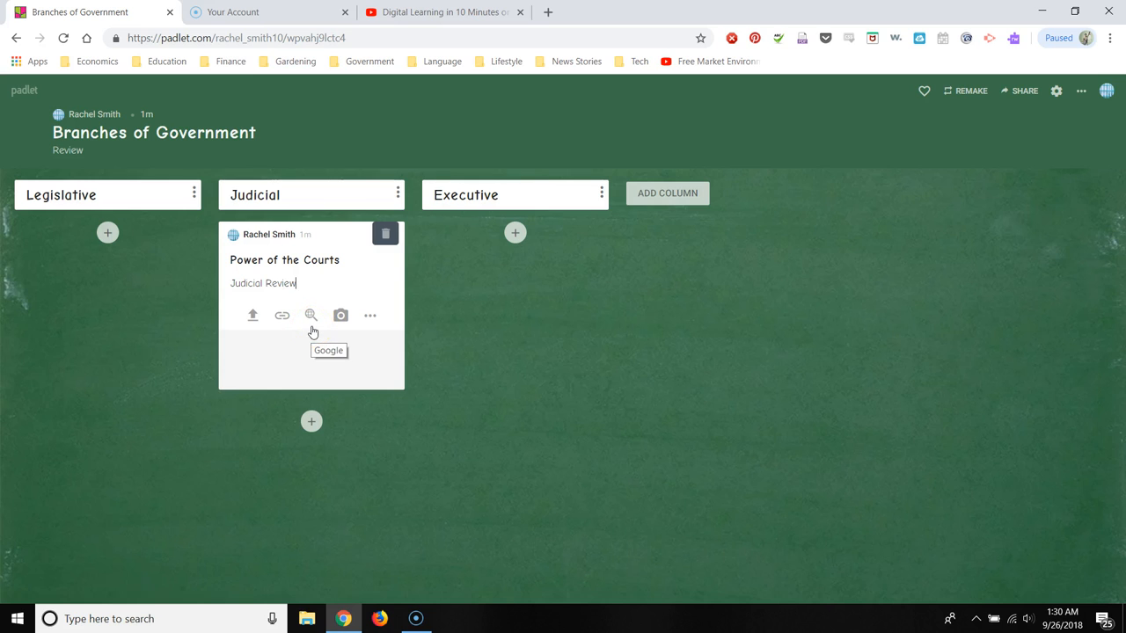
mouse_move(342, 317)
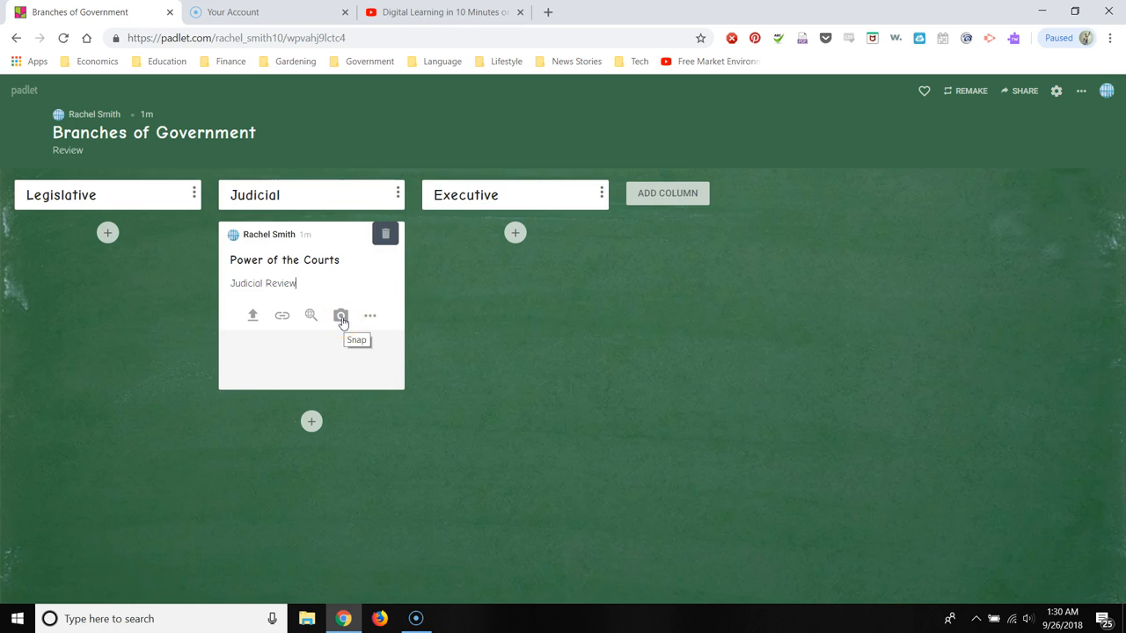
- Search Google images for 'court' from the post's attachment menu to find a courtroom photo
left_click(369, 317)
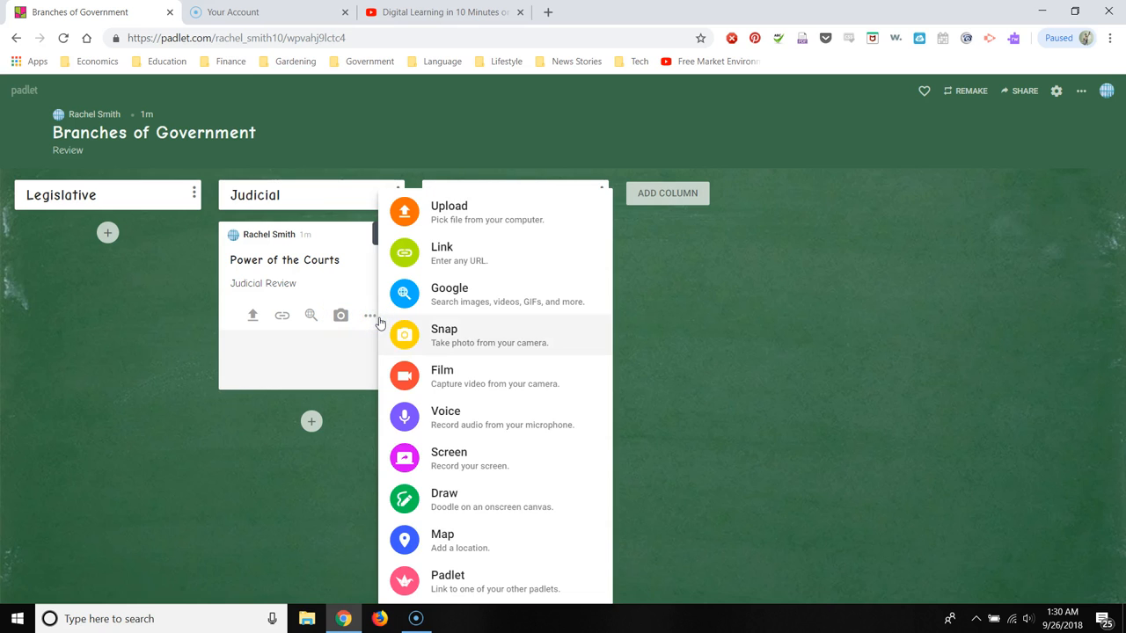
mouse_move(460, 211)
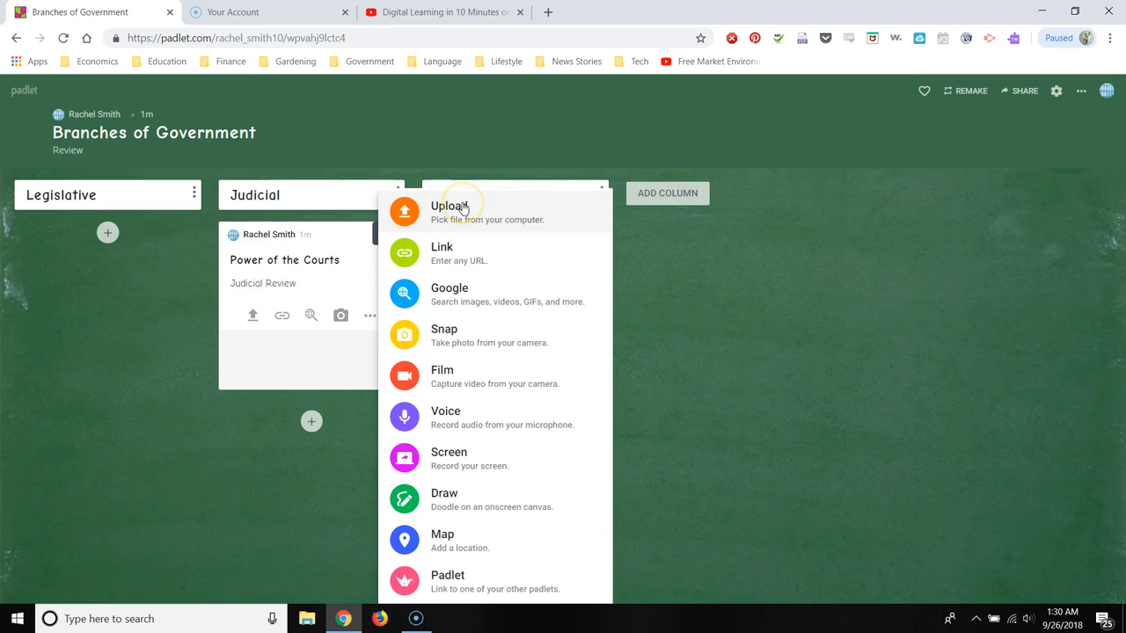
mouse_move(446, 303)
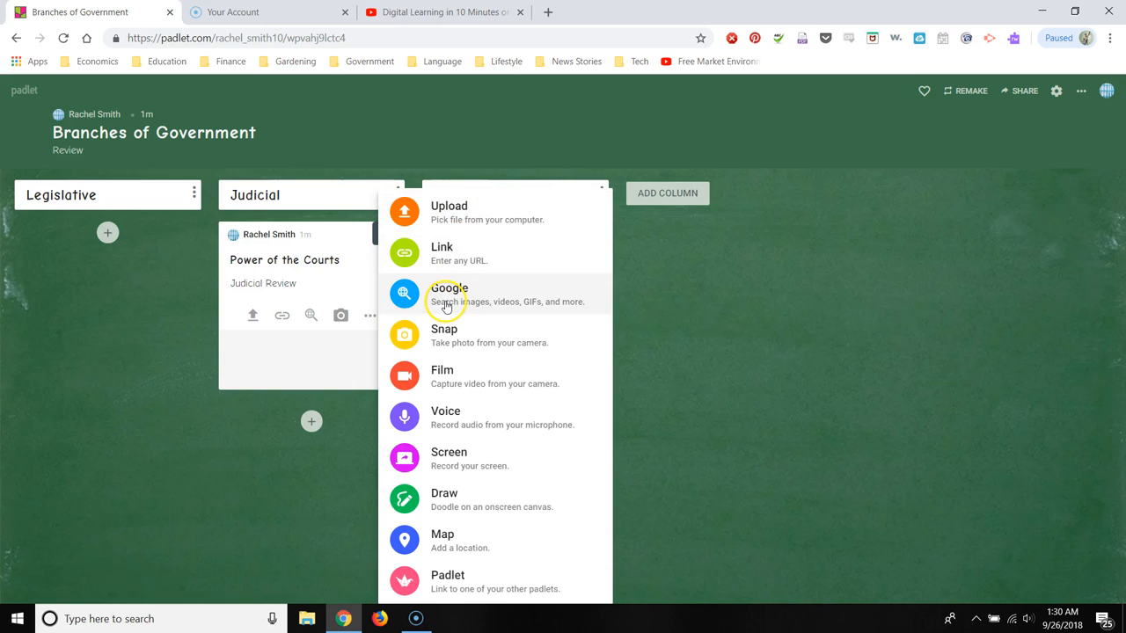
left_click(451, 294)
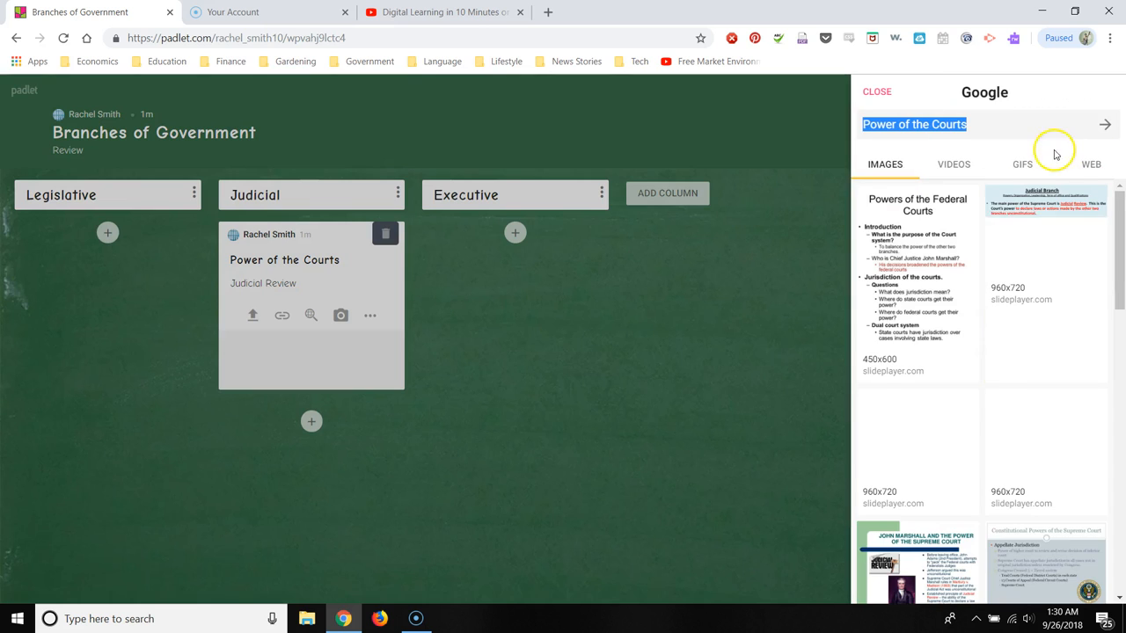
scroll("down", 3)
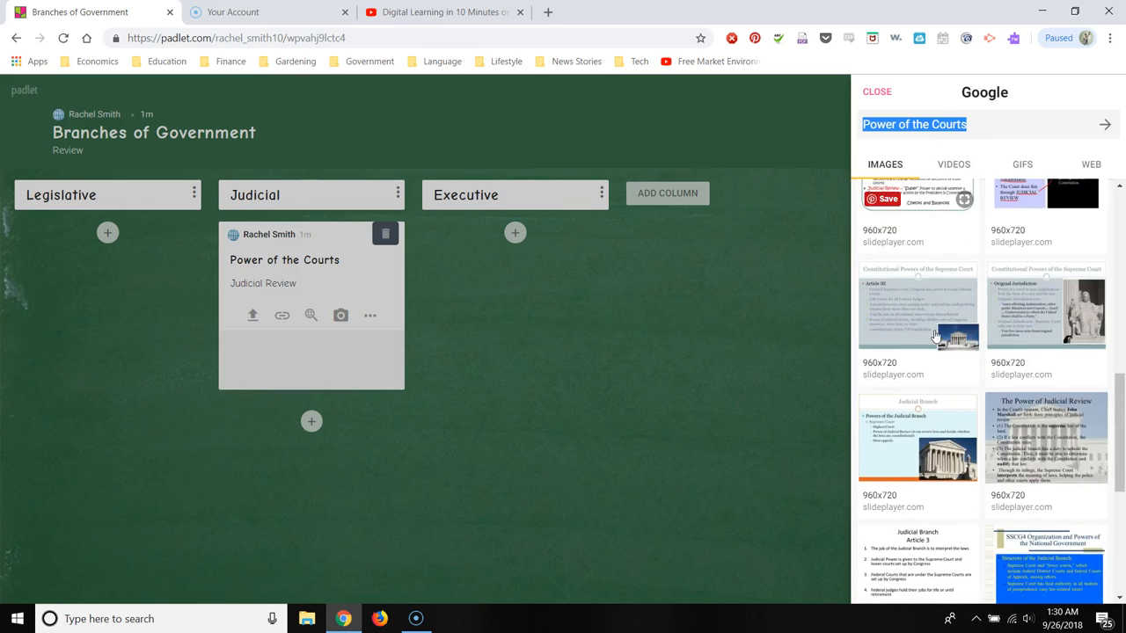
type("court")
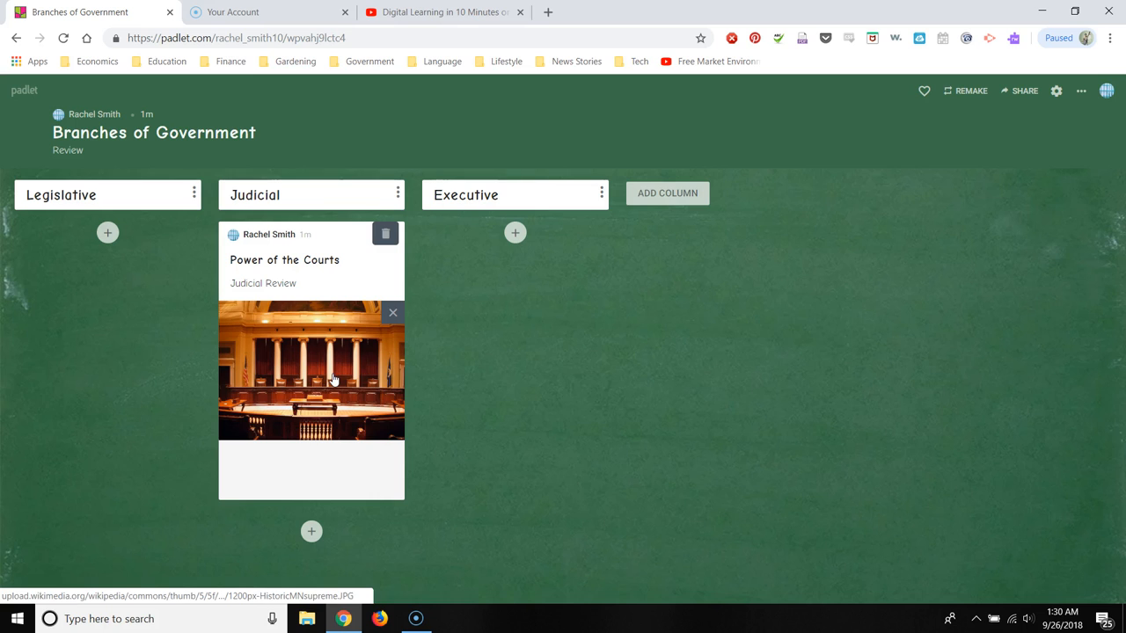
mouse_move(491, 306)
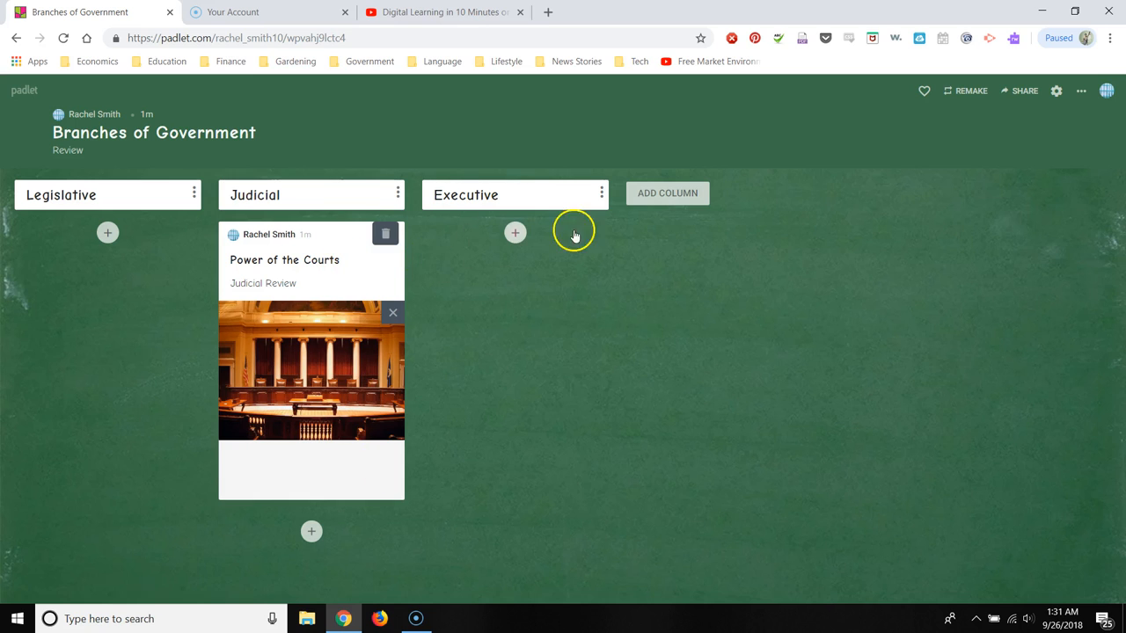
- Start an empty post under Executive and review its attachment options
left_click(513, 232)
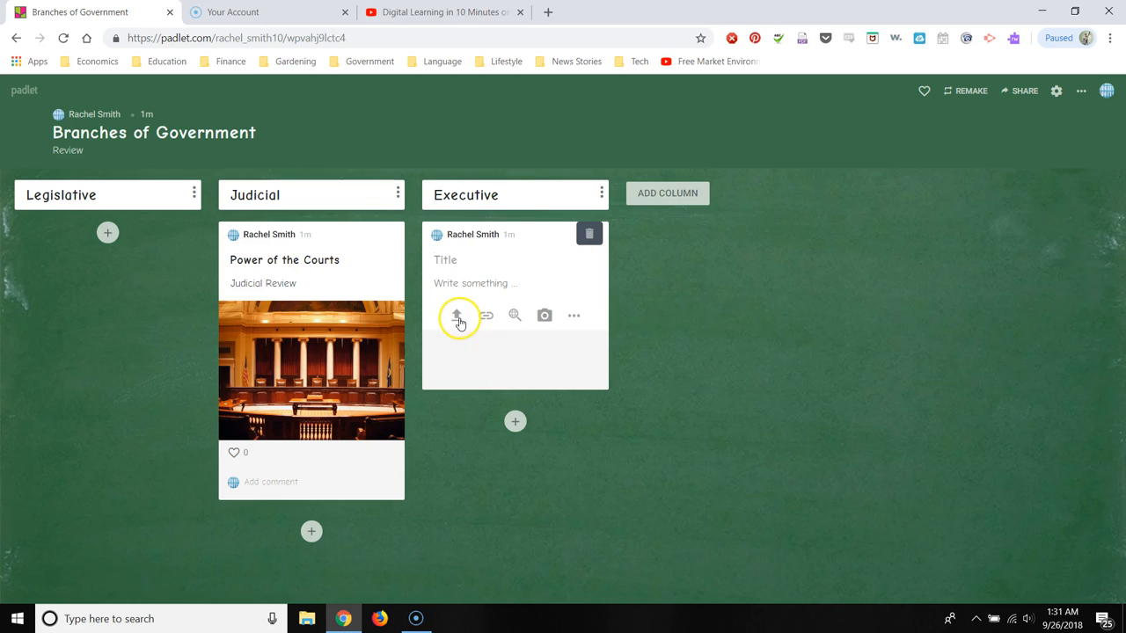
mouse_move(545, 315)
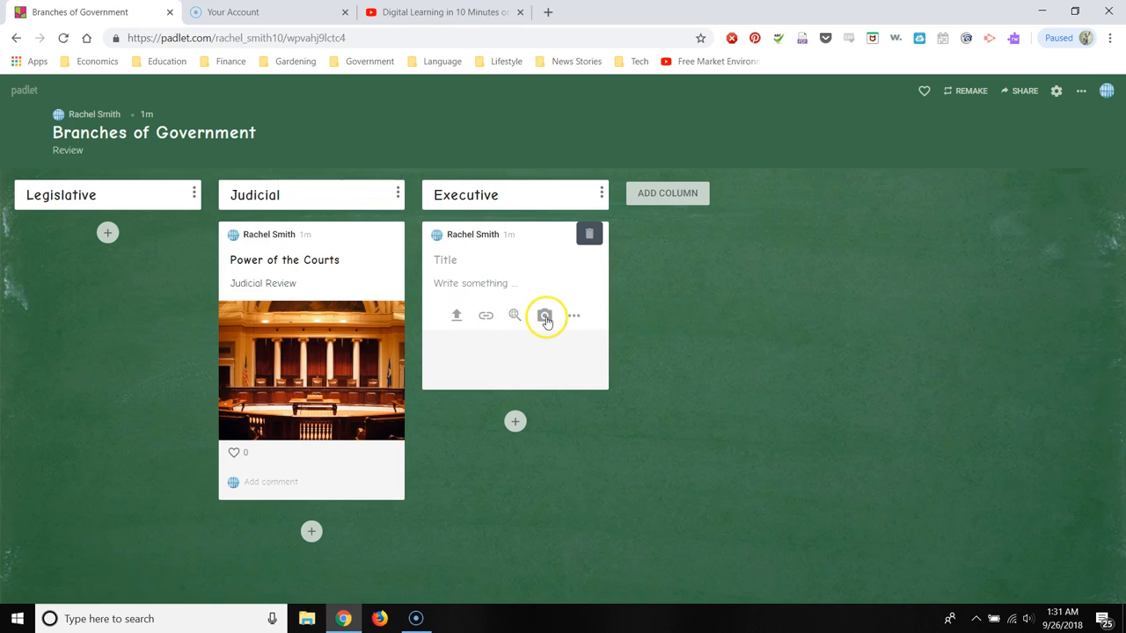
left_click(545, 315)
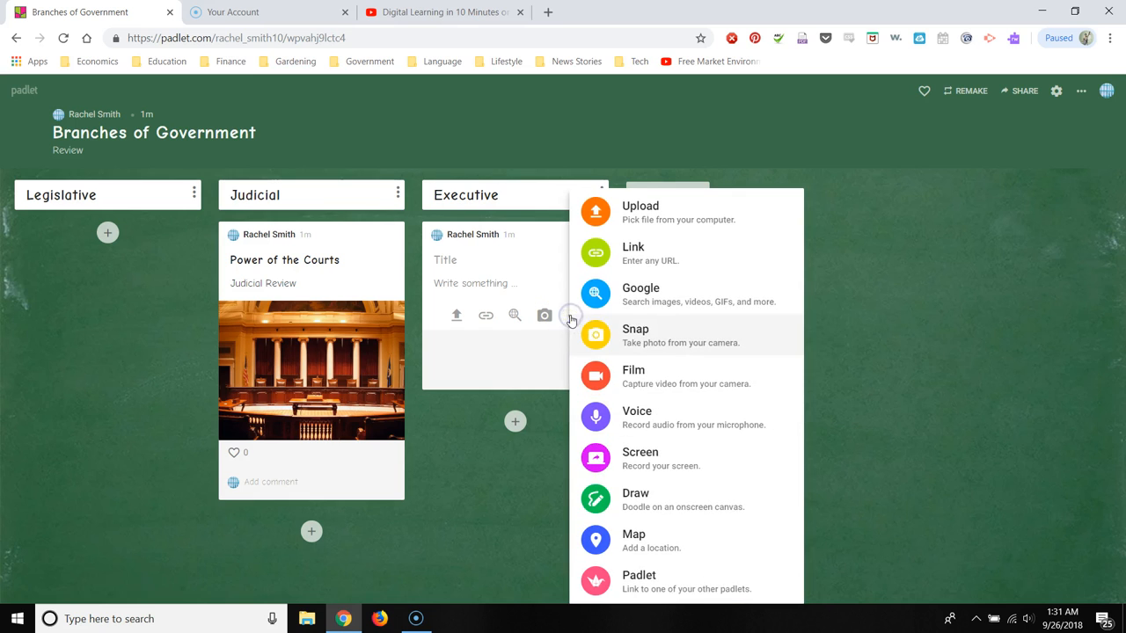
mouse_move(658, 344)
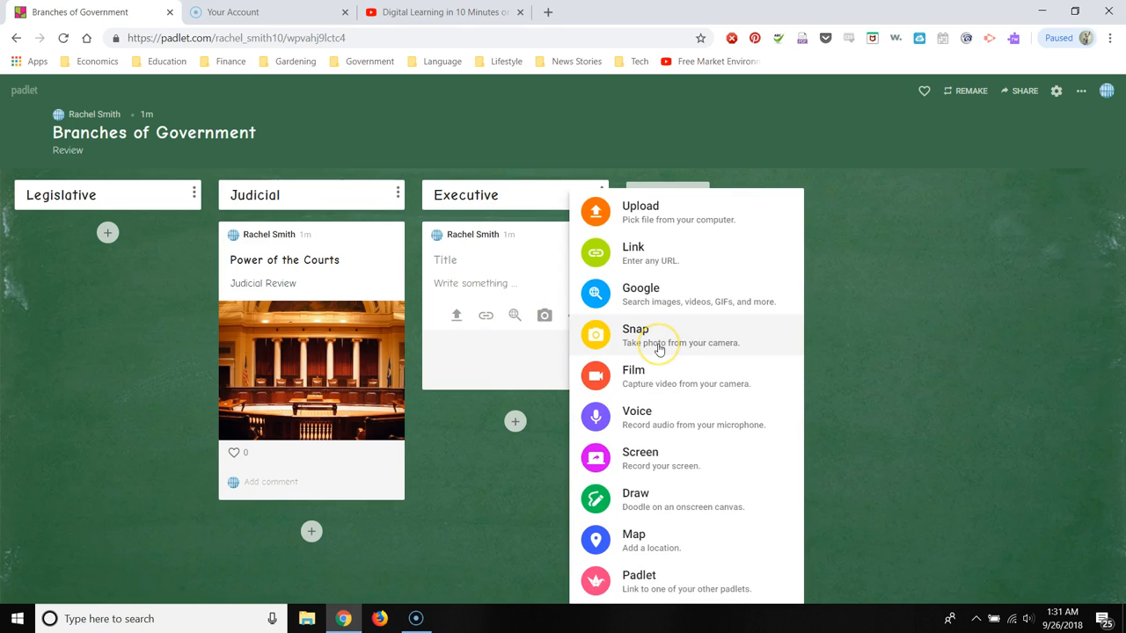
mouse_move(669, 481)
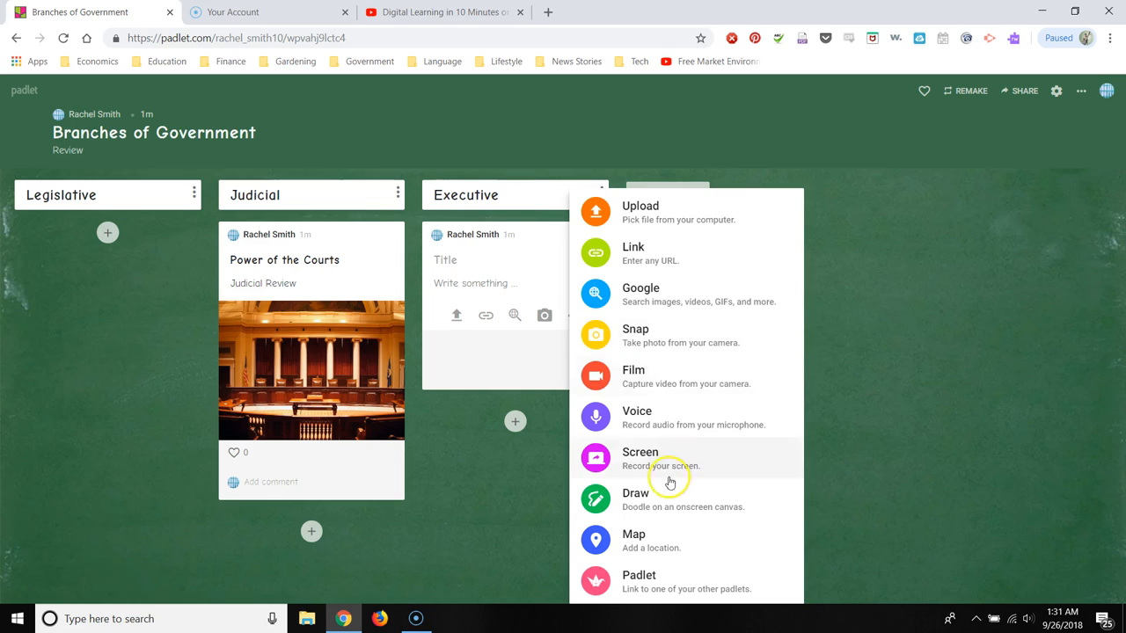
mouse_move(658, 417)
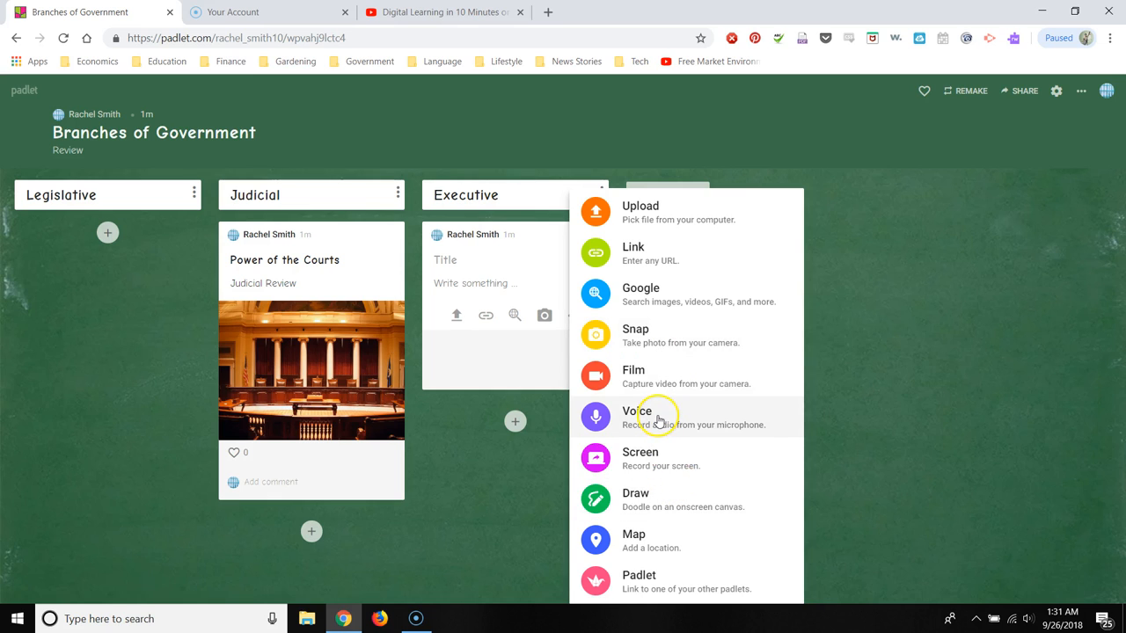
mouse_move(660, 429)
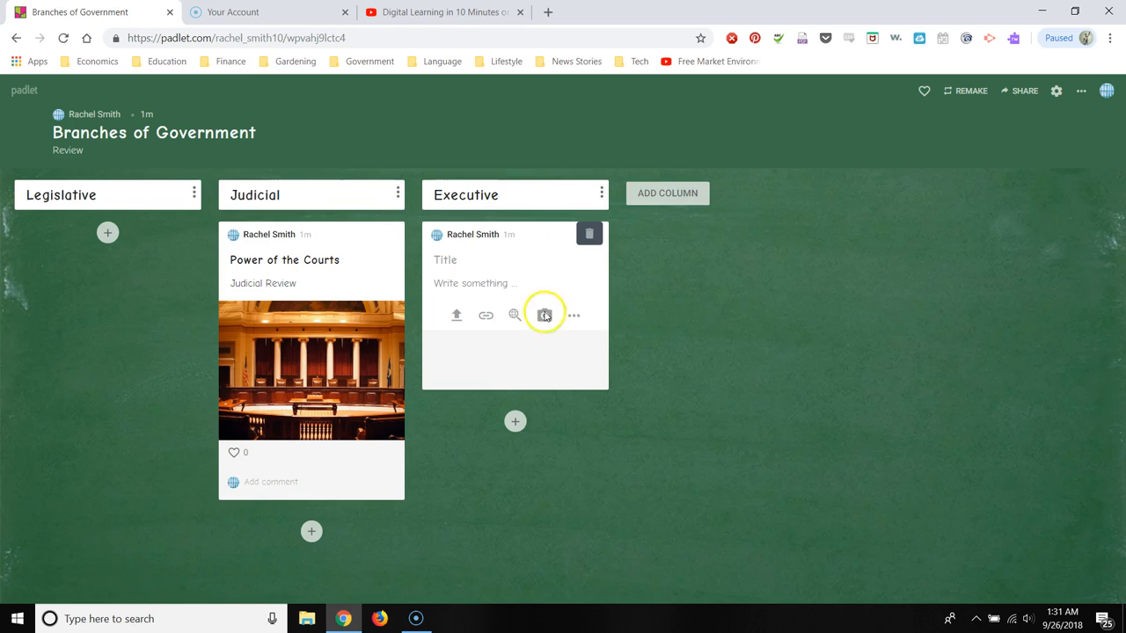
mouse_move(332, 364)
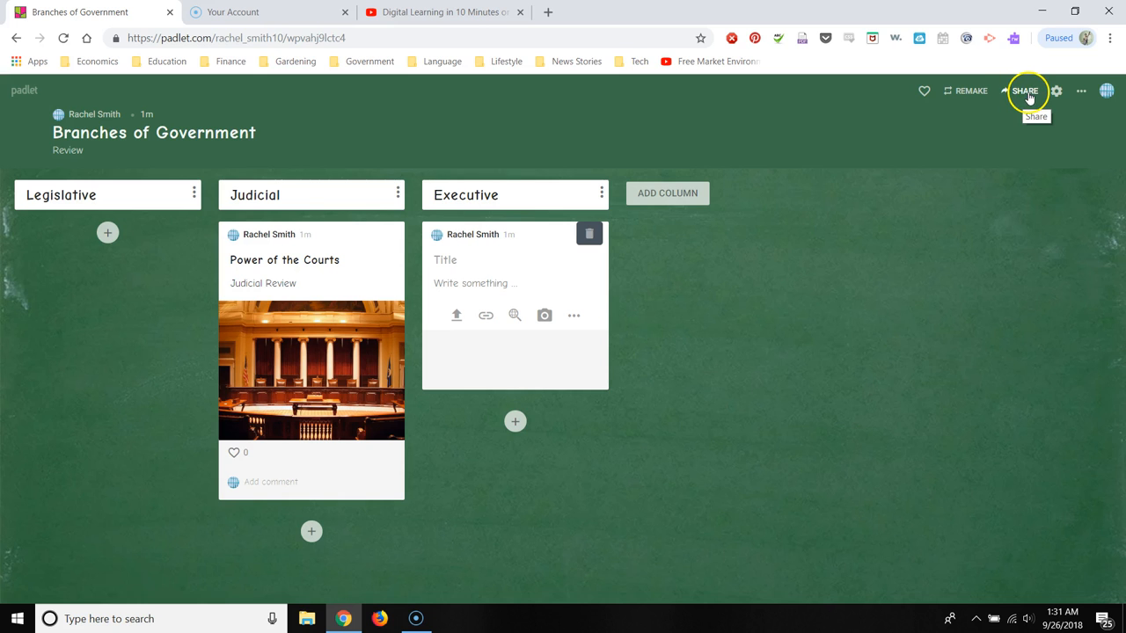
- Review the Share panel, keeping Secret privacy with Can write access, then close it
left_click(1024, 91)
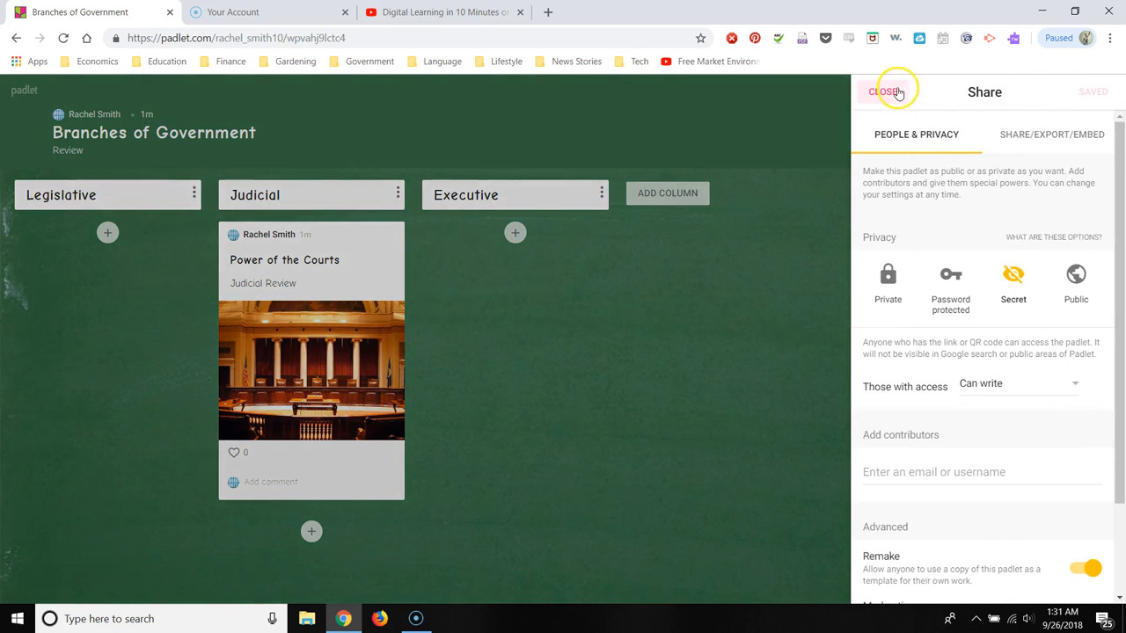
left_click(884, 91)
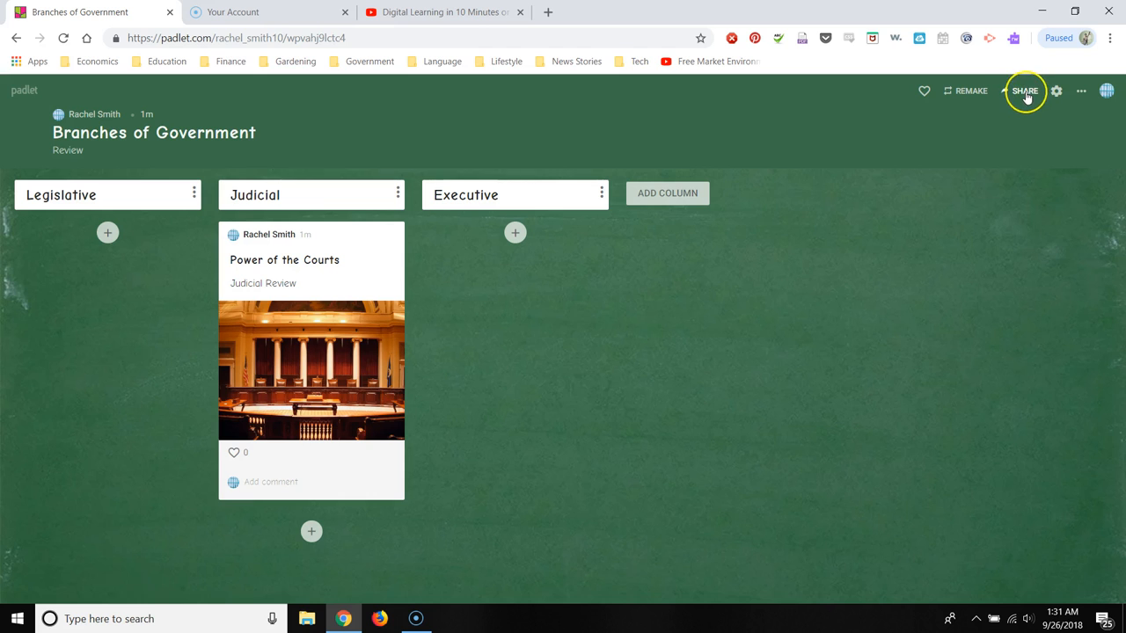
left_click(1023, 91)
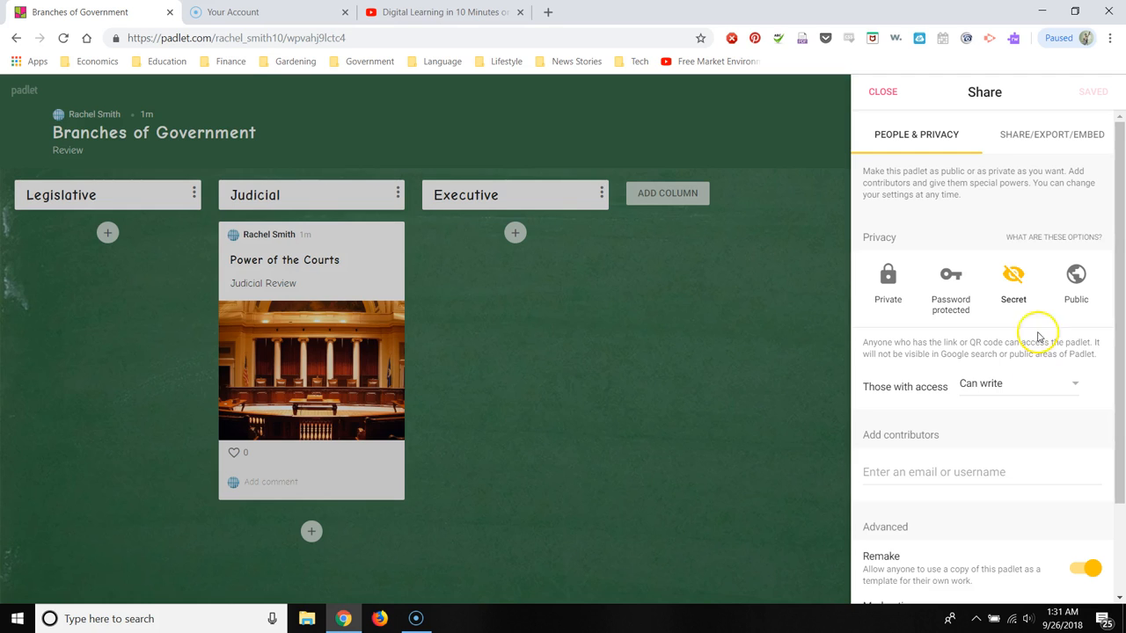
scroll("down", 3)
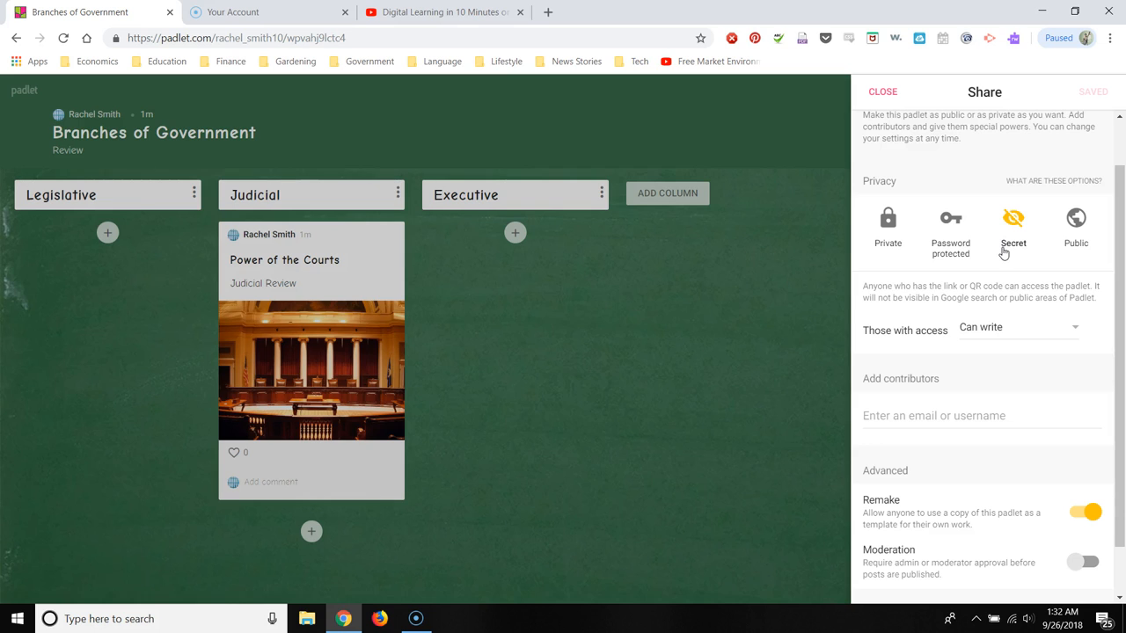
mouse_move(1011, 280)
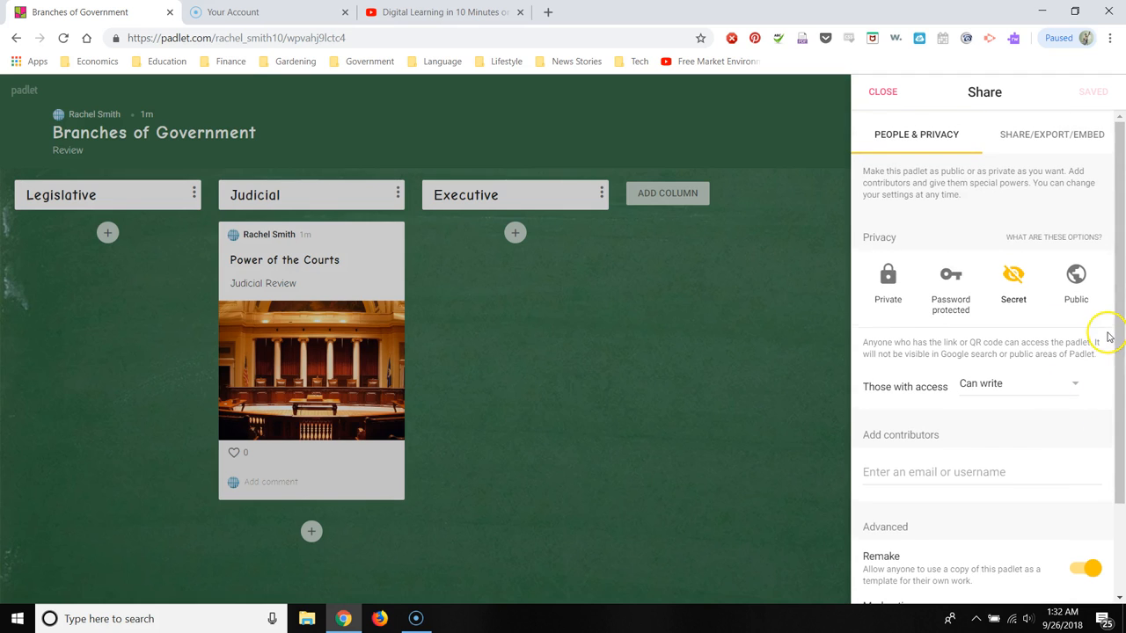
mouse_move(997, 99)
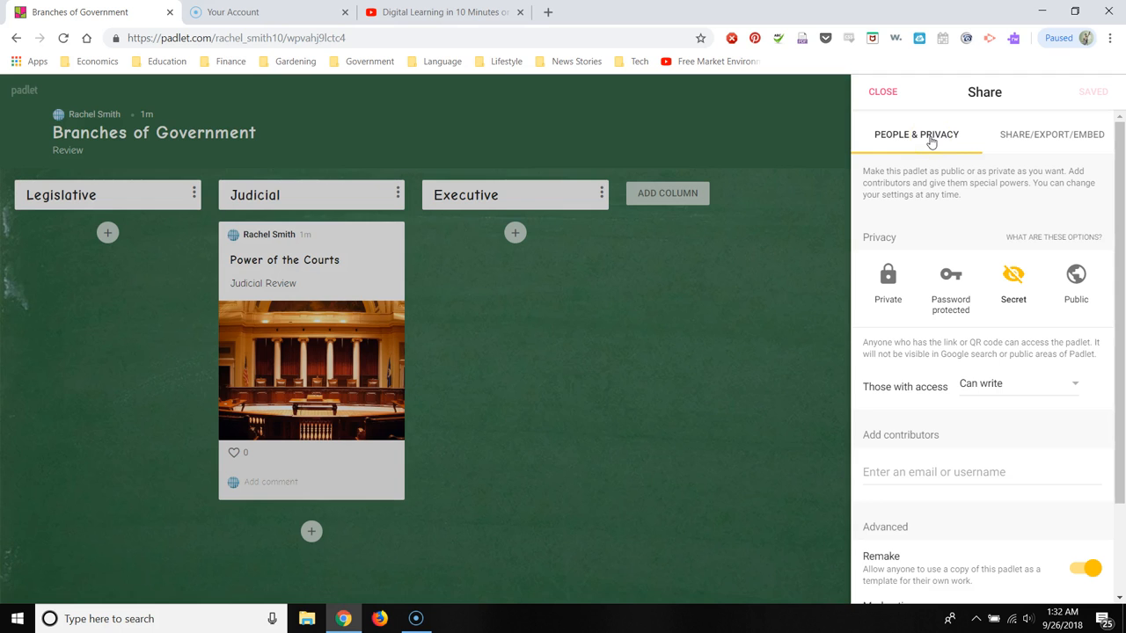
mouse_move(908, 144)
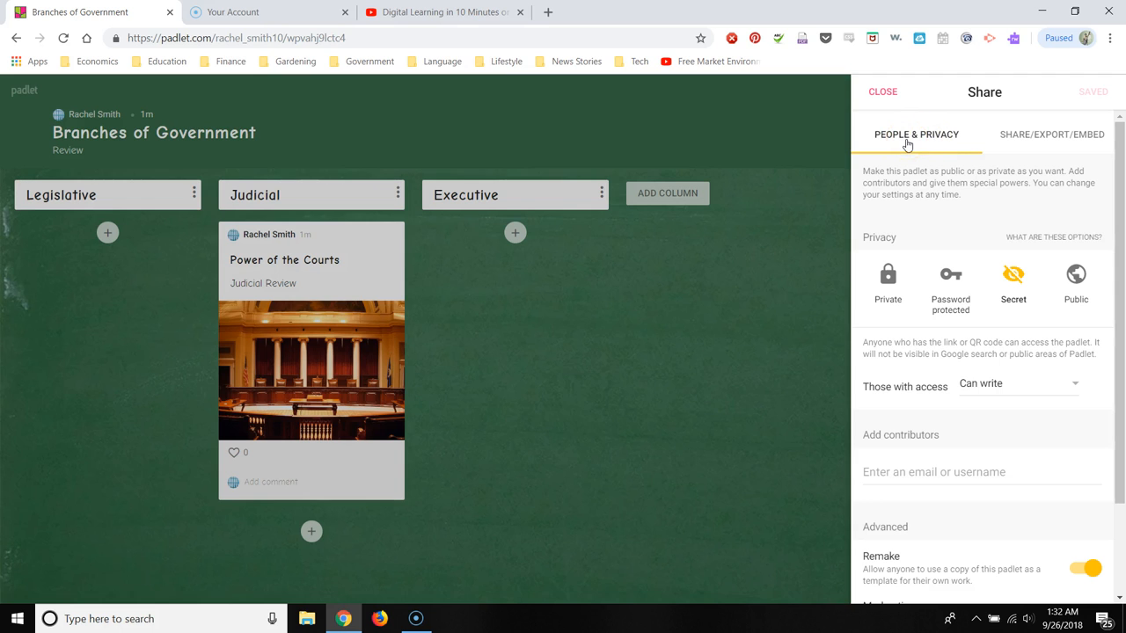
left_click(883, 91)
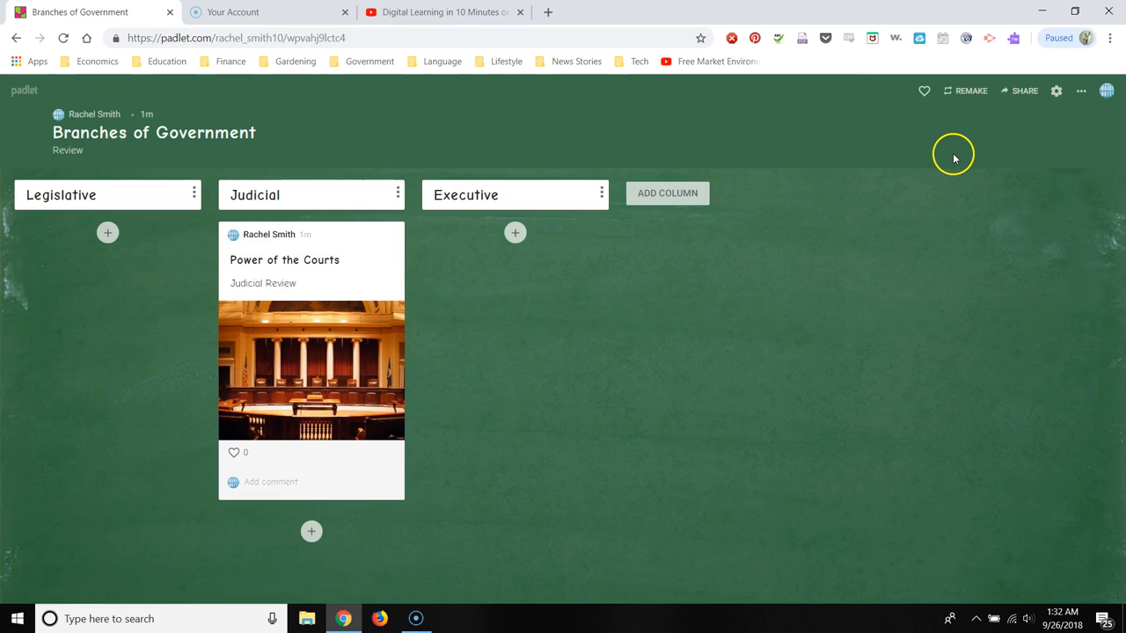
mouse_move(959, 156)
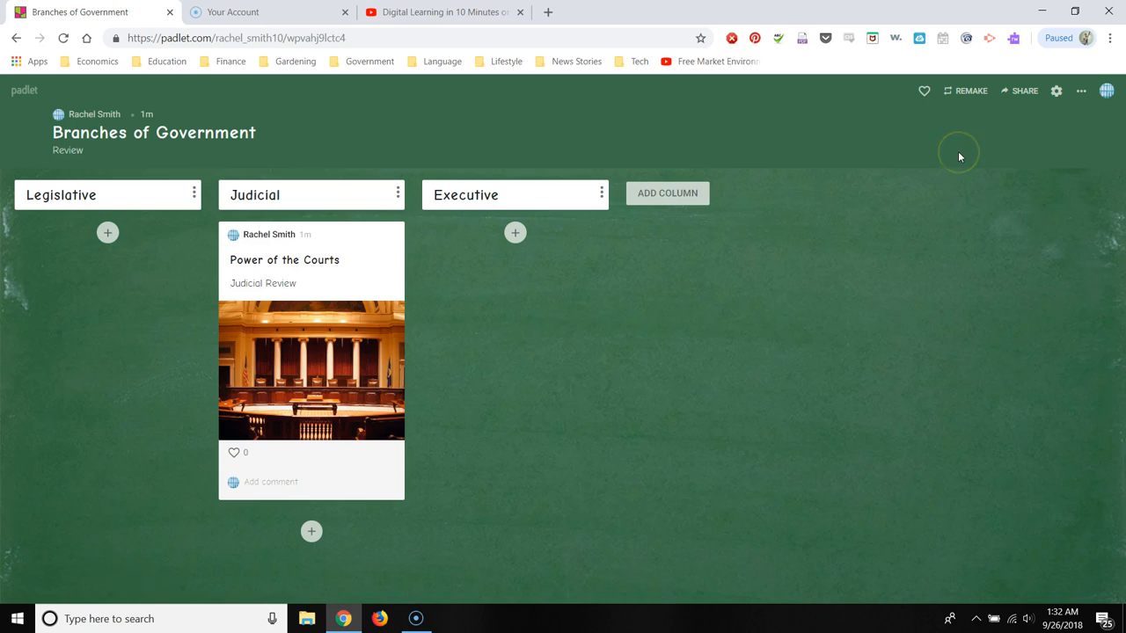
mouse_move(1024, 92)
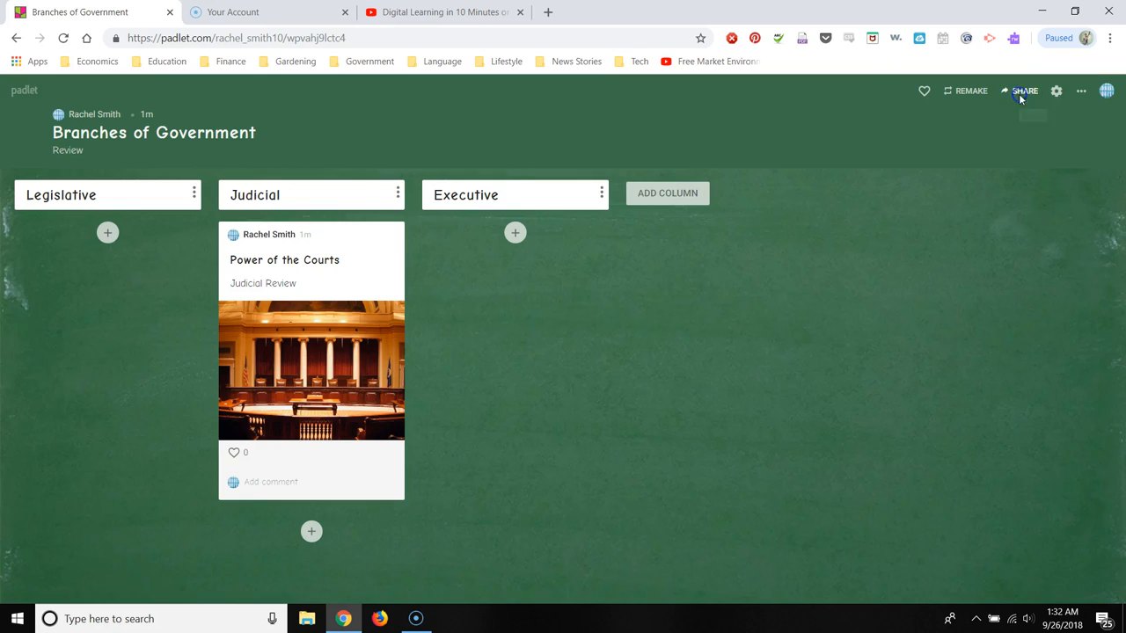
- Show the 'Those with access' choices (Can read/write/moderate), keeping Can write
left_click(1023, 91)
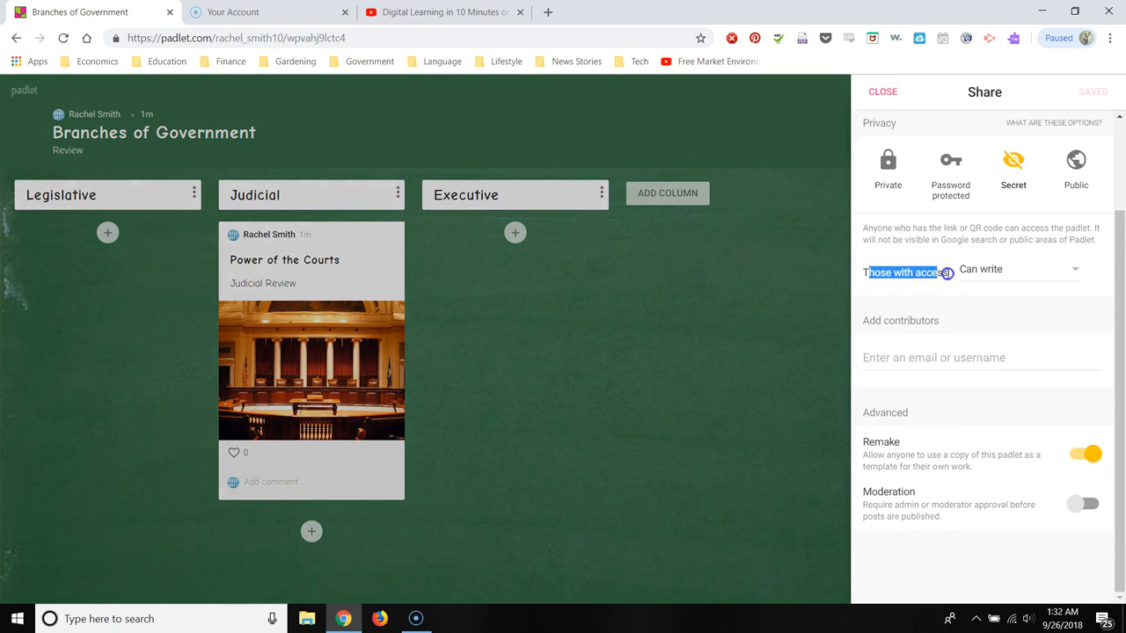
left_click(1011, 269)
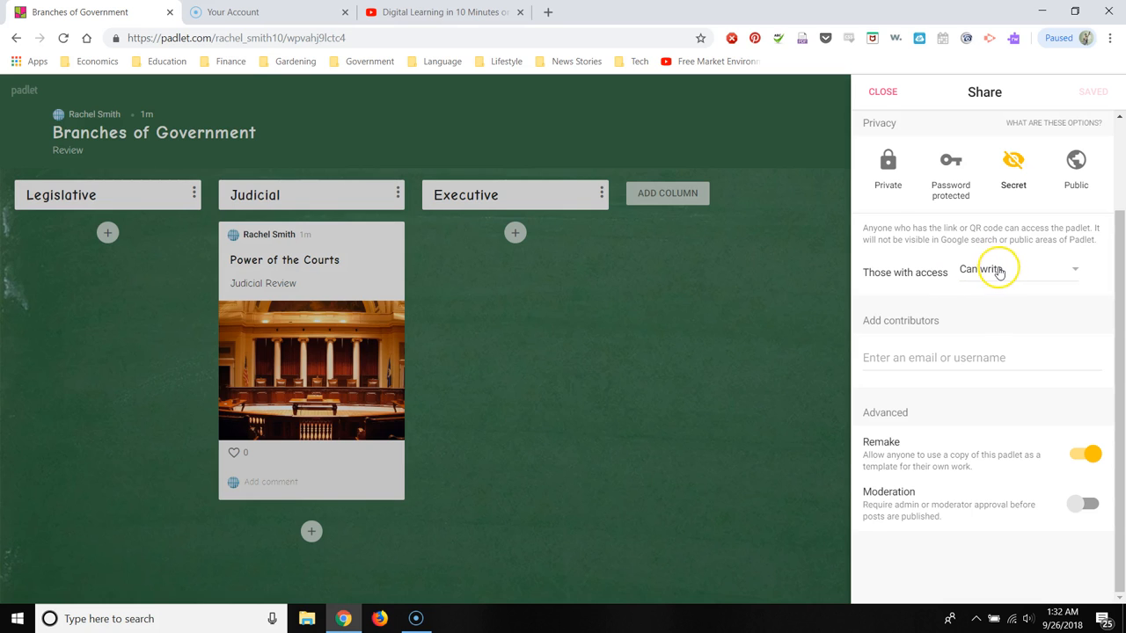
left_click(1016, 271)
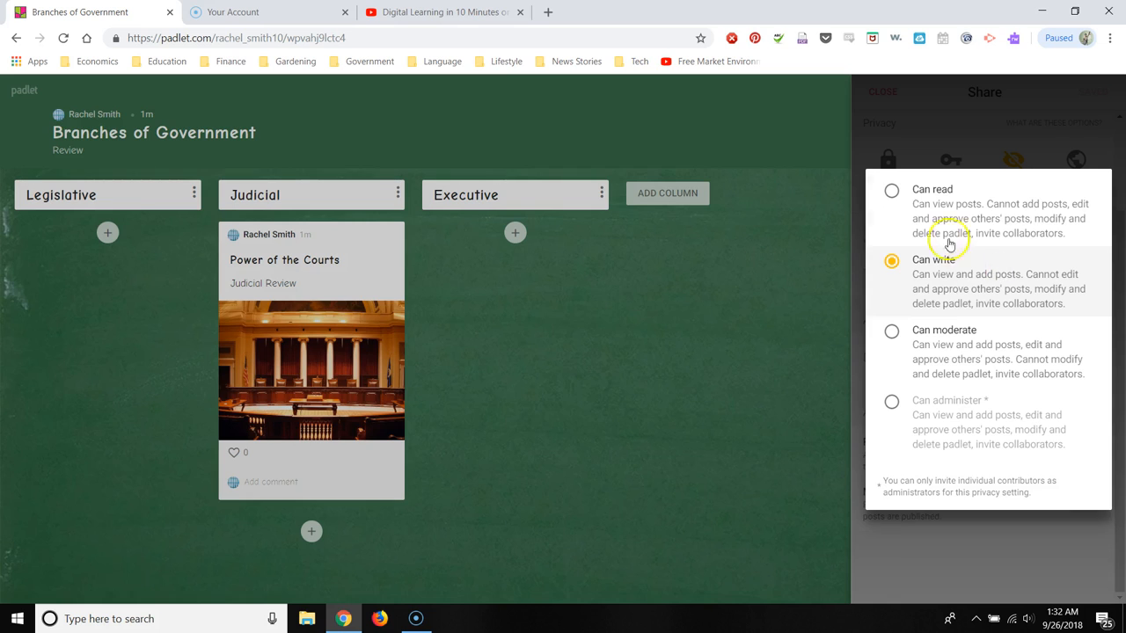
mouse_move(928, 203)
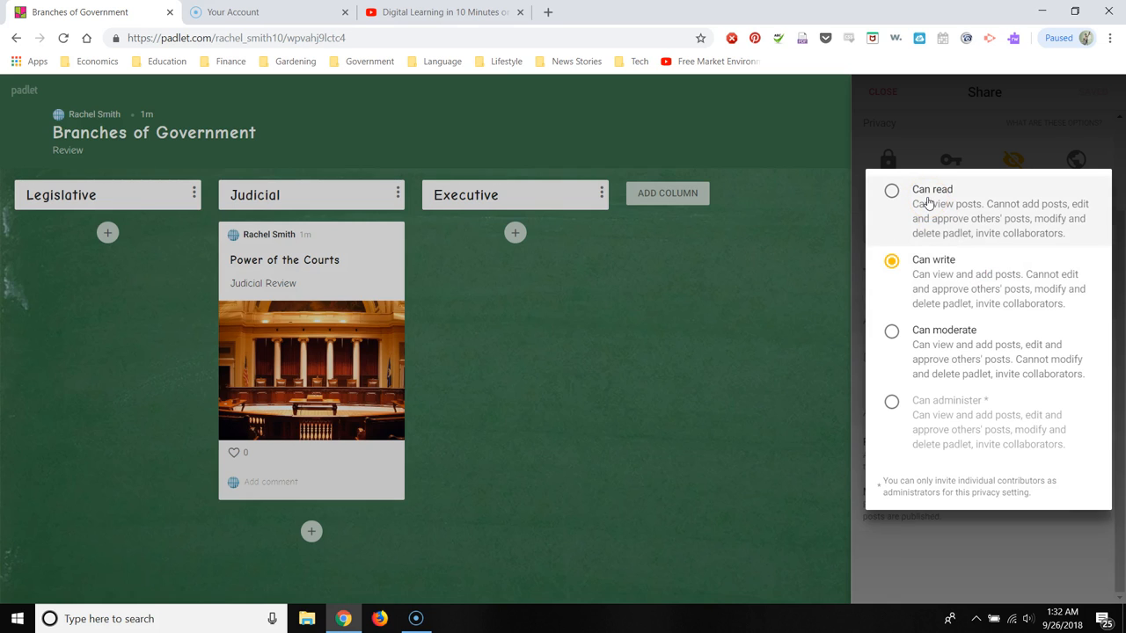
mouse_move(923, 222)
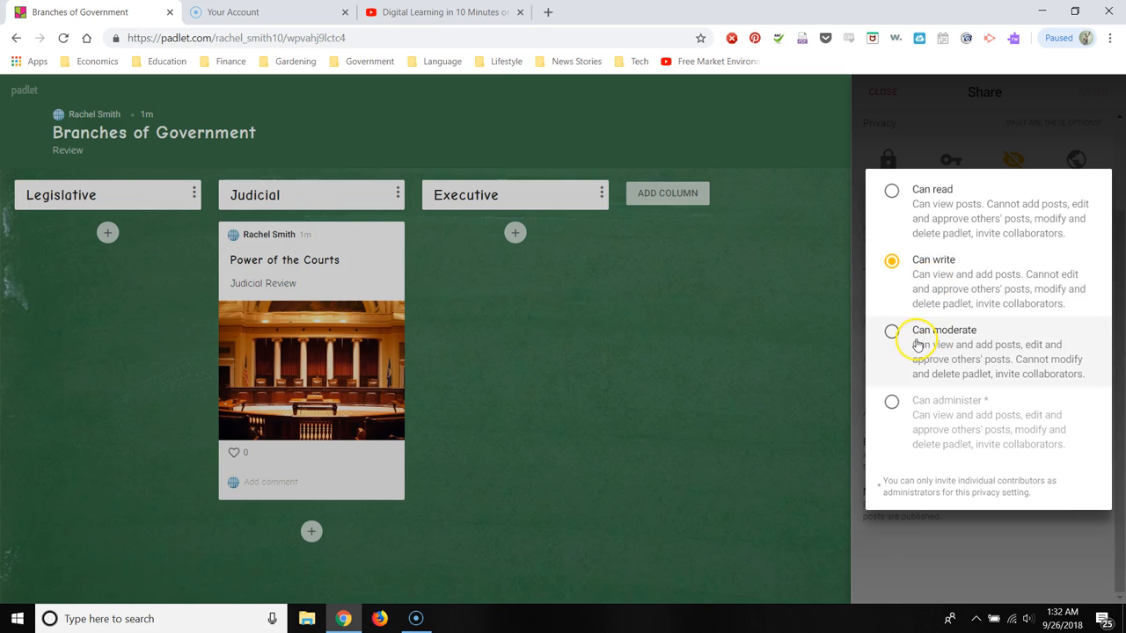
mouse_move(974, 367)
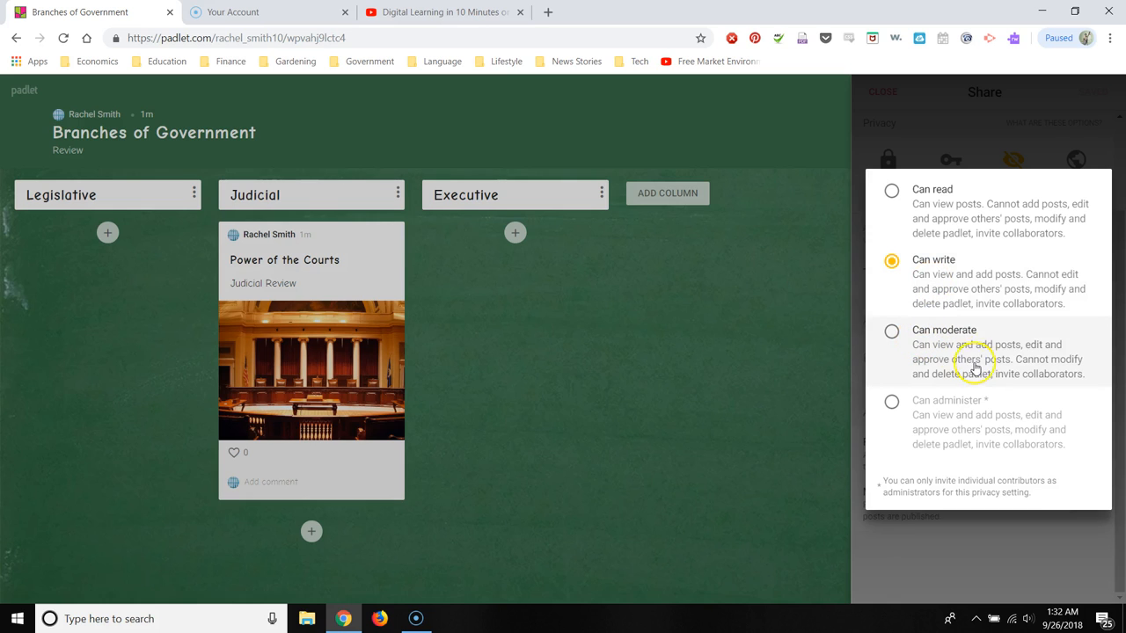
mouse_move(1013, 535)
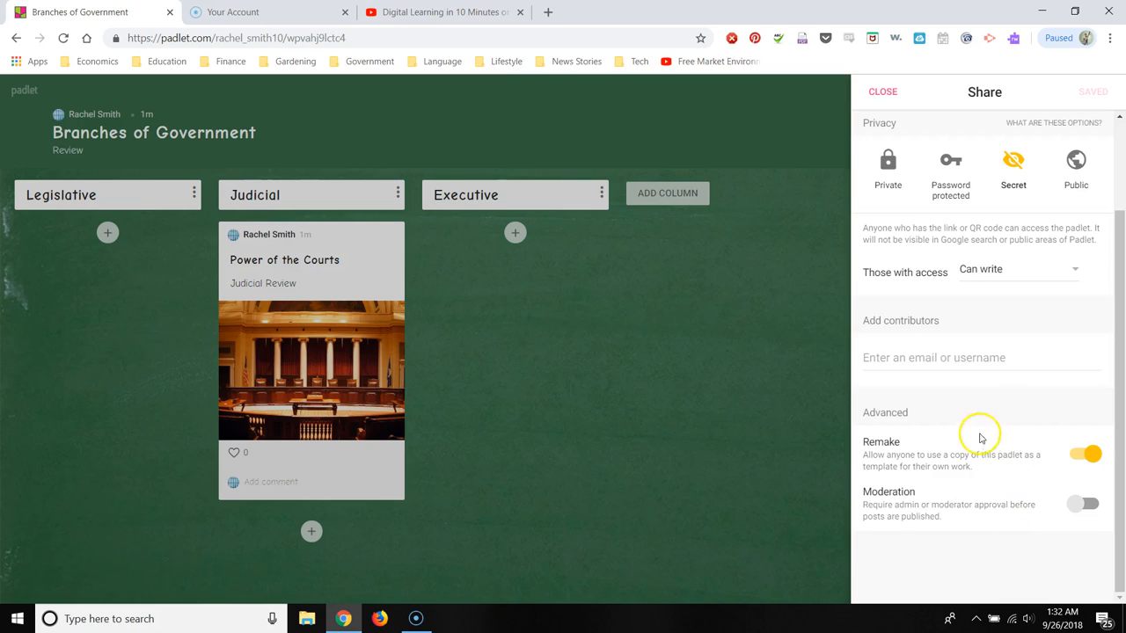
mouse_move(1034, 132)
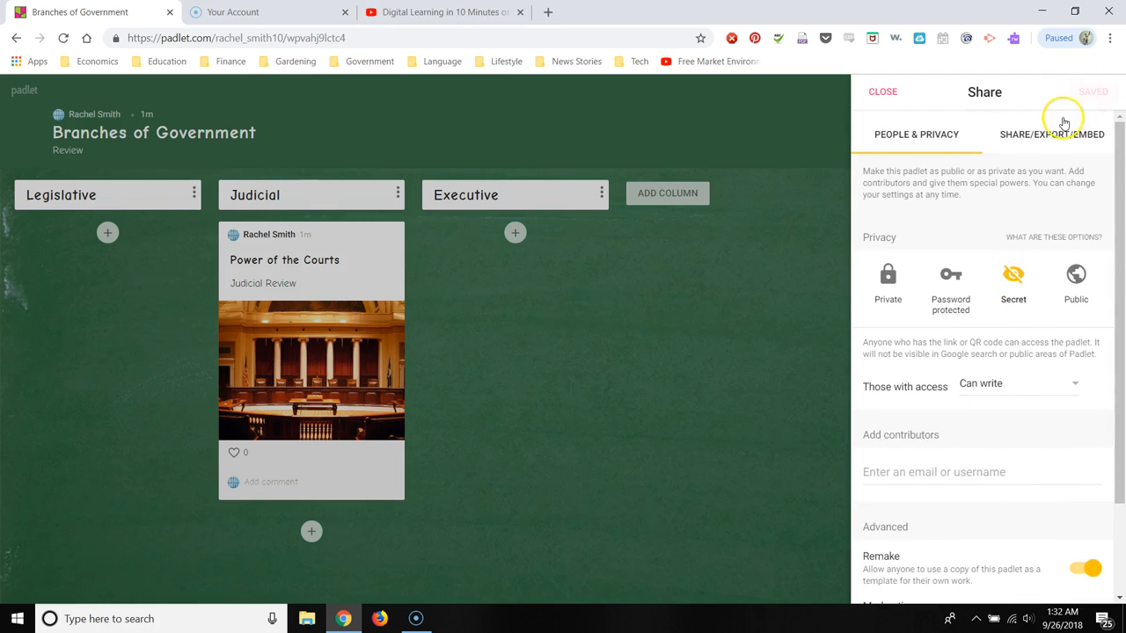
- View the Share/Export/Embed options with the QR code, link sharing and export formats
left_click(1052, 133)
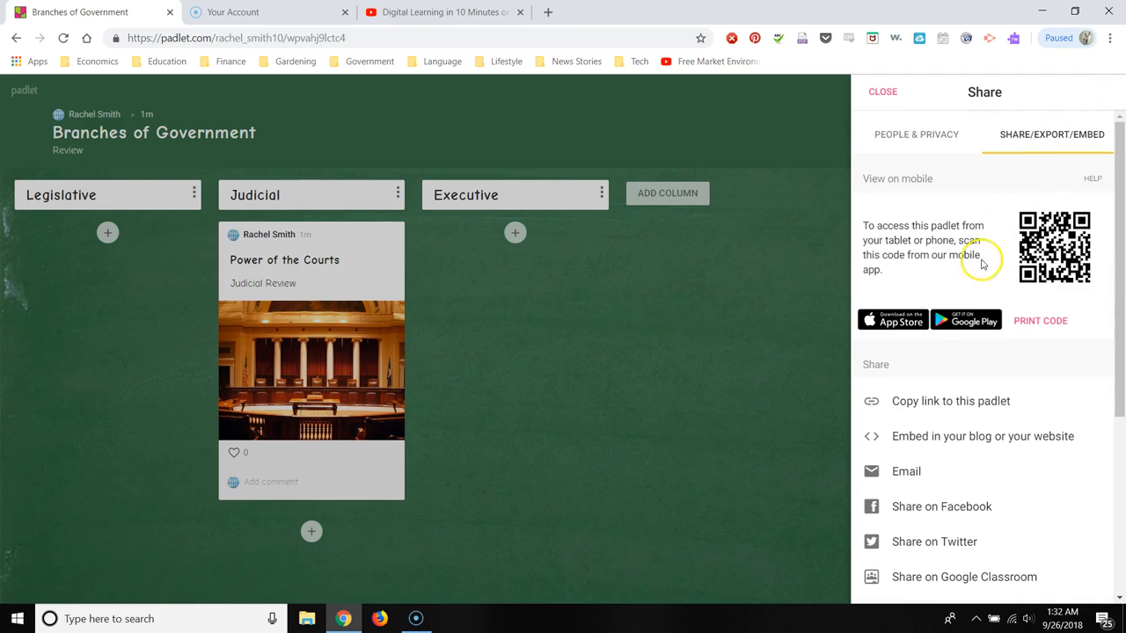
mouse_move(1048, 360)
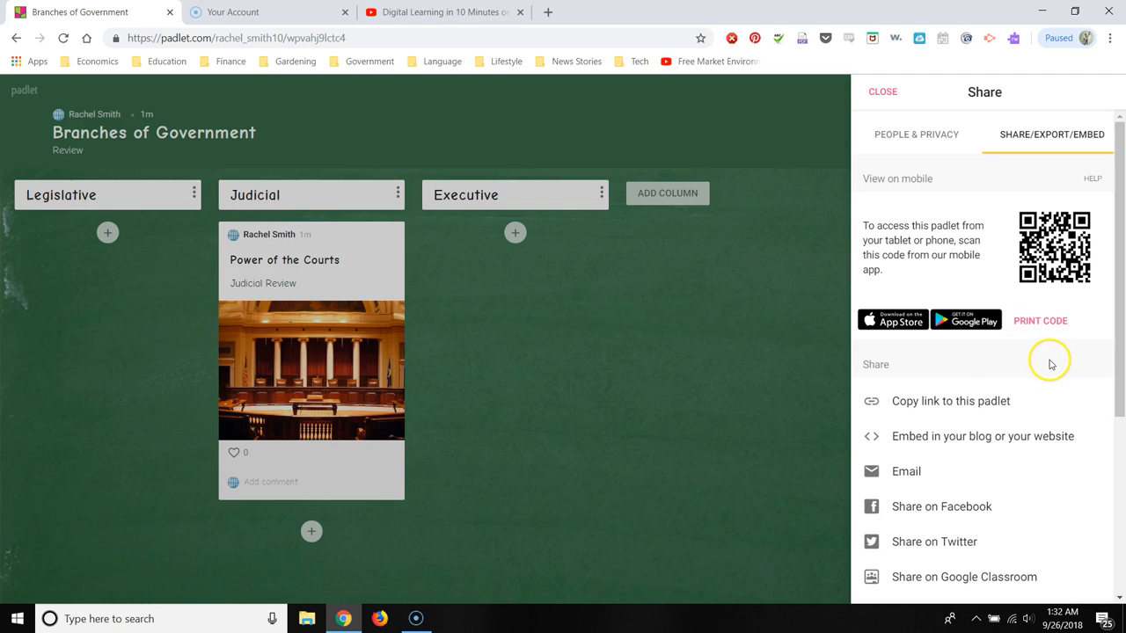
scroll("down", 3)
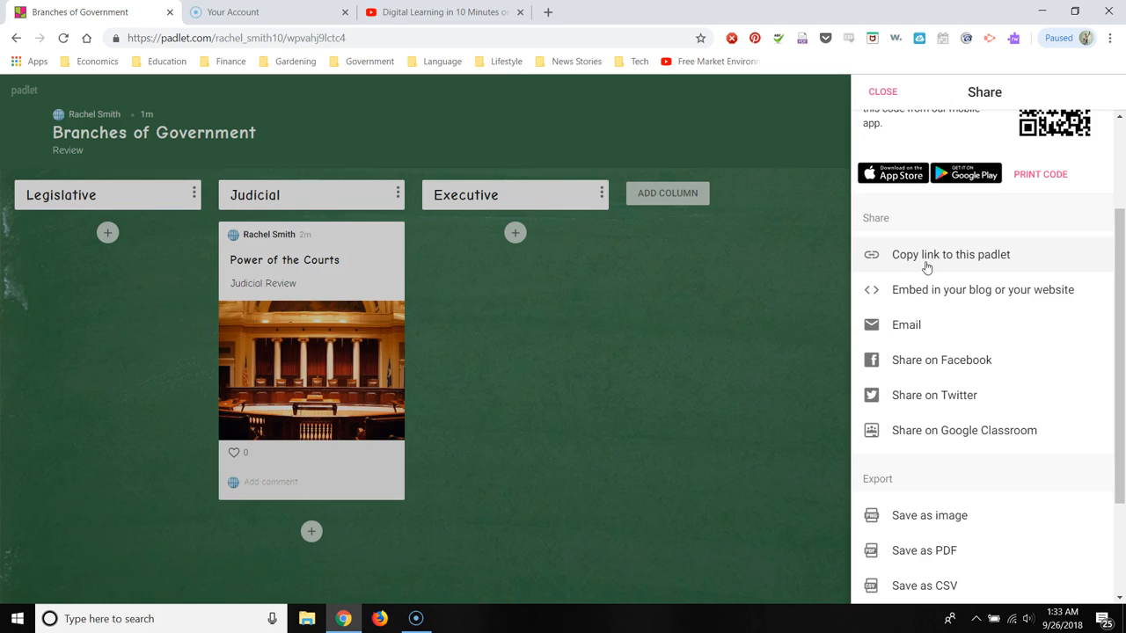
scroll("down", 3)
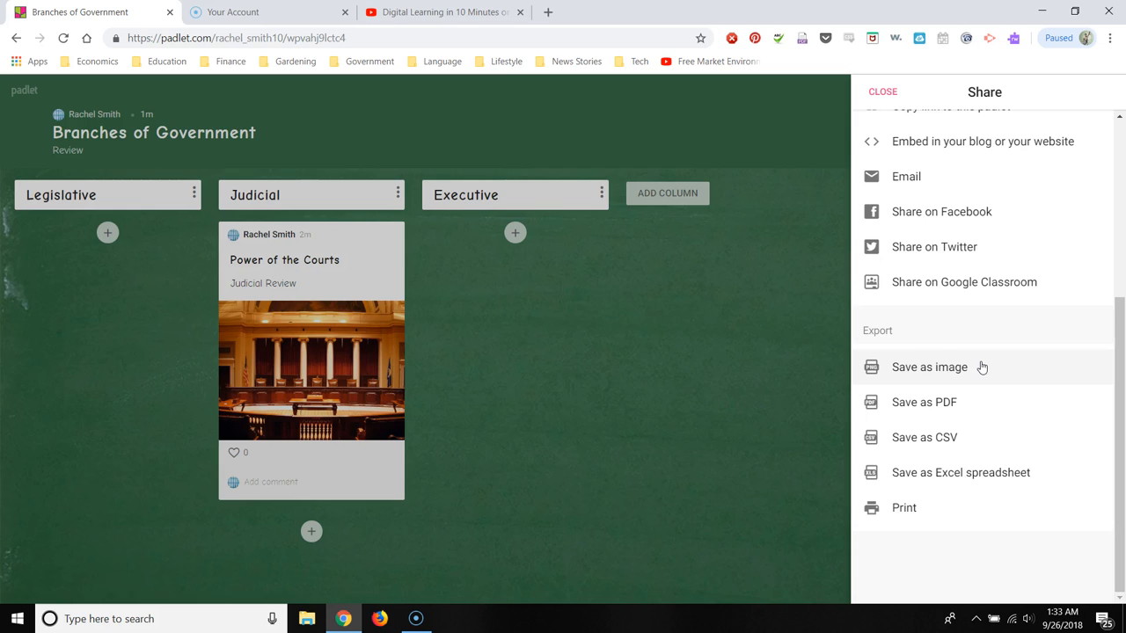
mouse_move(944, 367)
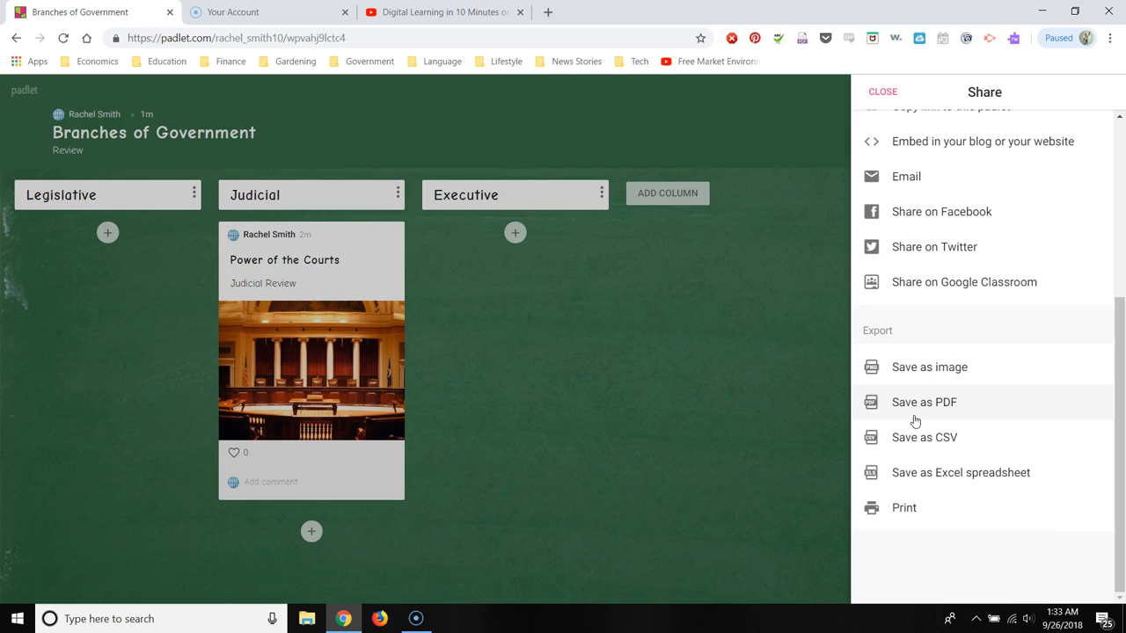
mouse_move(908, 539)
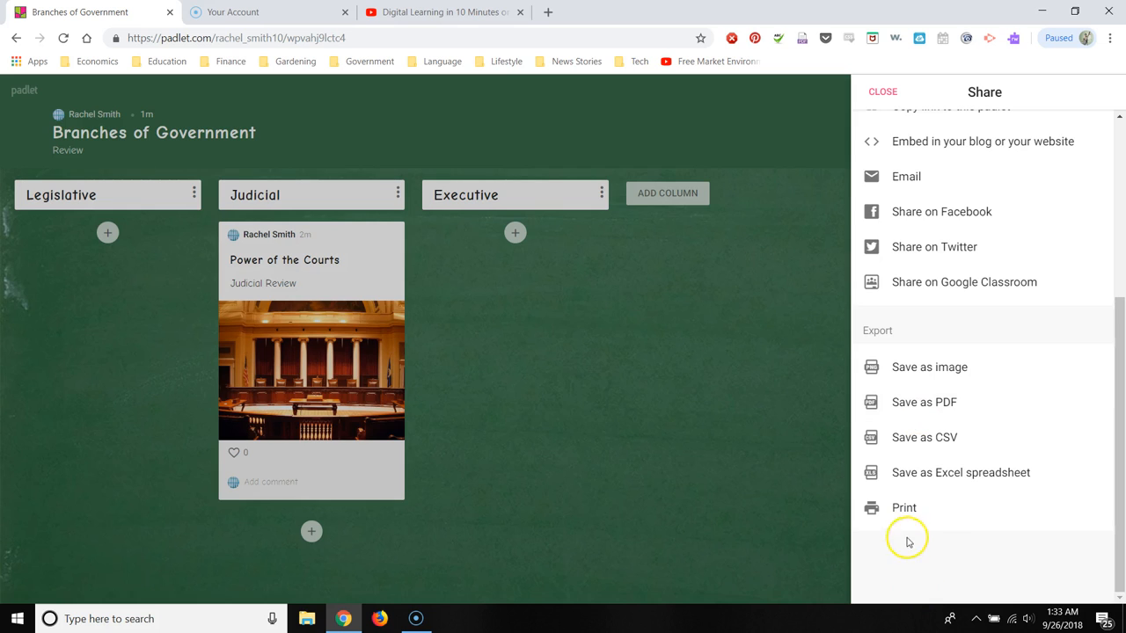
mouse_move(904, 524)
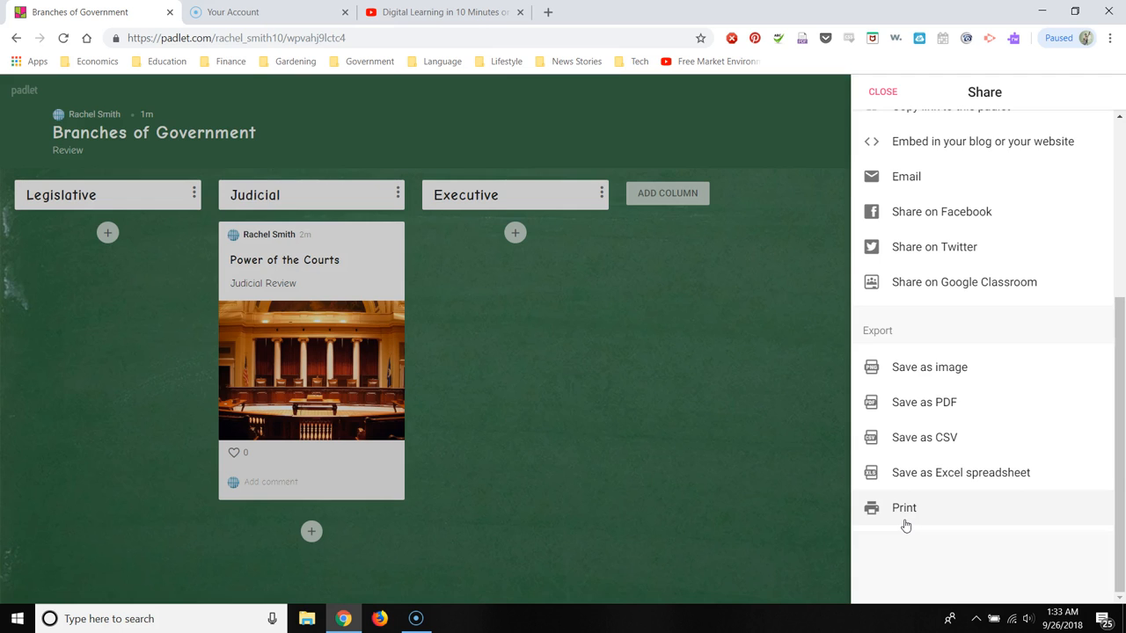
- Close the share and export panel to return to the Branches of Government board
left_click(883, 92)
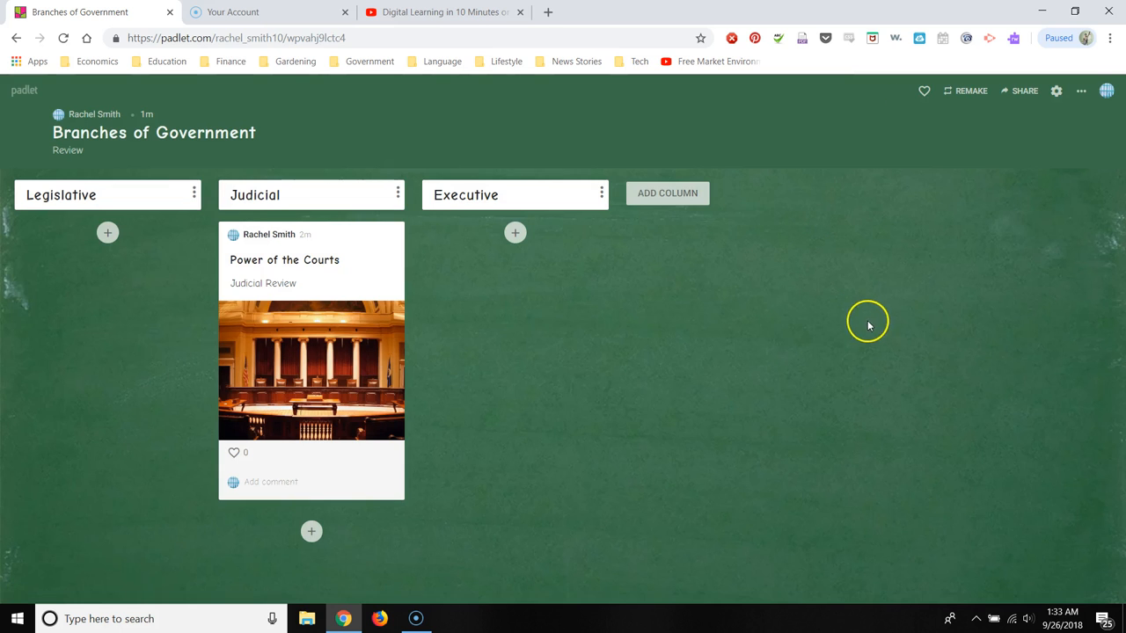
mouse_move(80, 566)
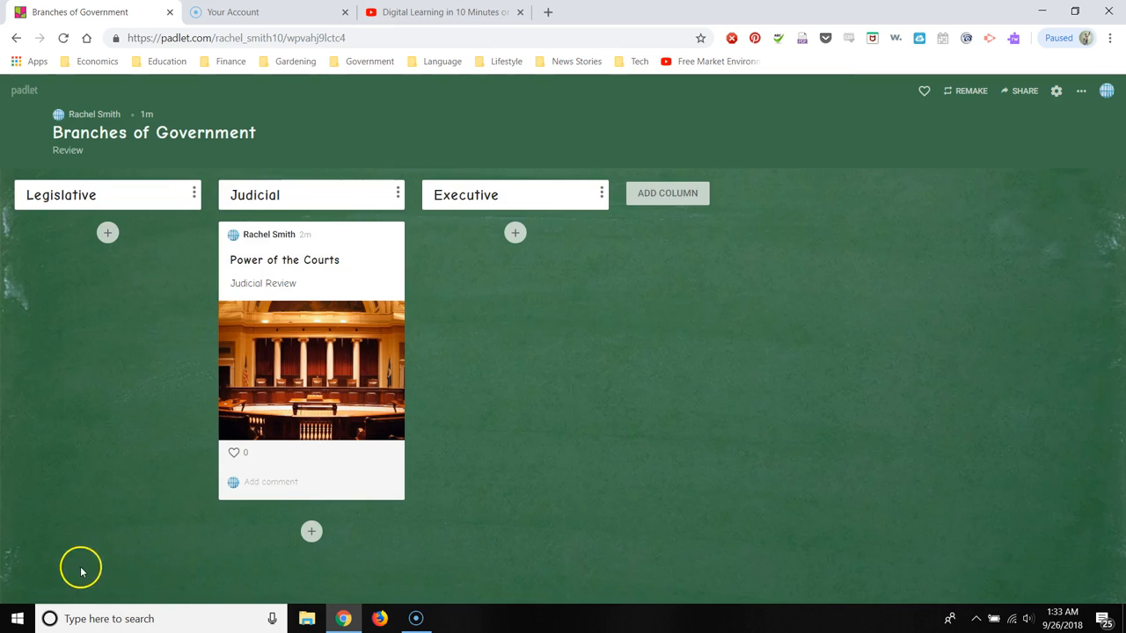